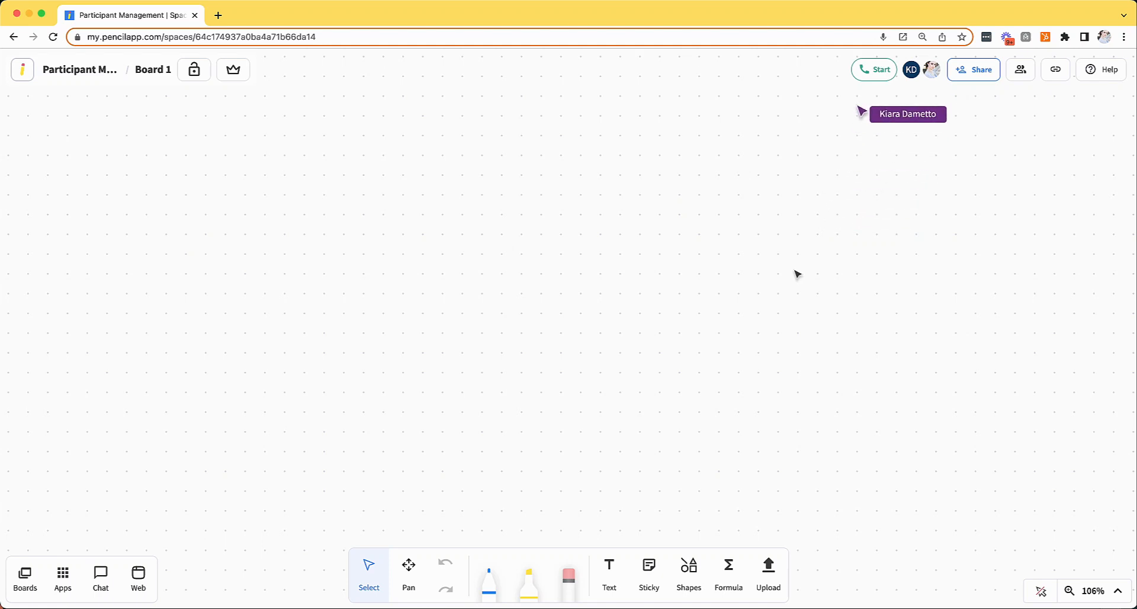
mouse_move(799, 422)
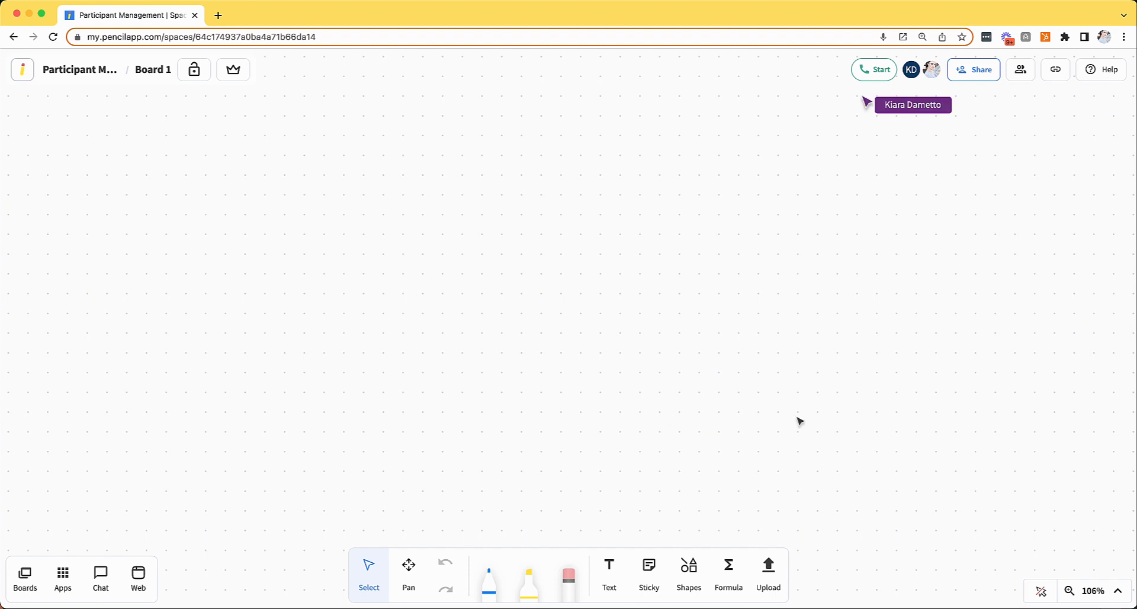
Step: Start a call from the space, muting your microphone in the preview before joining
left_click(932, 69)
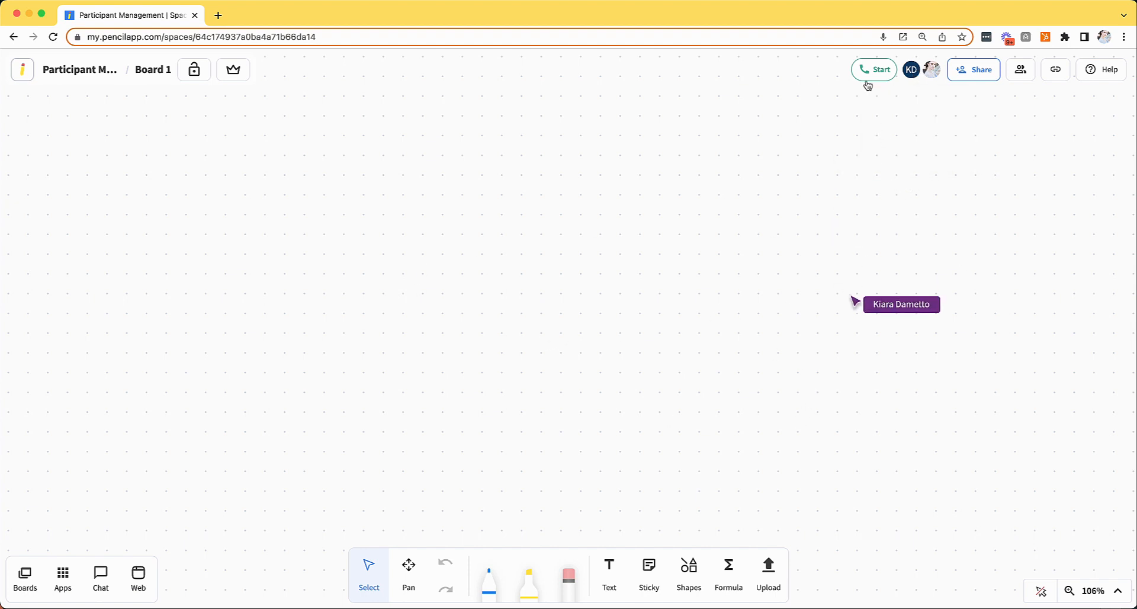
left_click(874, 70)
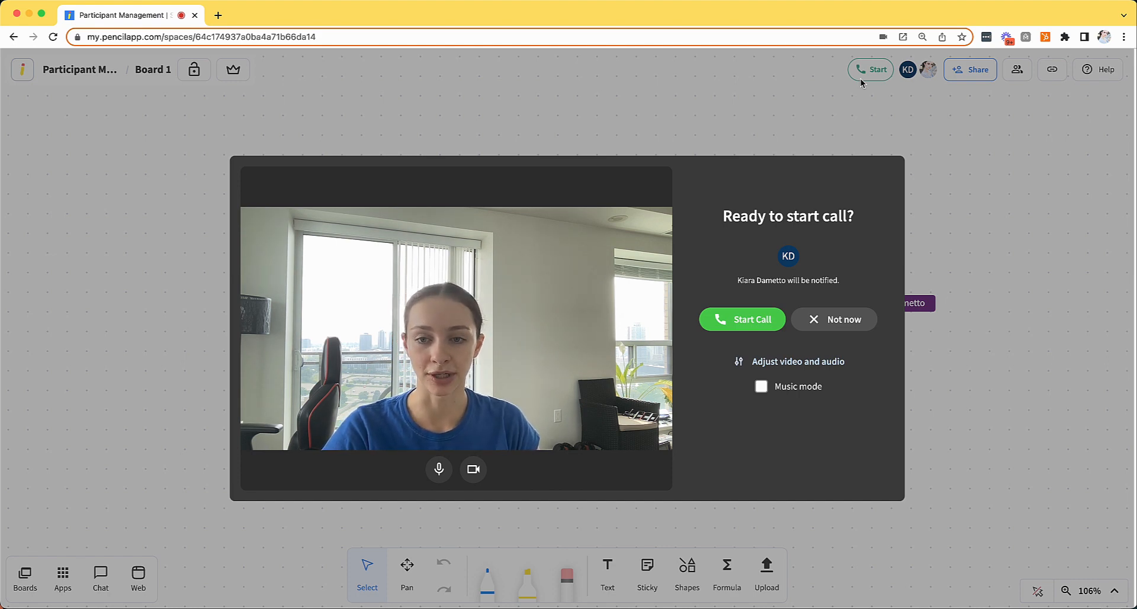
mouse_move(576, 355)
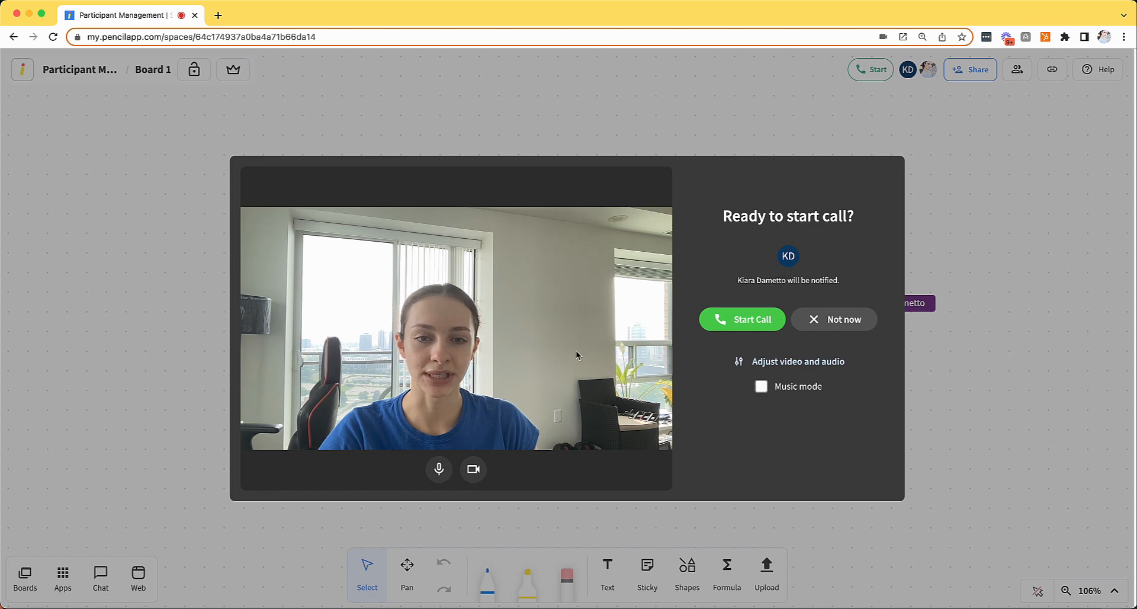
left_click(439, 469)
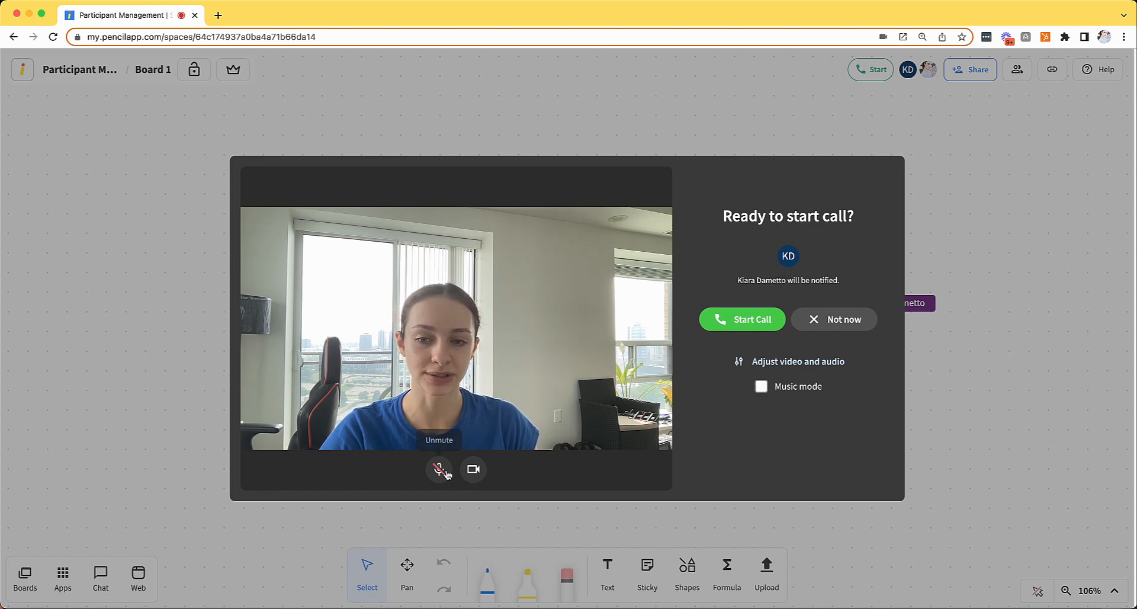
left_click(741, 318)
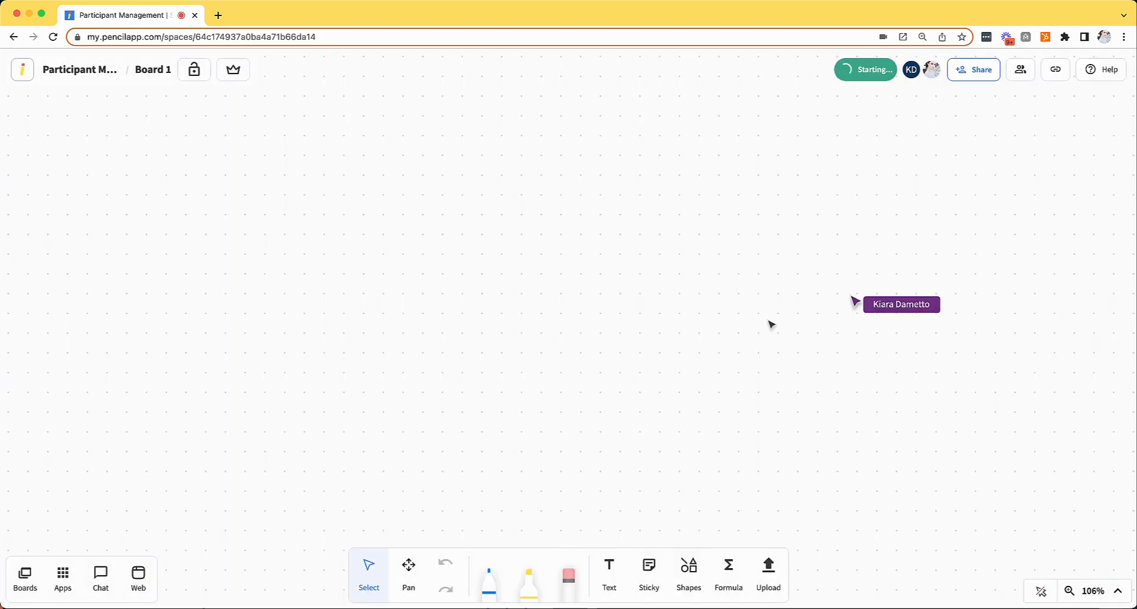
left_click(865, 69)
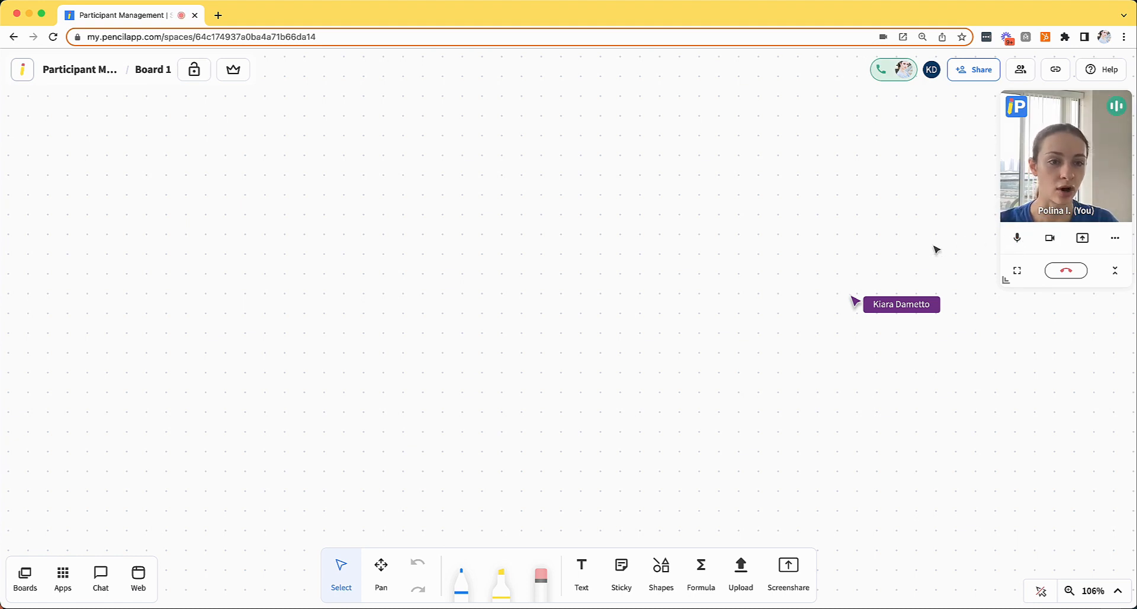
mouse_move(829, 303)
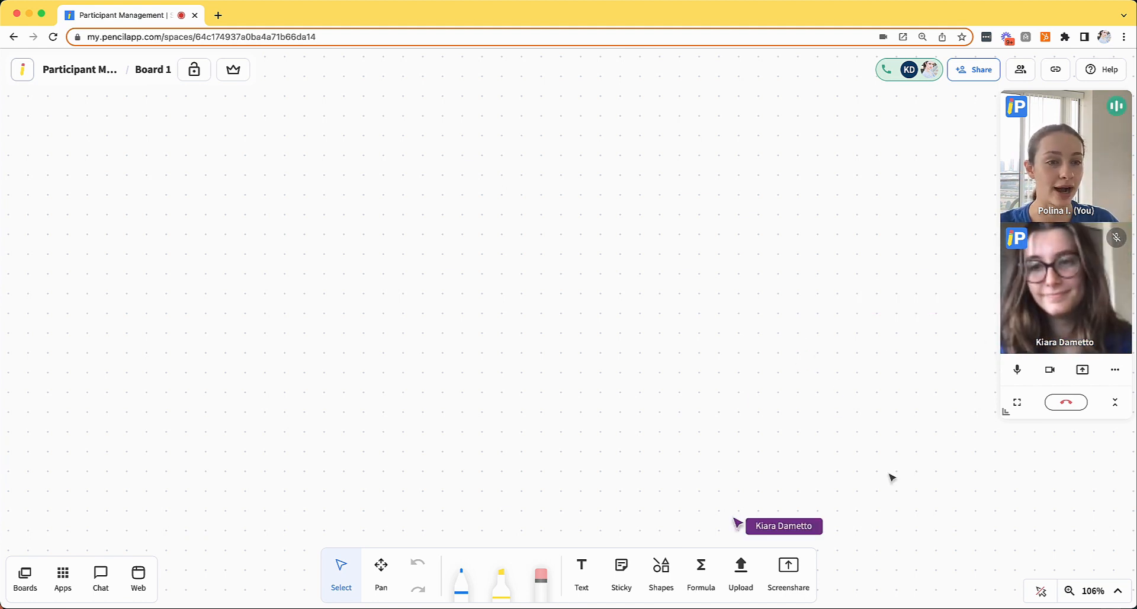
mouse_move(886, 481)
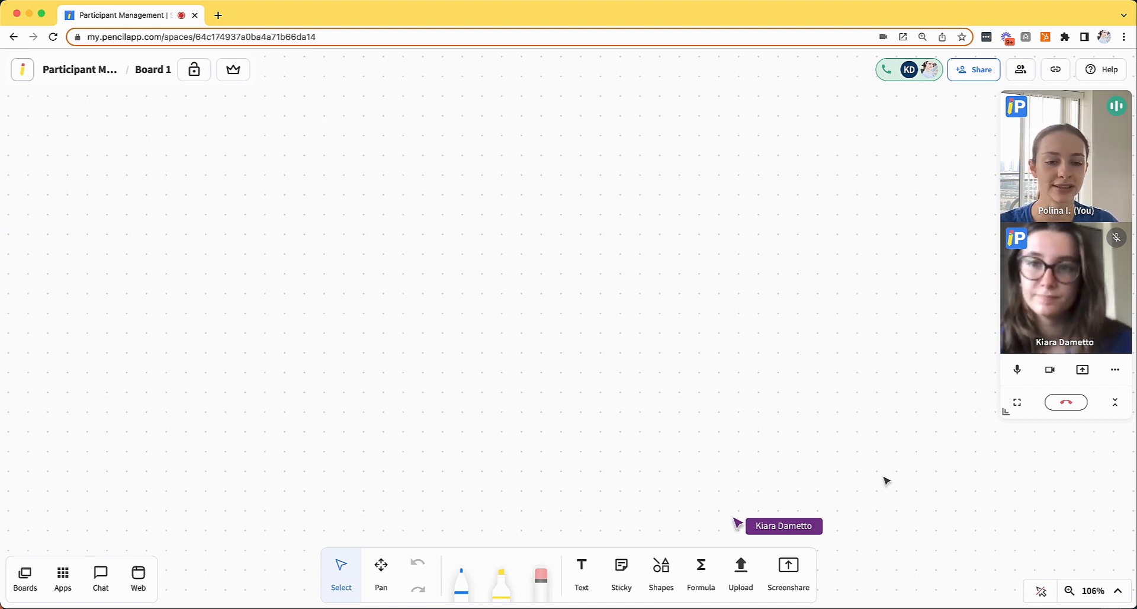
mouse_move(871, 483)
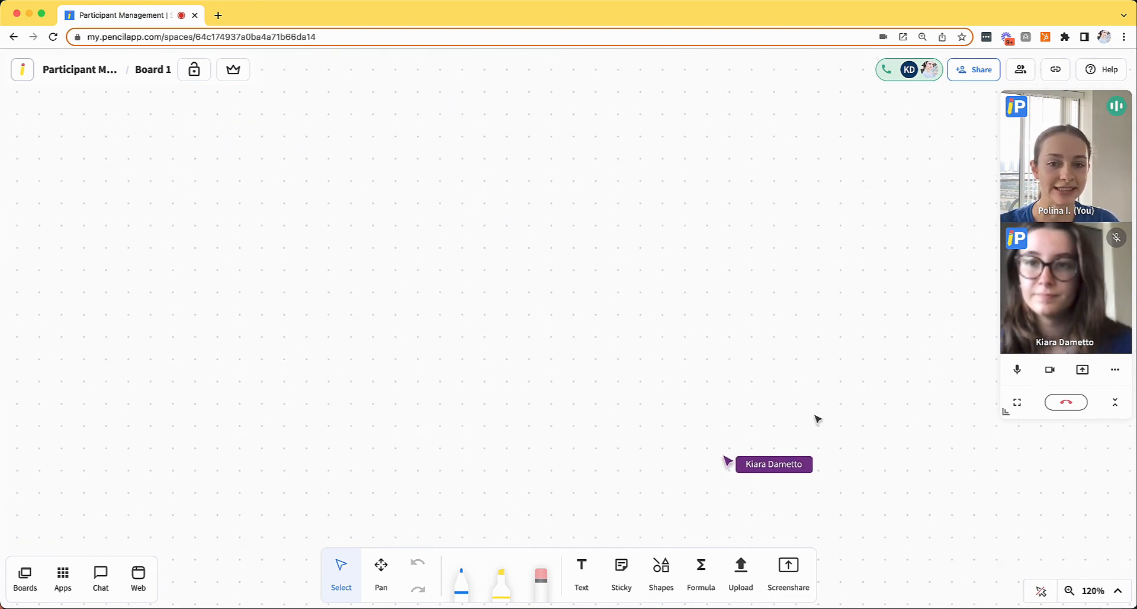
mouse_move(193, 69)
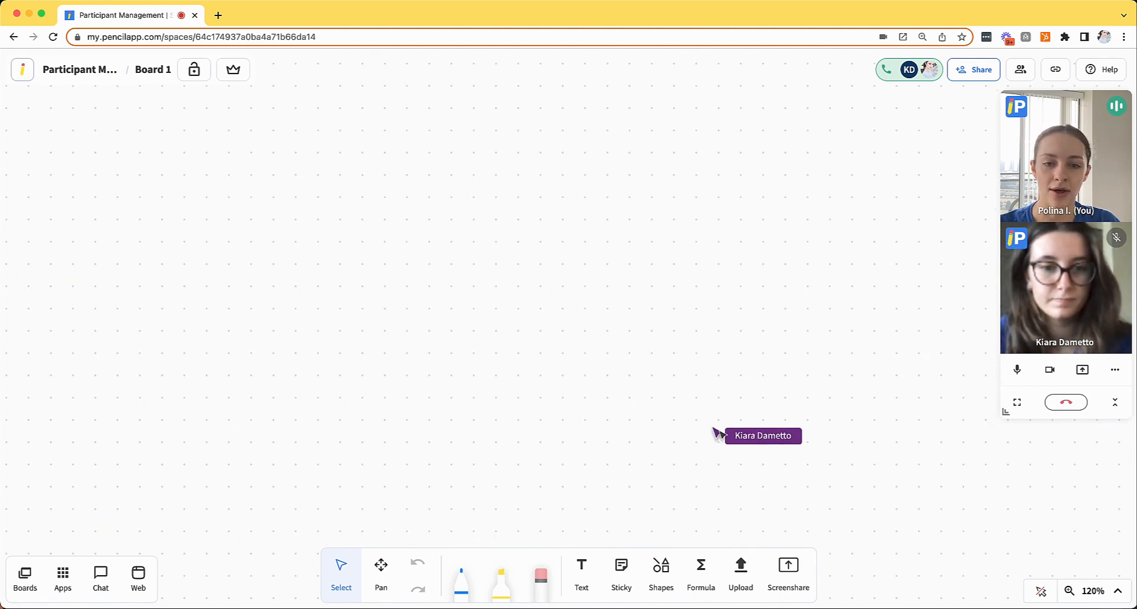
left_click_drag(253, 243, 659, 451)
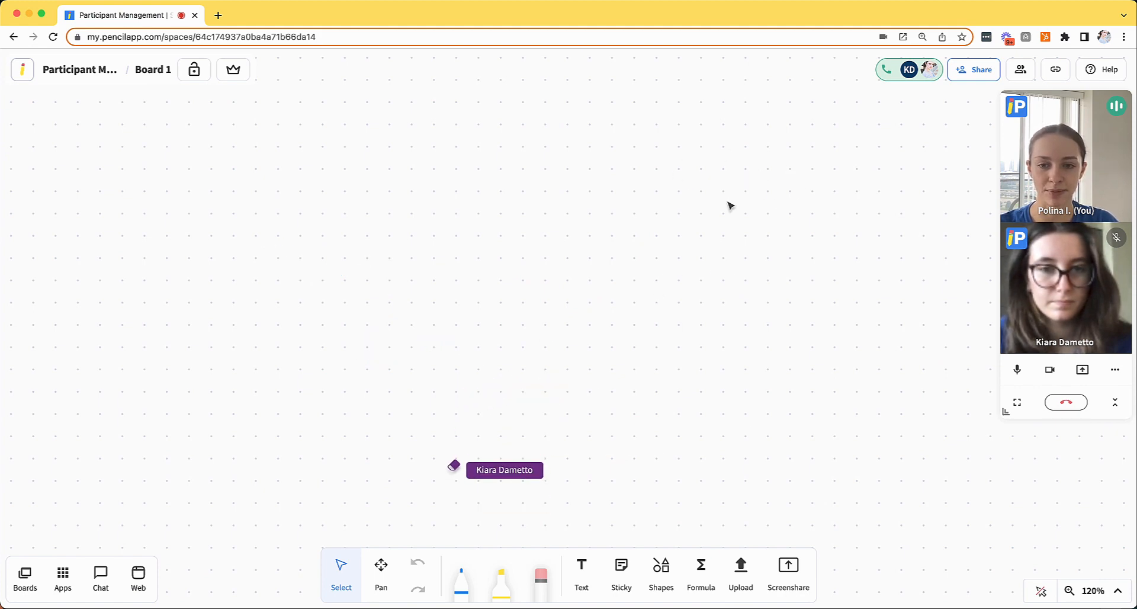
mouse_move(1020, 69)
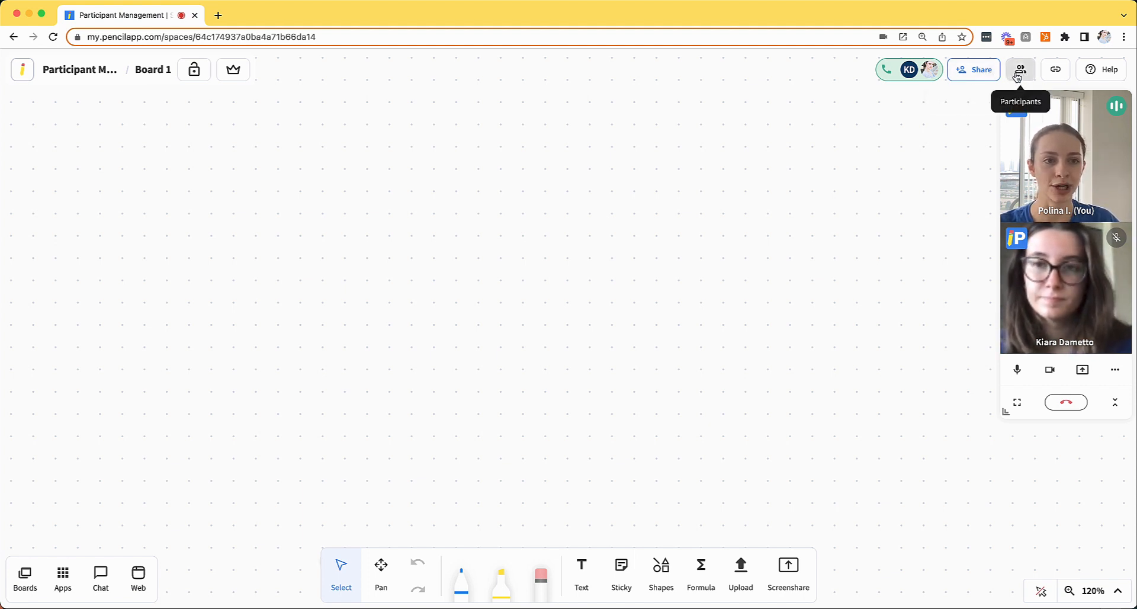
Step: Turn off Kiara's camera in the participants list, then request she unmute and re-enable her camera
left_click(1020, 69)
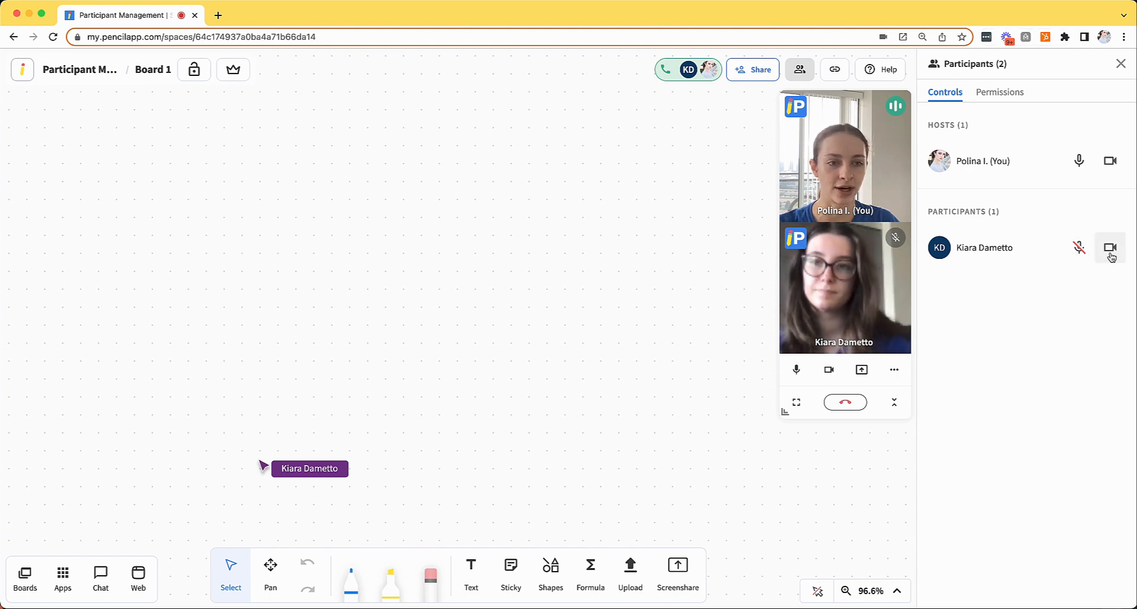
left_click(1110, 247)
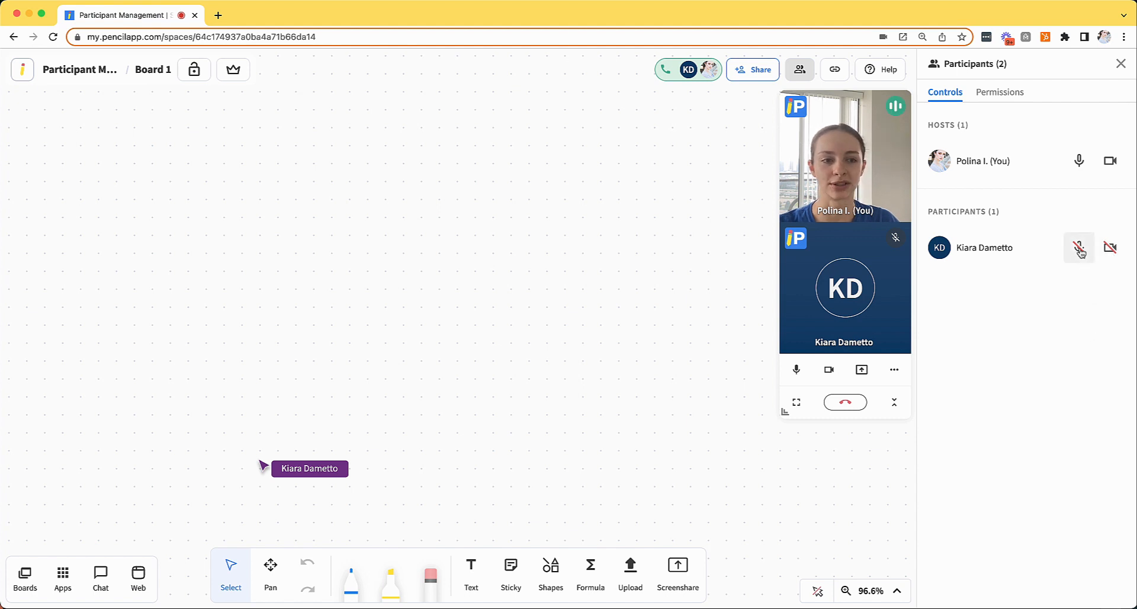
left_click(1079, 247)
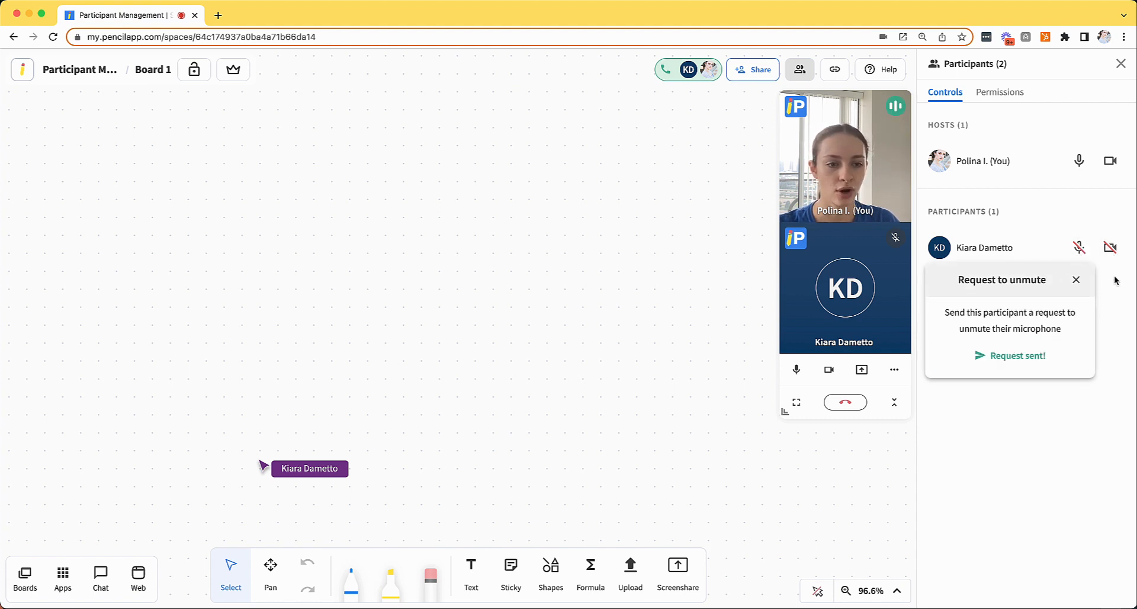
left_click(1109, 247)
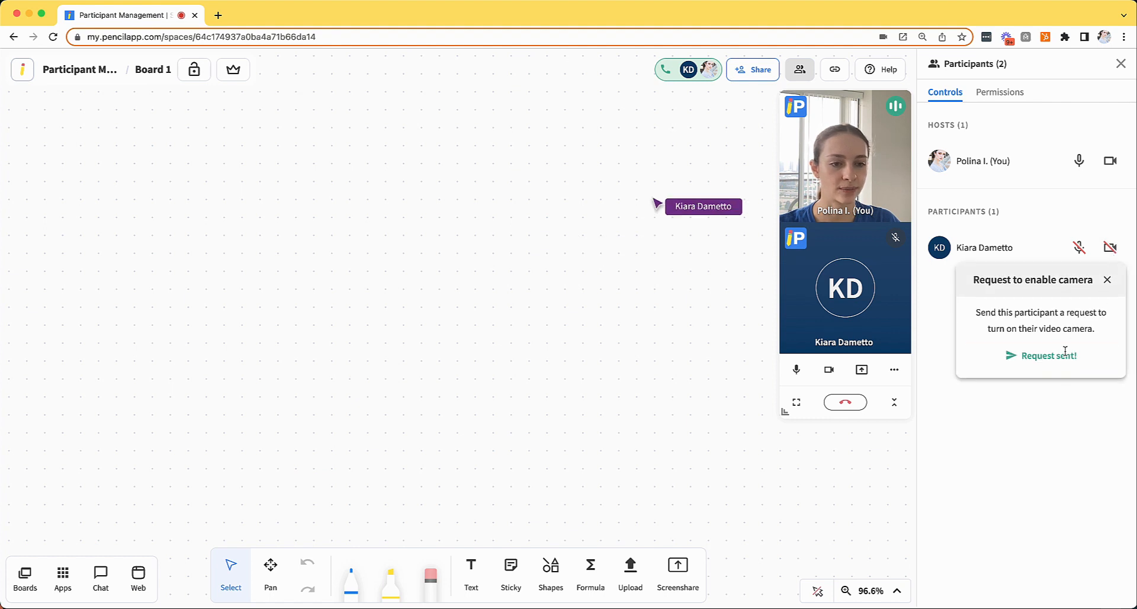
left_click(1107, 280)
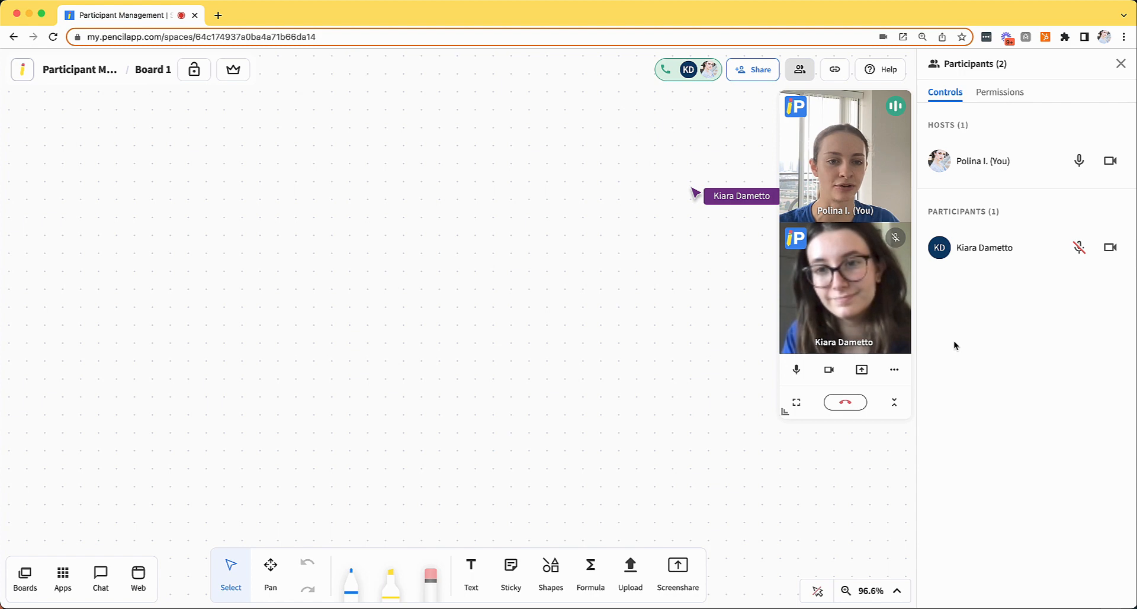
mouse_move(1040, 349)
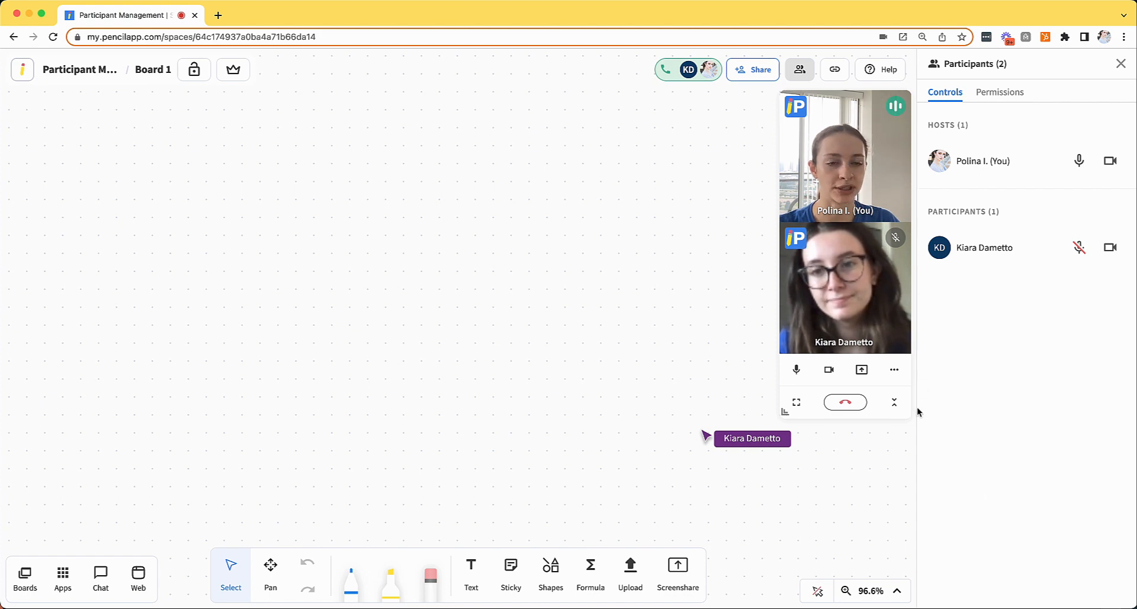
mouse_move(979, 418)
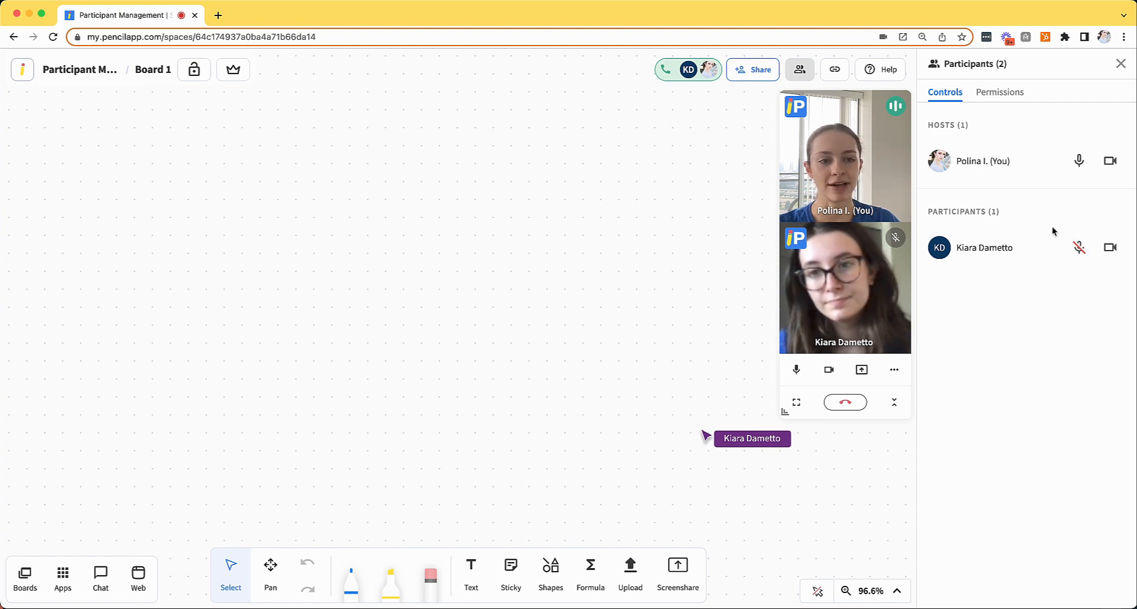
mouse_move(943, 207)
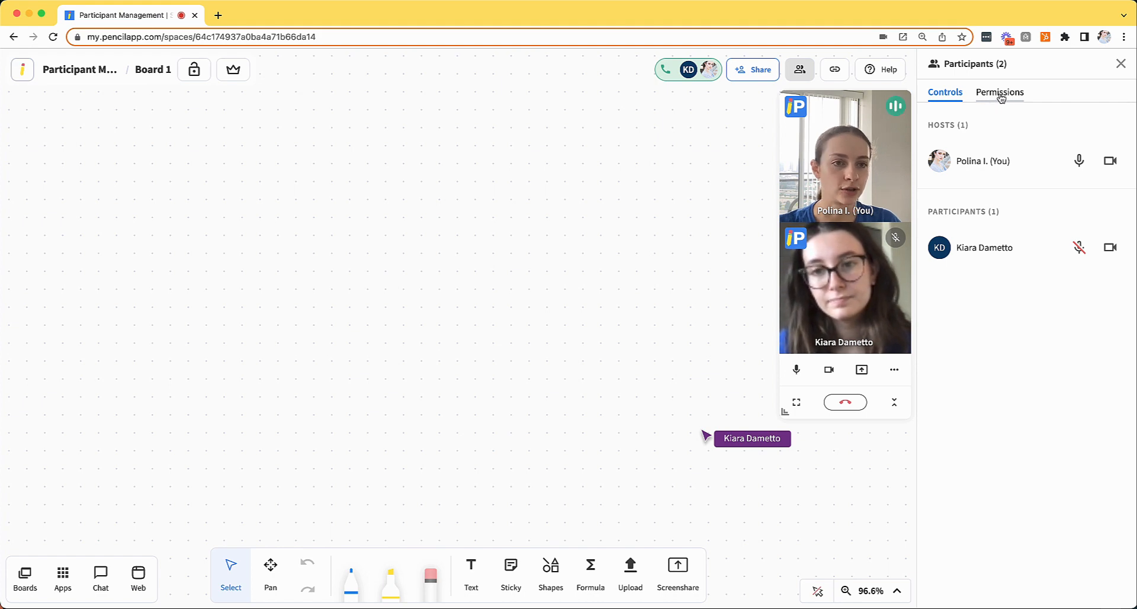
Step: Show the participant Permissions tab covering call, whiteboard, chat and app controls
left_click(999, 92)
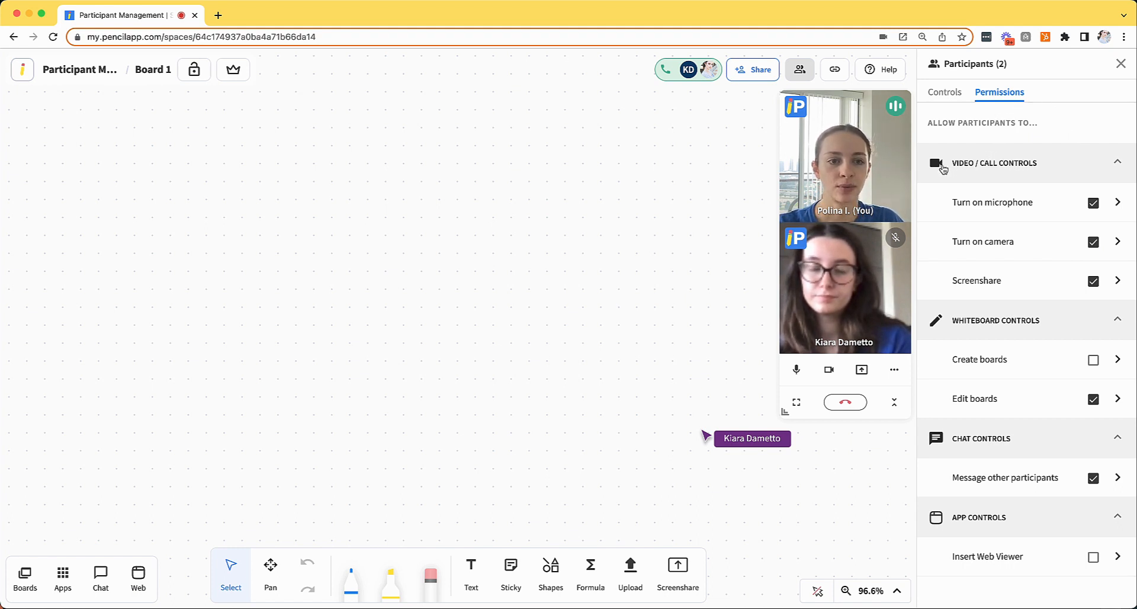
mouse_move(1017, 330)
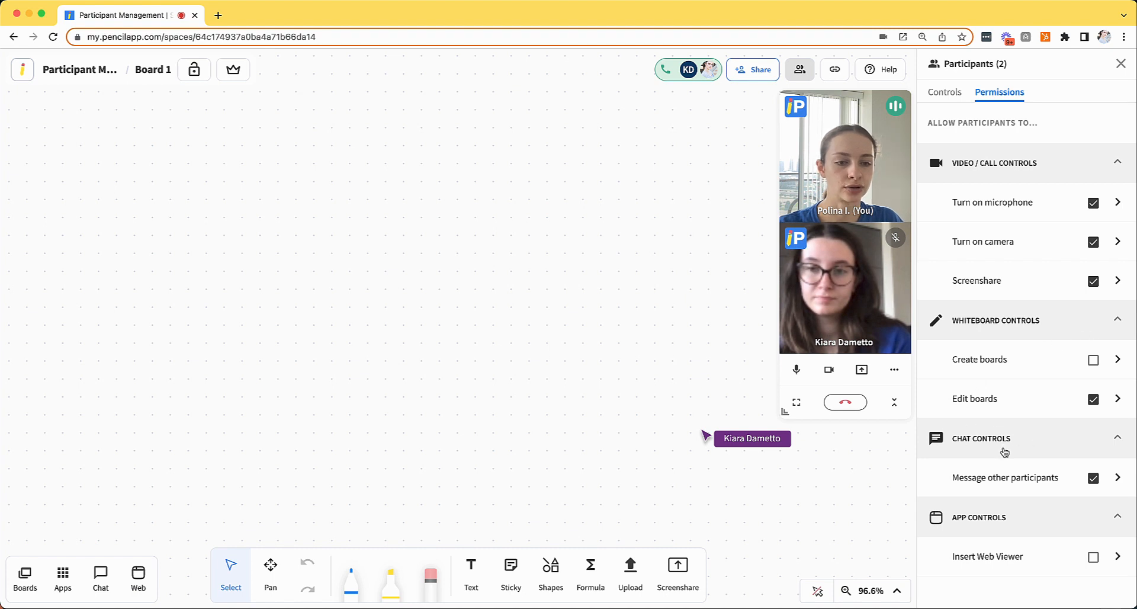
mouse_move(1007, 158)
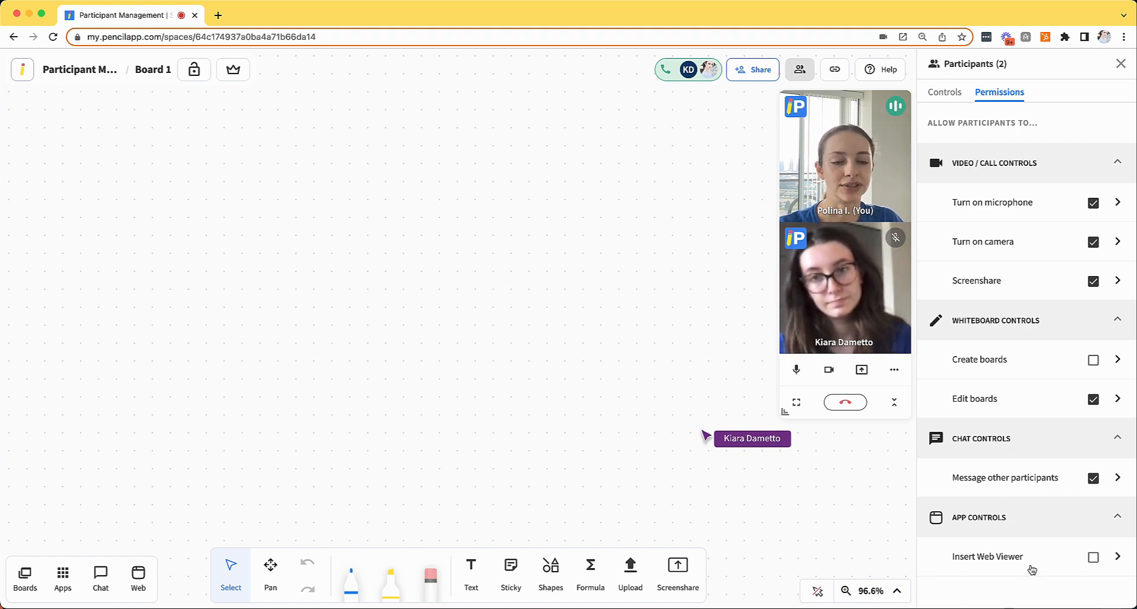
mouse_move(937, 569)
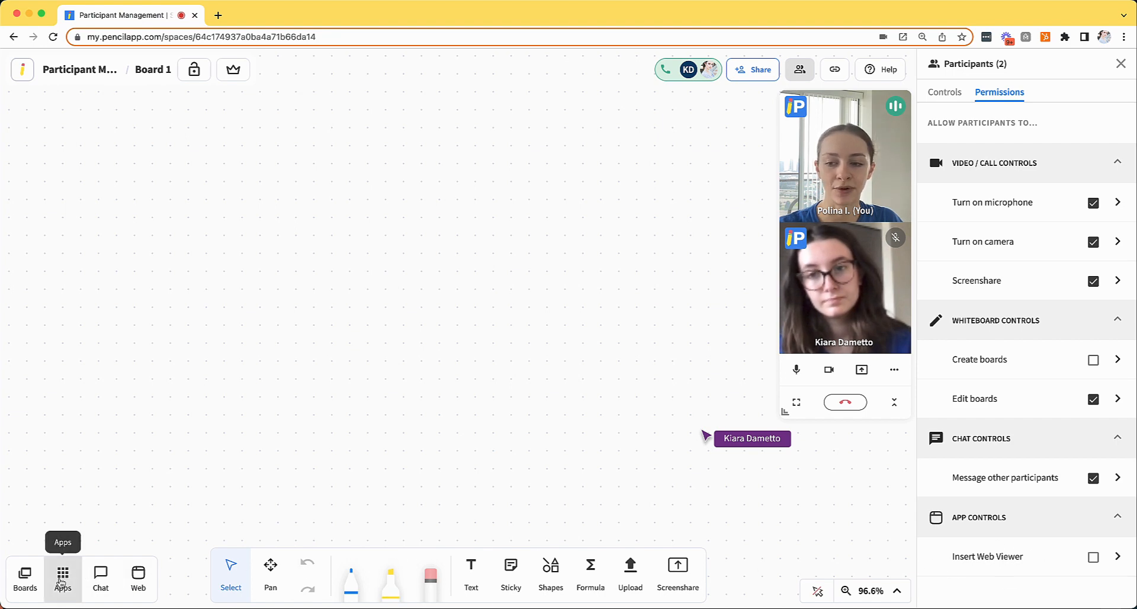
left_click(62, 578)
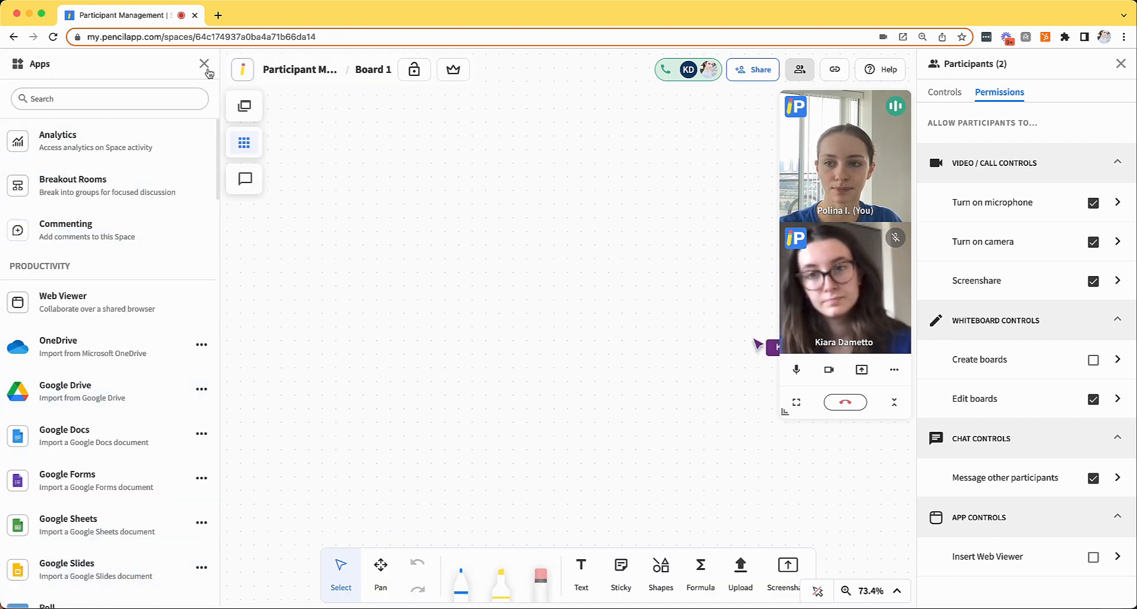
left_click(205, 64)
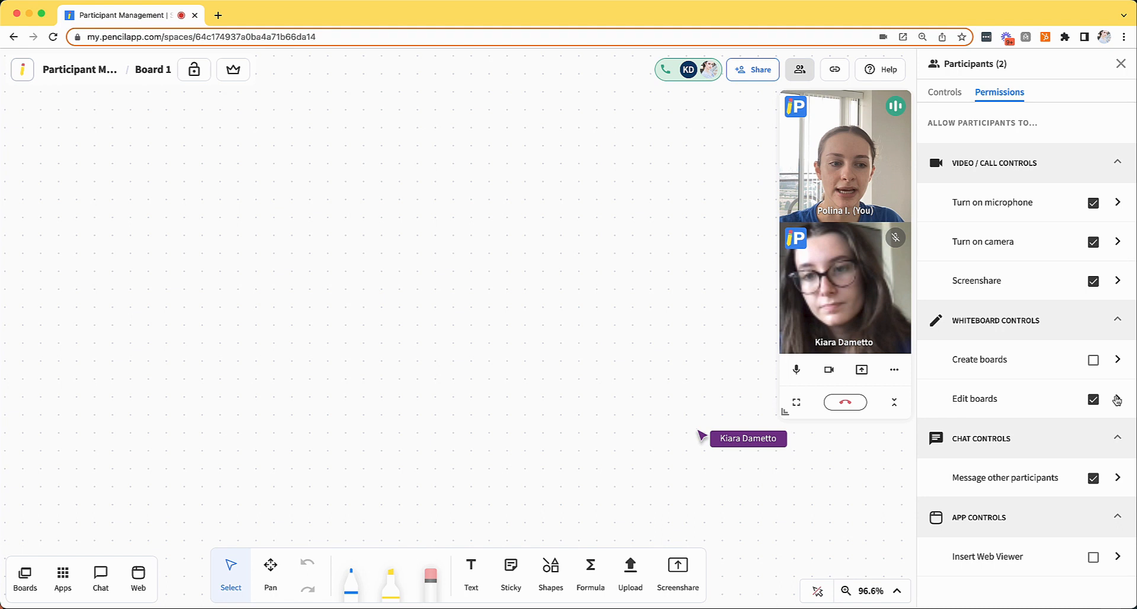
Step: Remove Kiara's individual board-editing permission under Edit boards and update the changes
left_click(1118, 397)
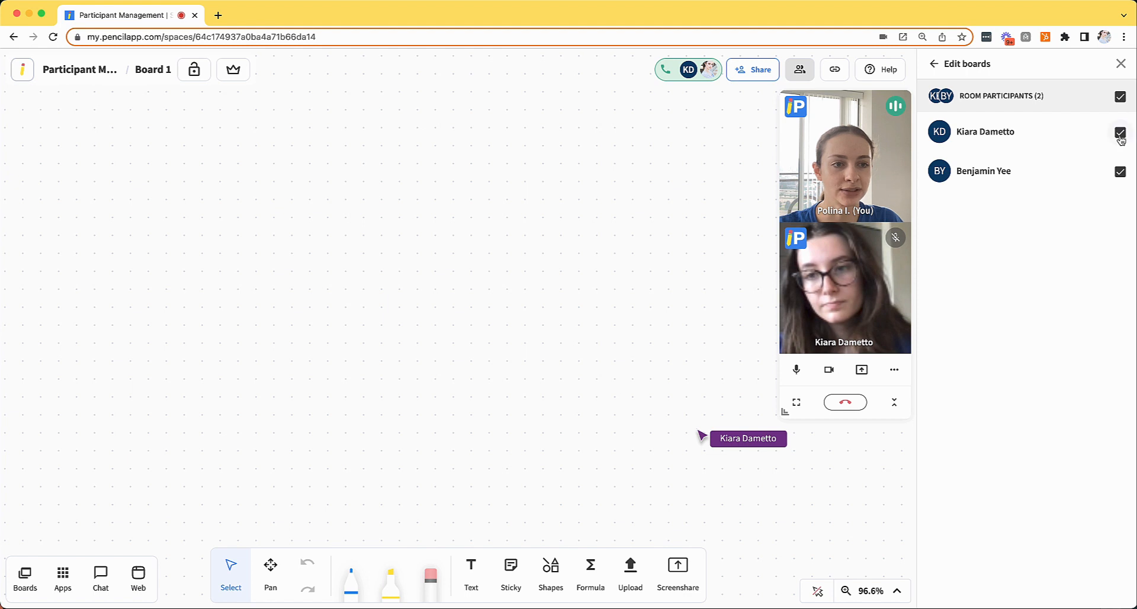
left_click(1120, 131)
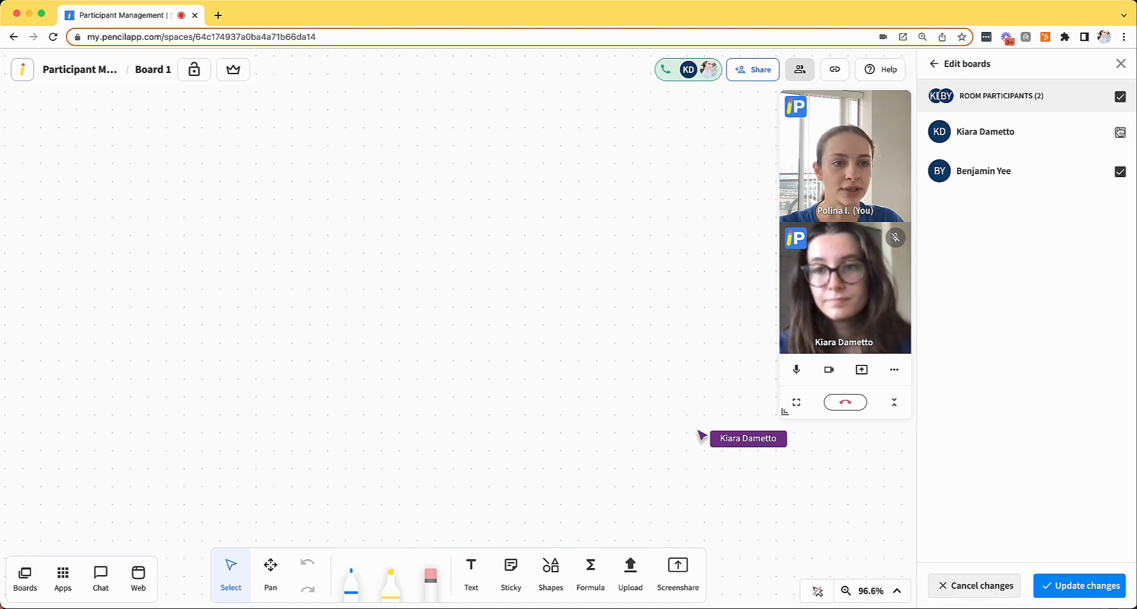
left_click(1120, 132)
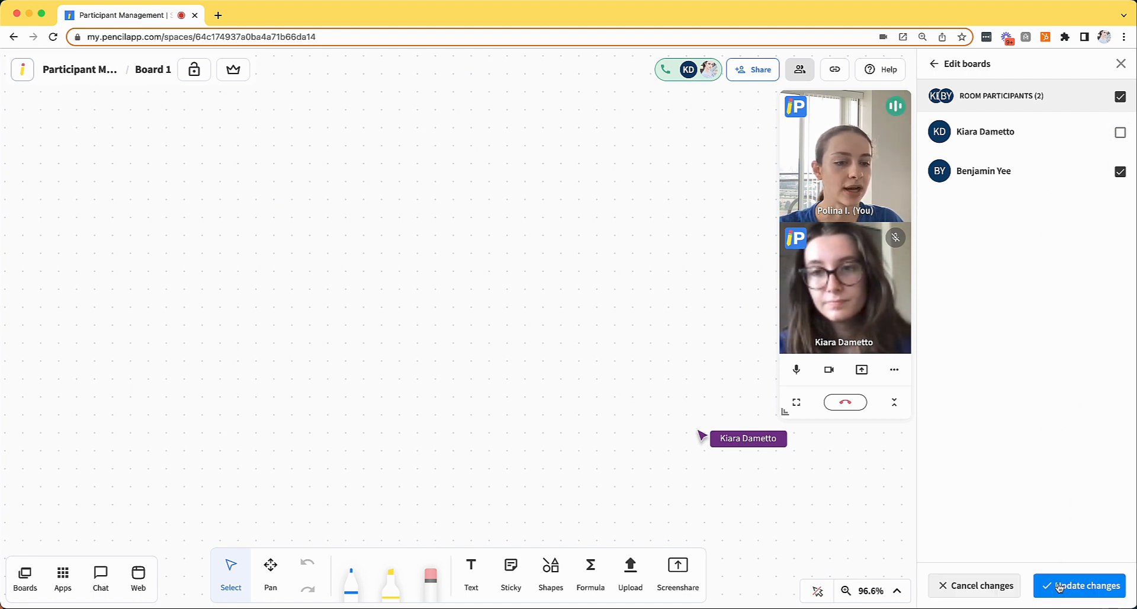
left_click(1086, 585)
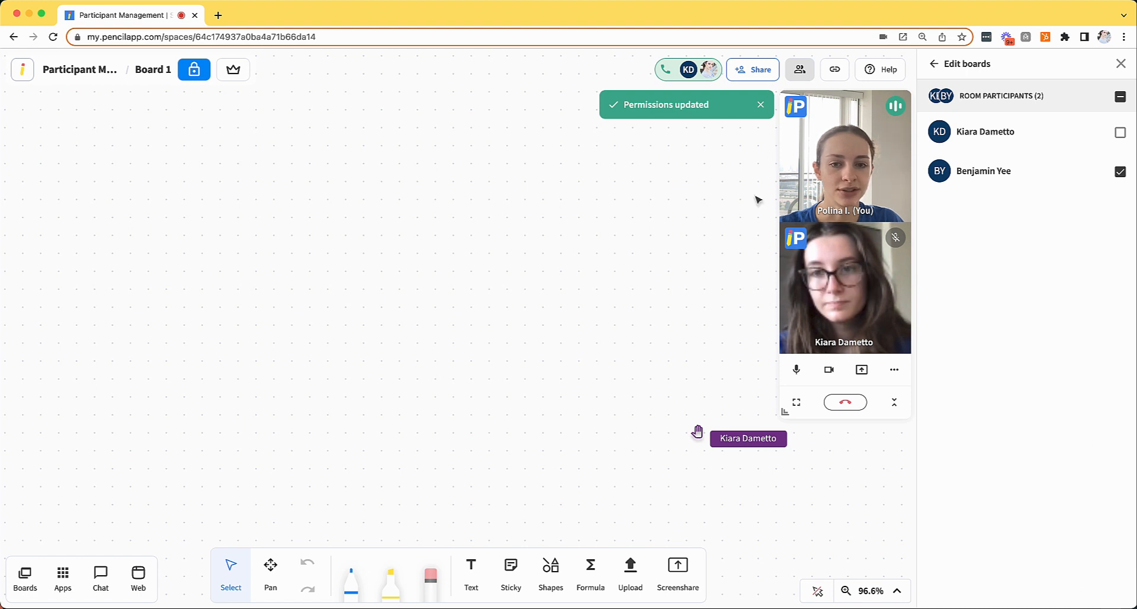
mouse_move(694, 428)
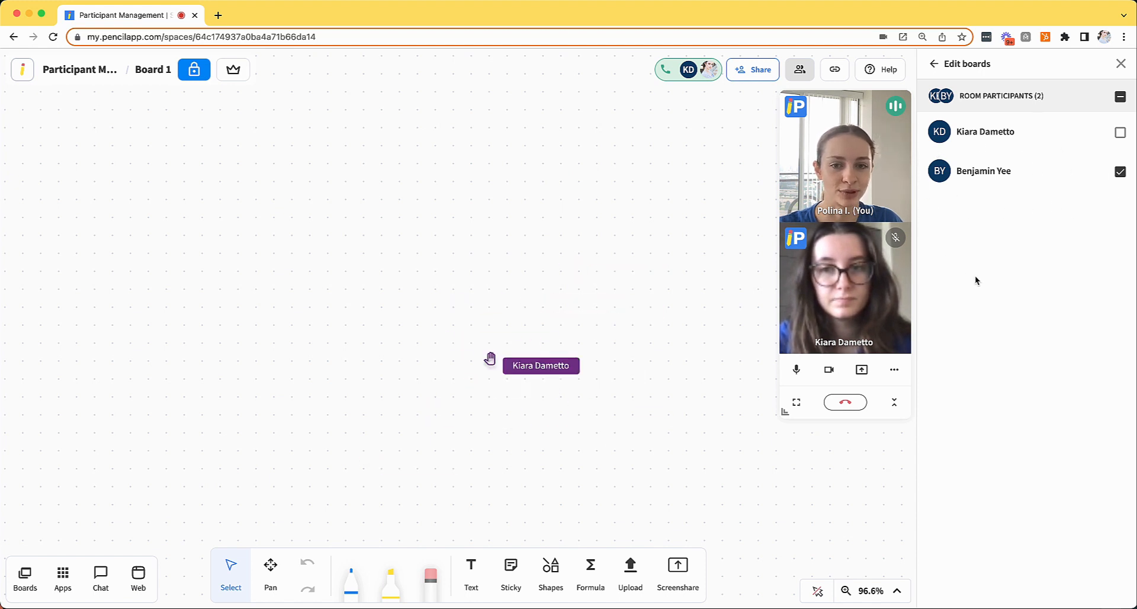
Step: Restore Kiara's board-editing permission, apply it, and return to the permissions list
left_click(1121, 132)
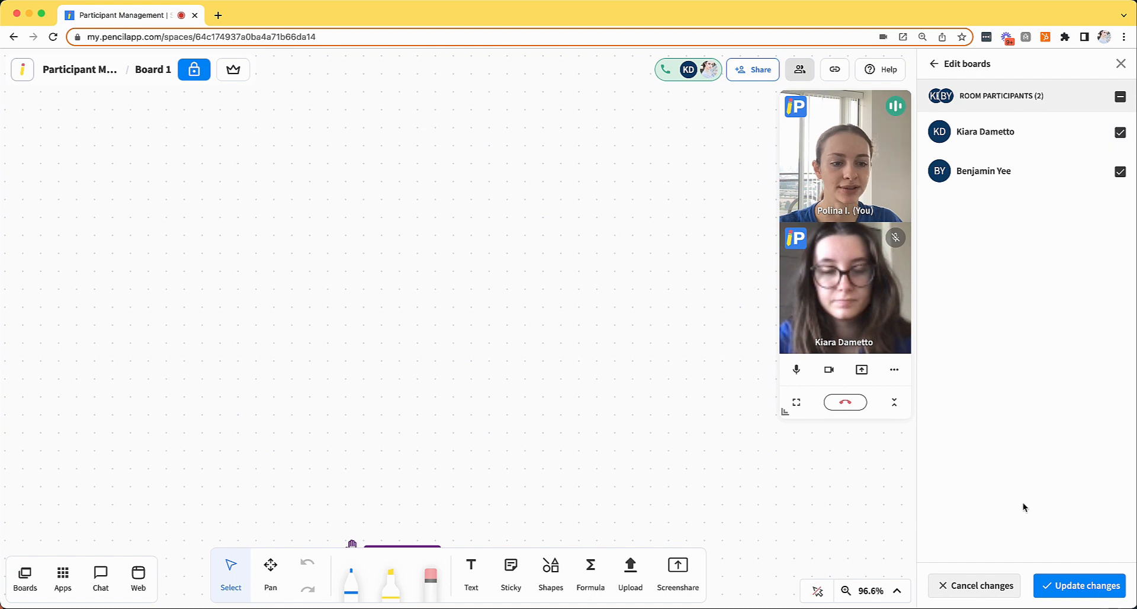
left_click(1085, 585)
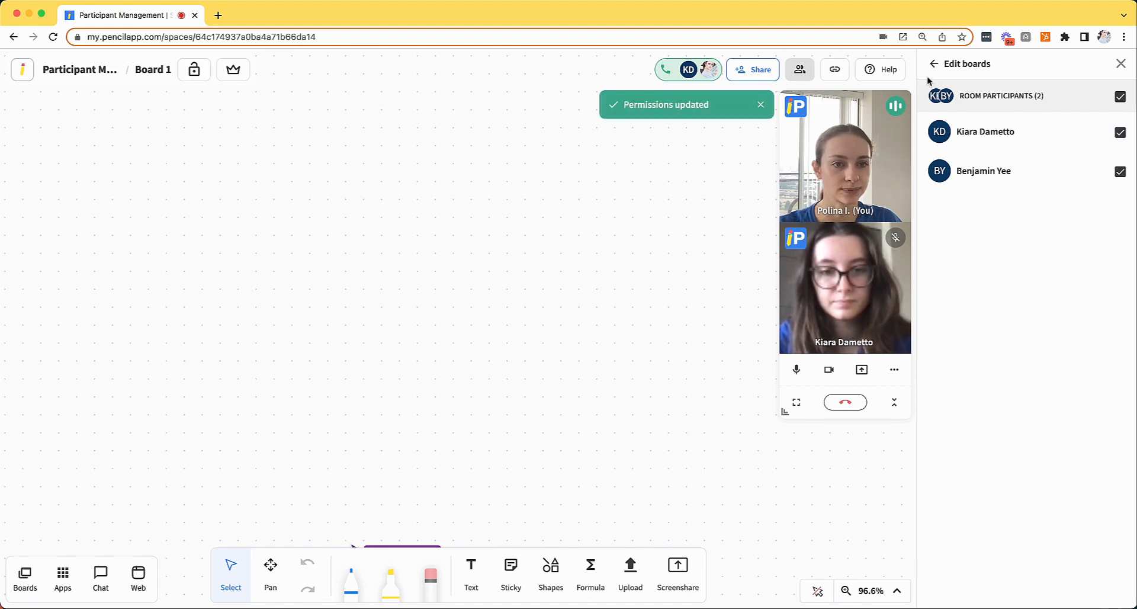
left_click(935, 64)
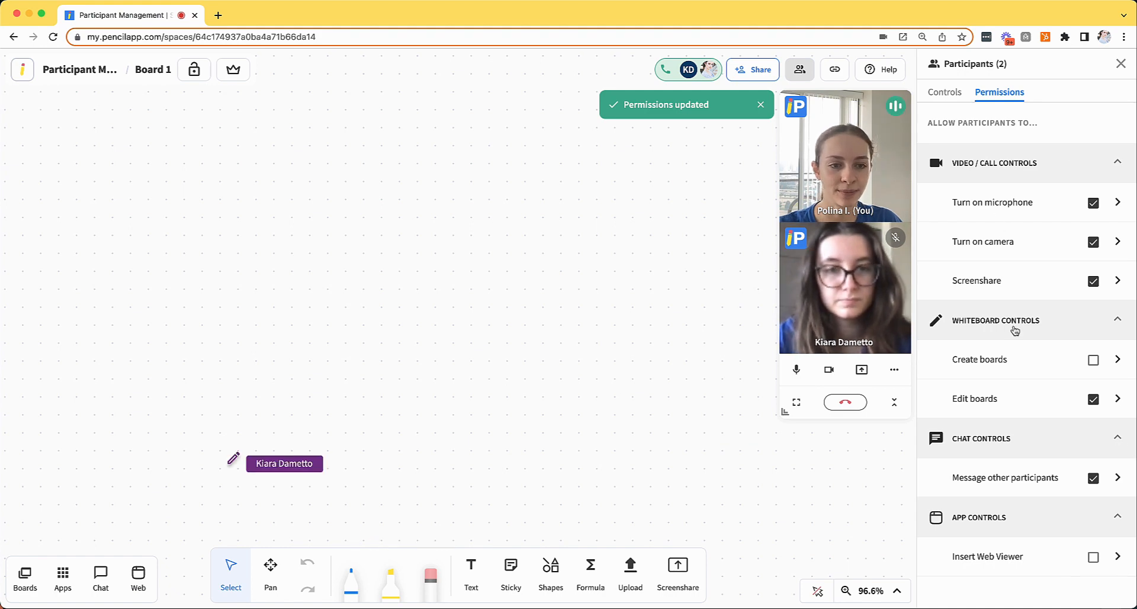
Step: Enable Create boards for participants and apply it, then uncheck Create boards again
left_click(1092, 360)
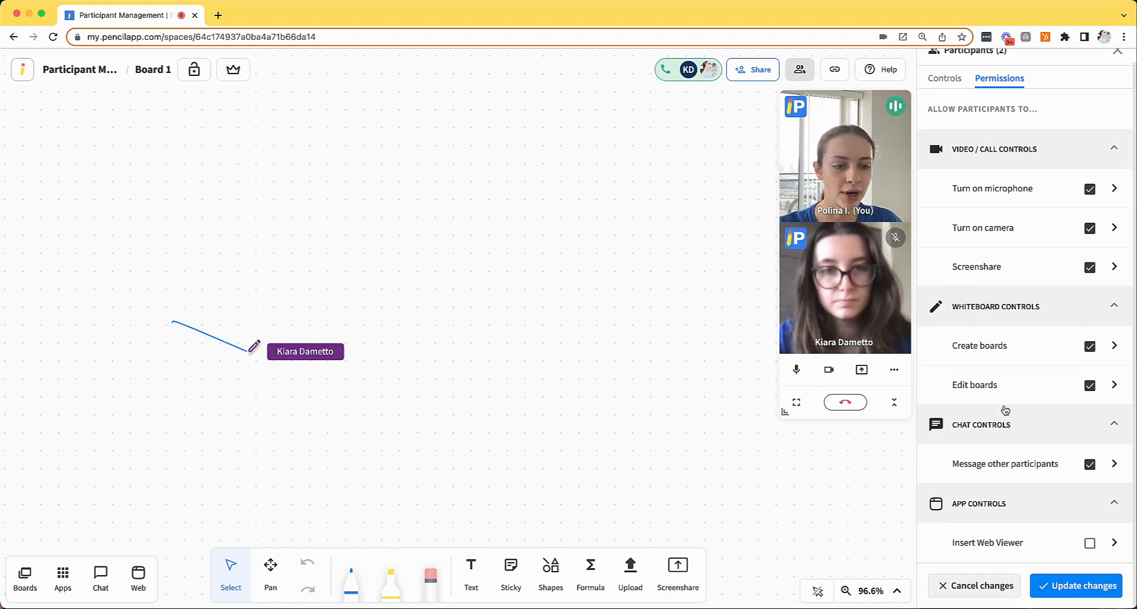
left_click(1076, 585)
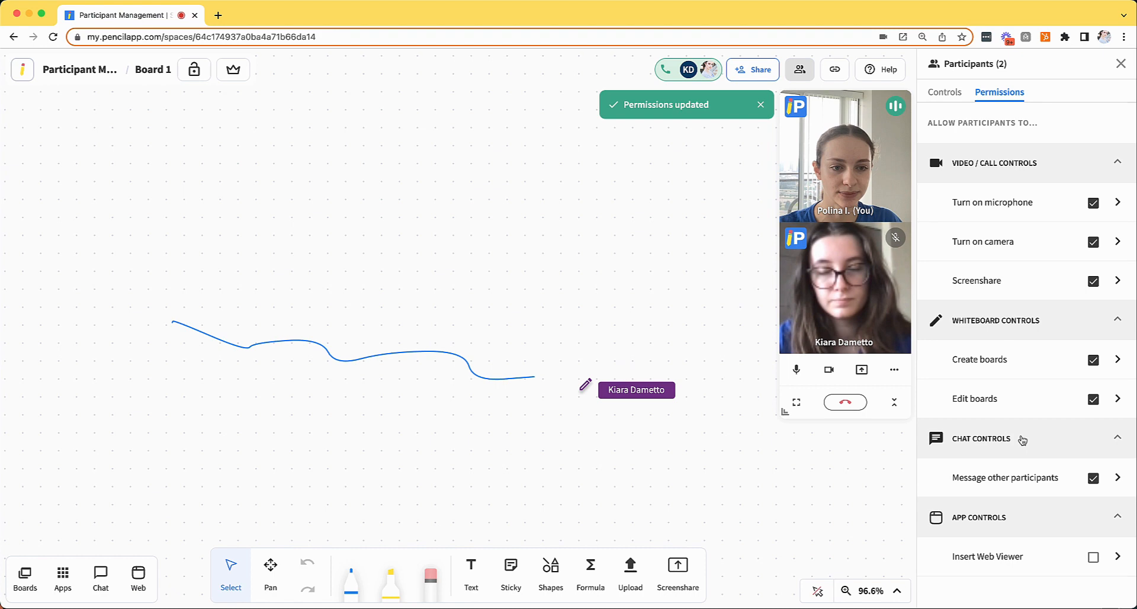
left_click(1094, 358)
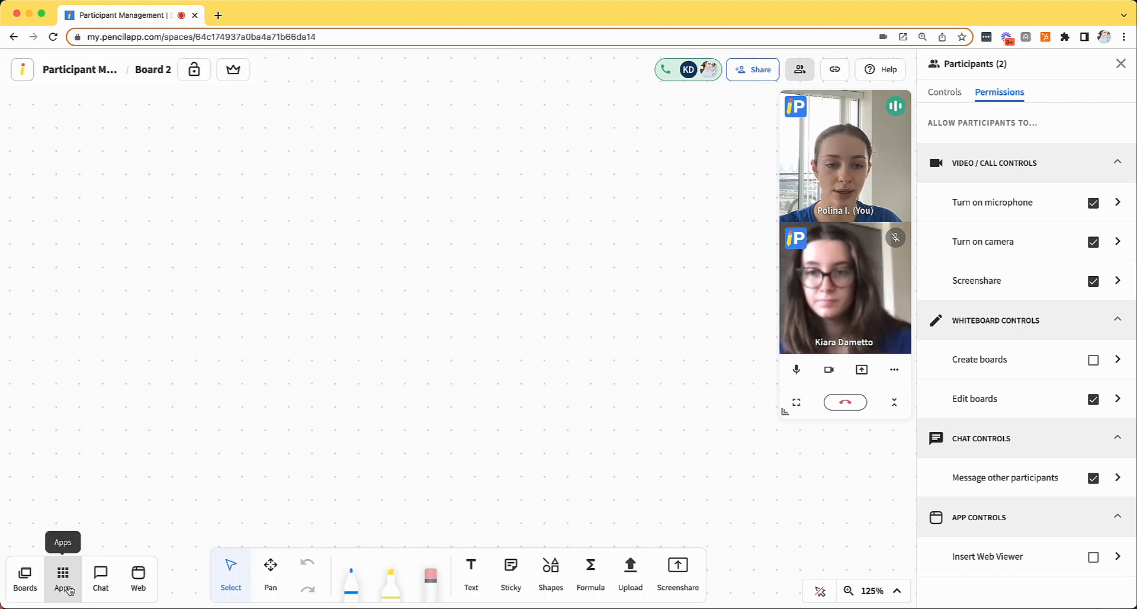
Step: Open and close the Apps list, then close the participant permissions panel
left_click(64, 579)
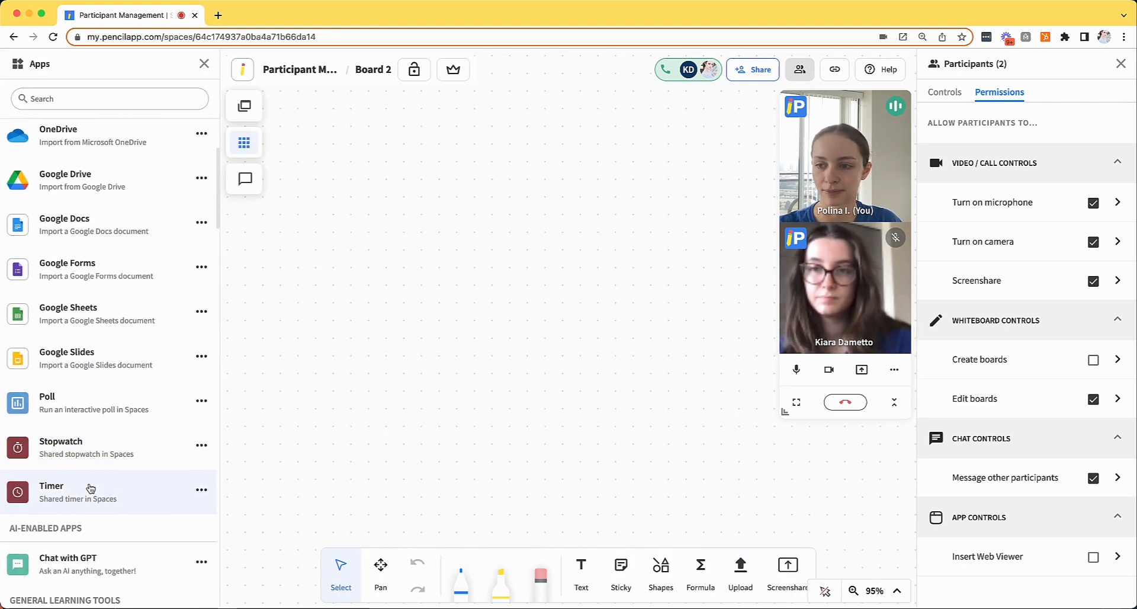
left_click(205, 64)
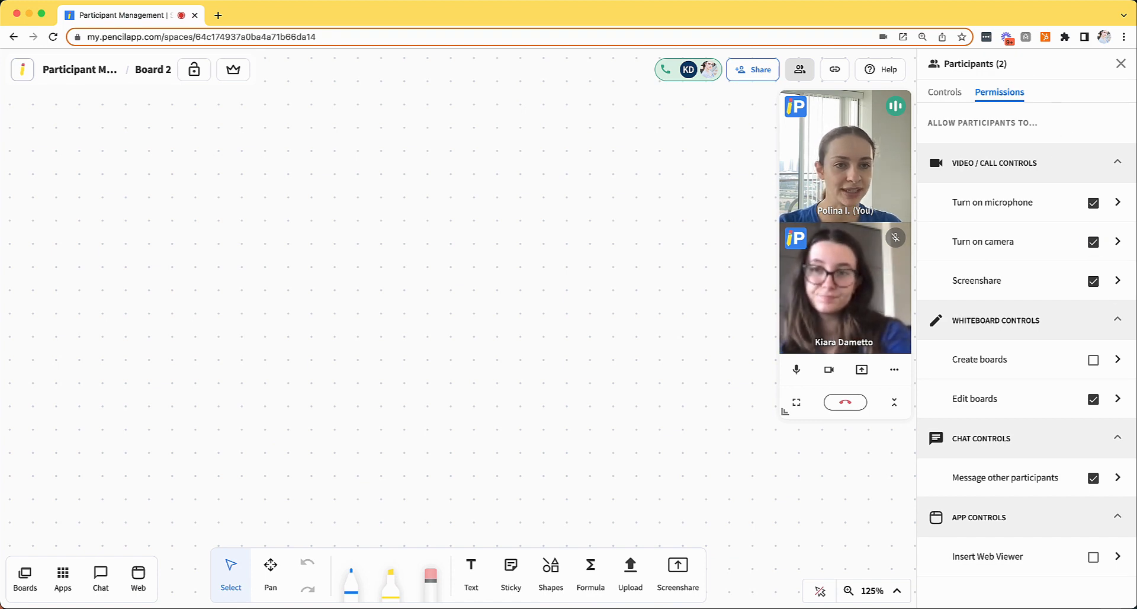
left_click(1120, 64)
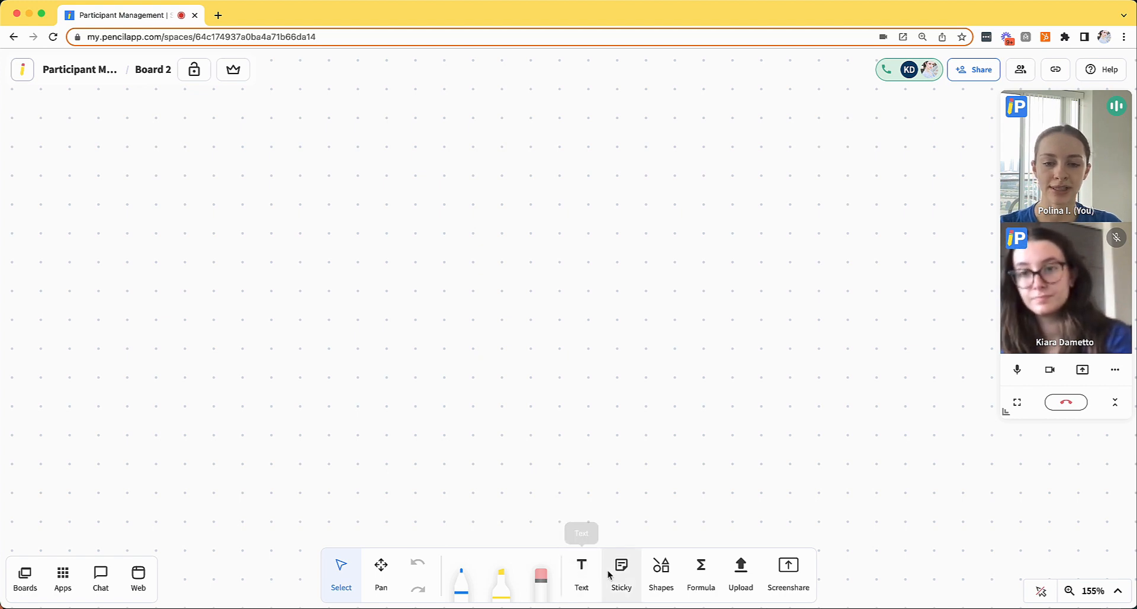
Step: Draw a trapezoid on Board 2, lock it, and confirm the locked notice before deselecting
left_click(659, 572)
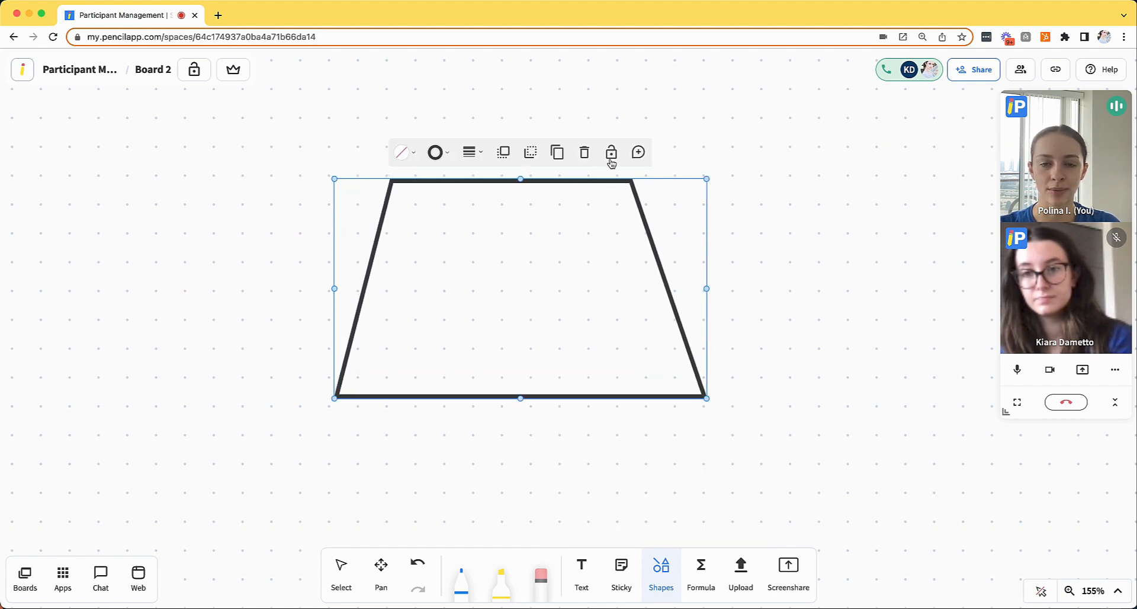
mouse_move(611, 152)
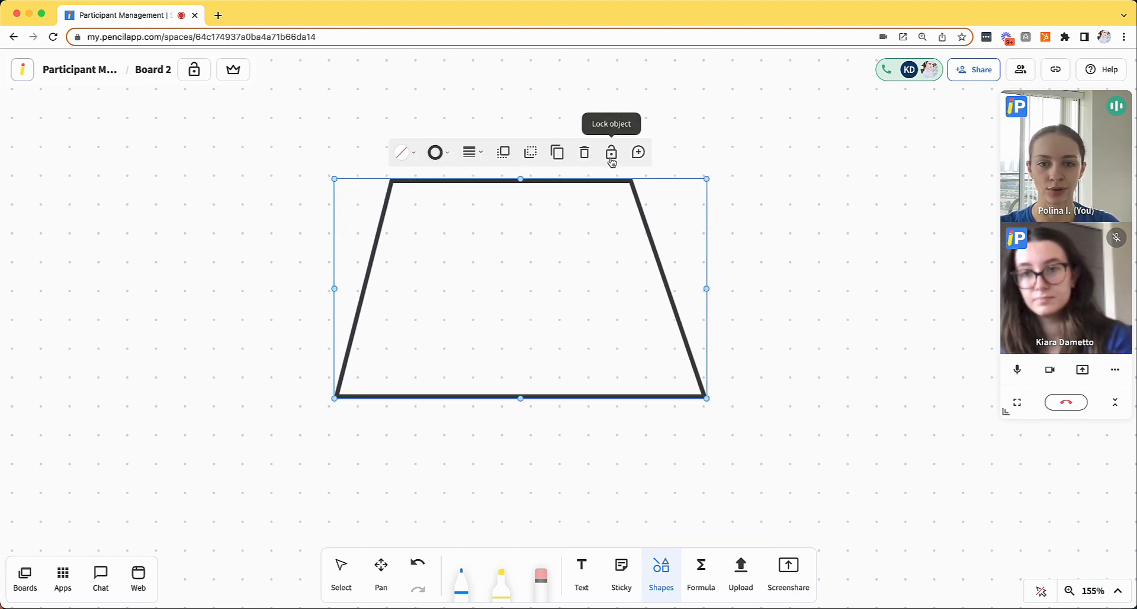
left_click(610, 152)
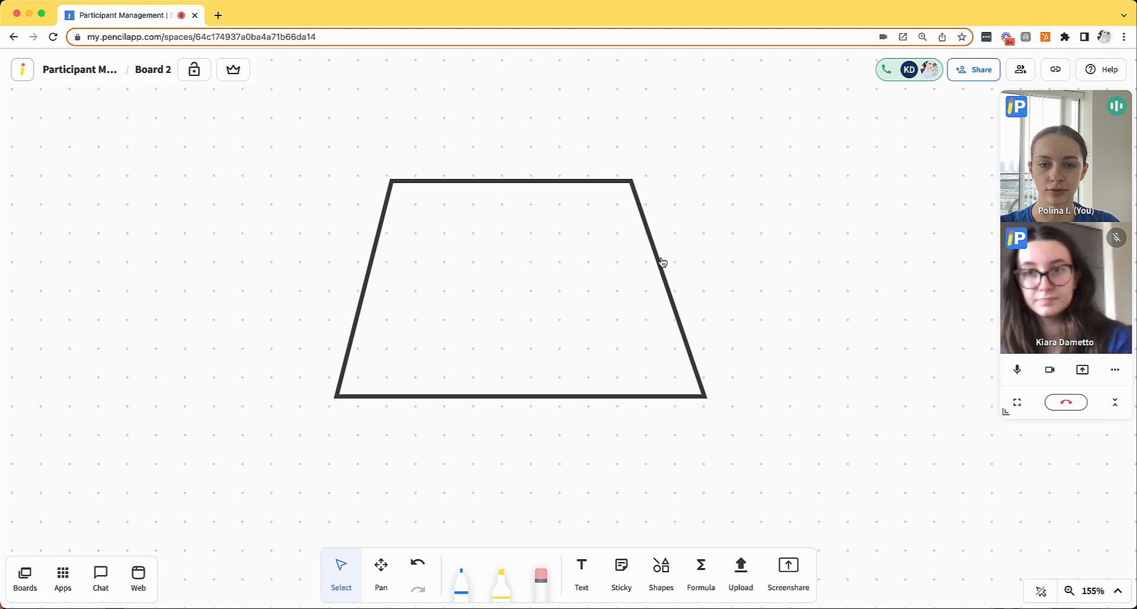
left_click(660, 262)
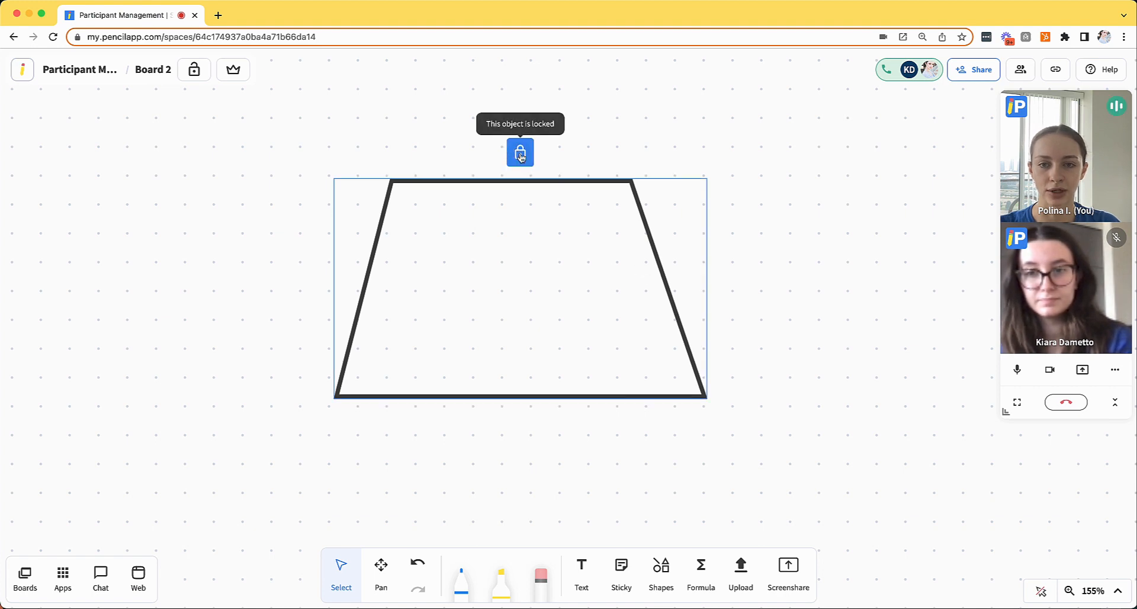
left_click(310, 433)
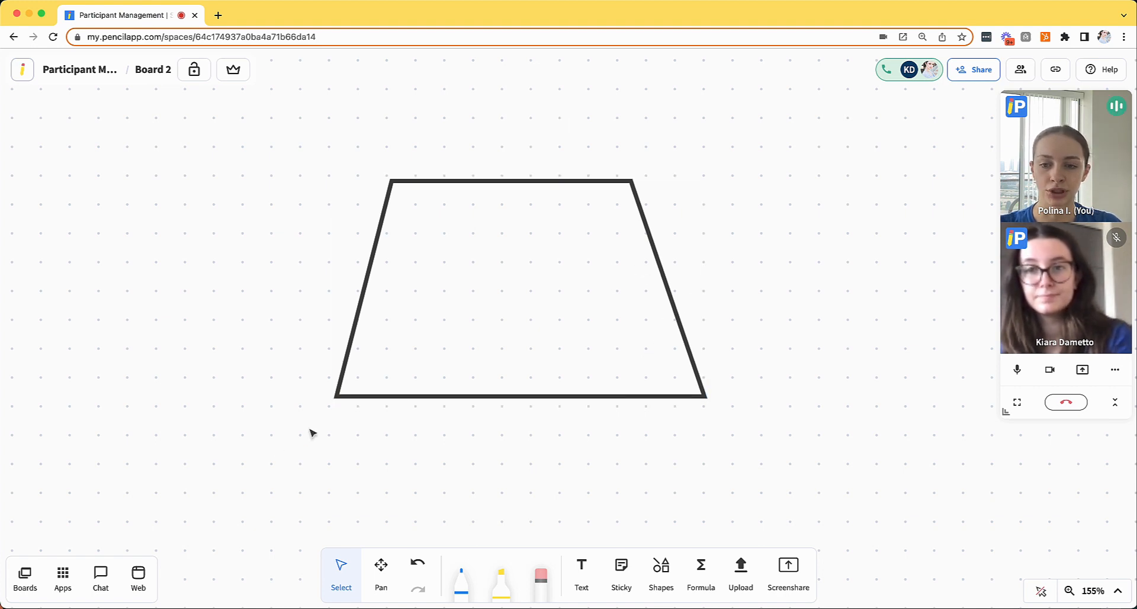
mouse_move(352, 354)
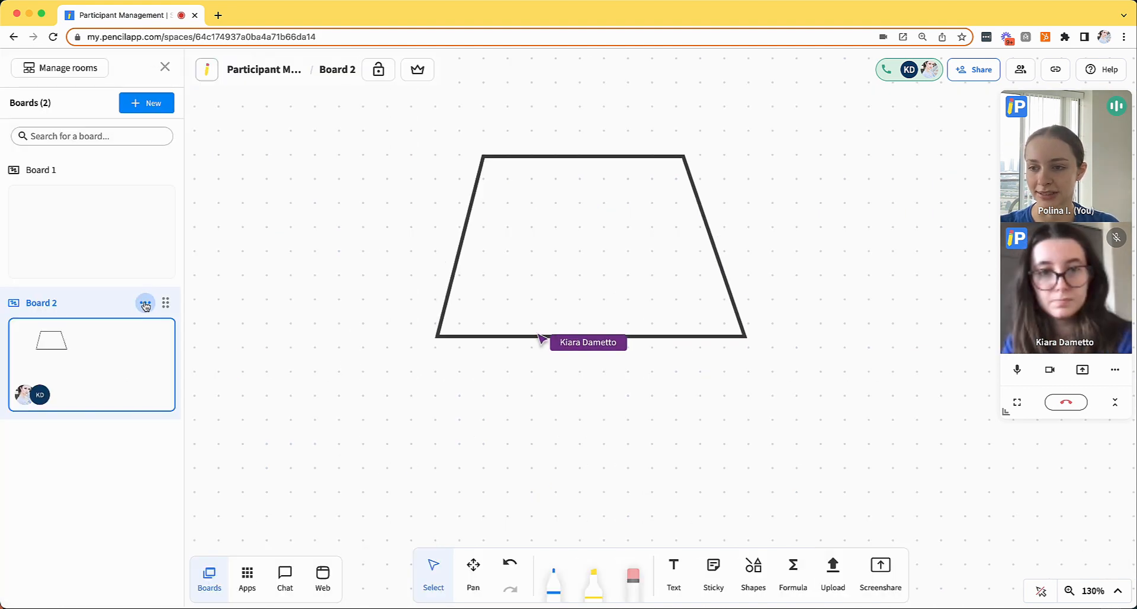
Step: Open Board 2's actions menu, dismiss it, then reopen it and choose Change access
left_click(145, 303)
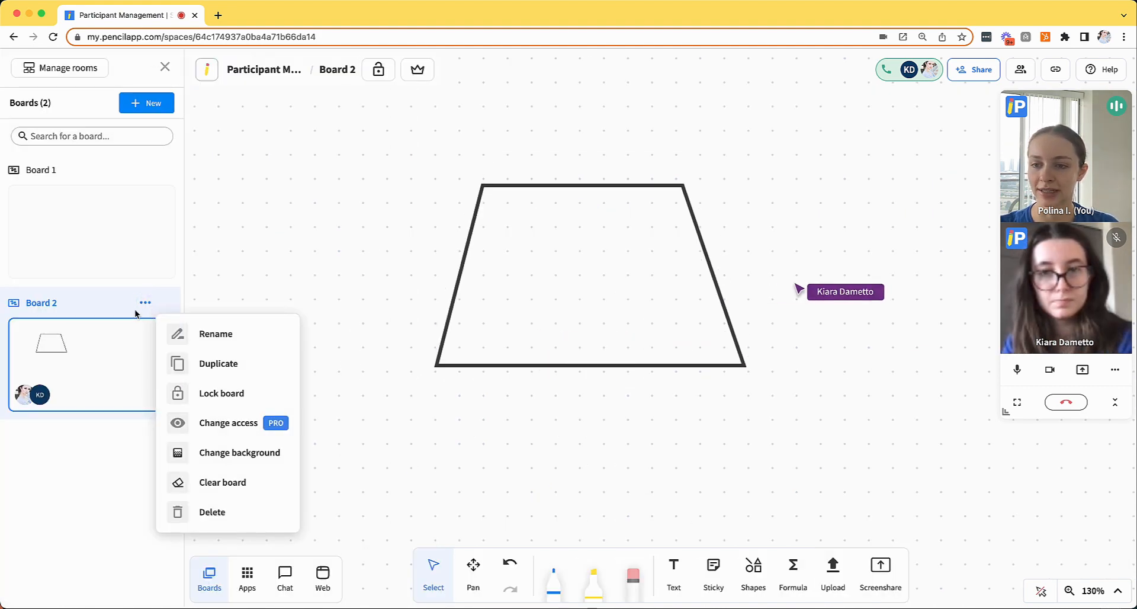
left_click(220, 392)
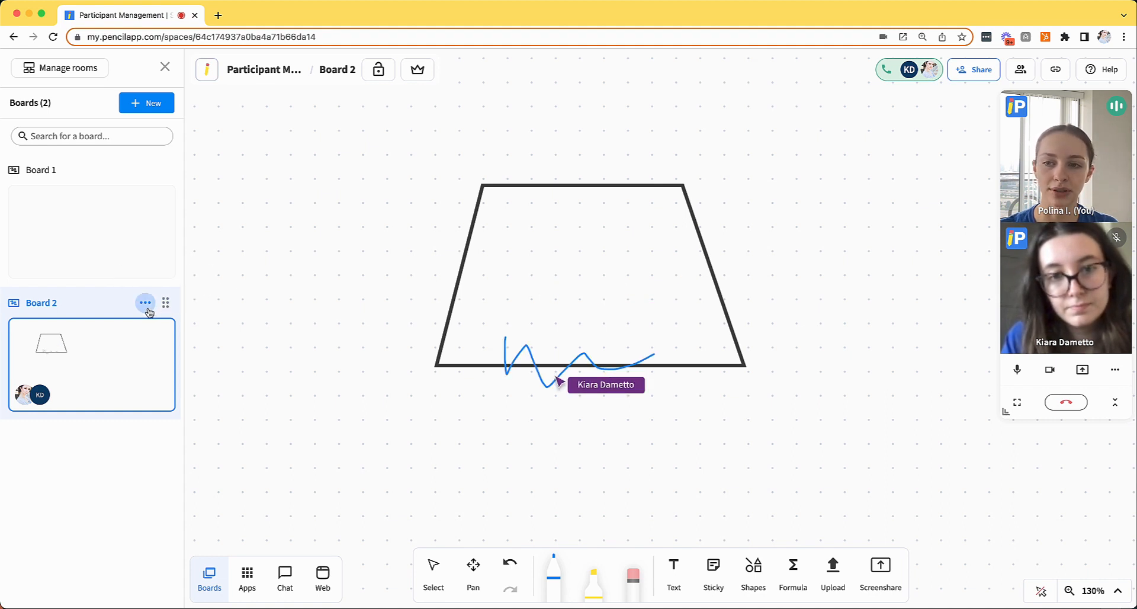
left_click(145, 303)
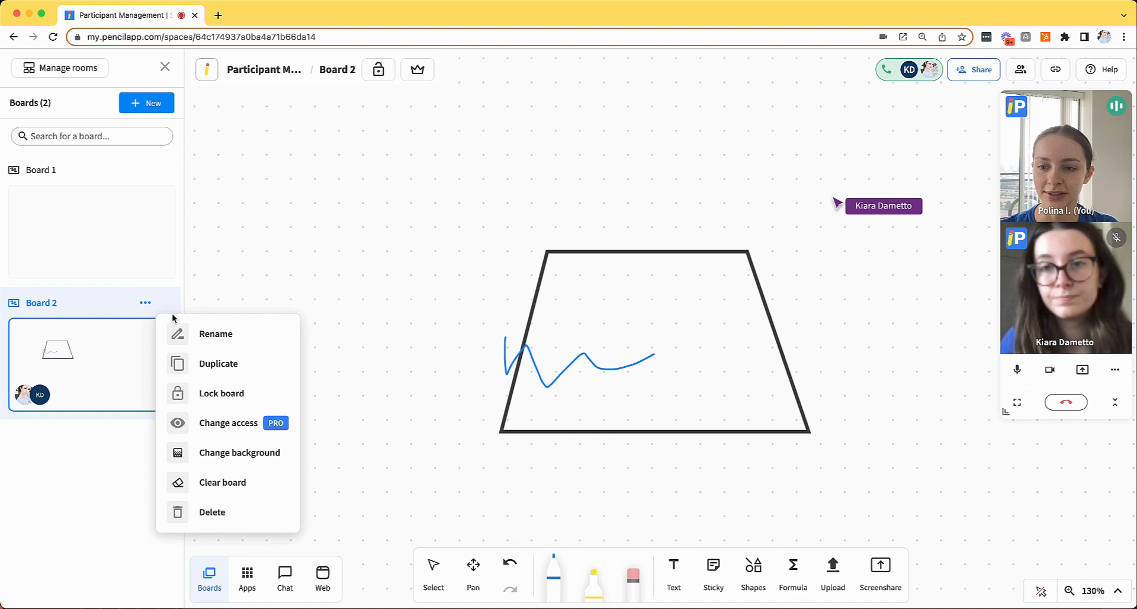
left_click(228, 422)
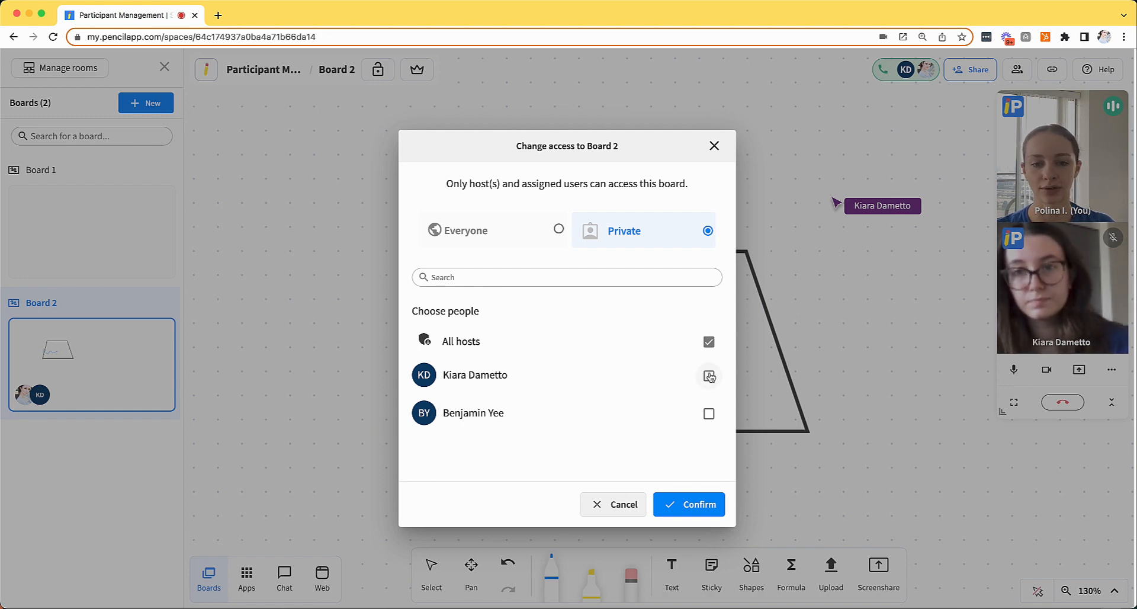
left_click(708, 375)
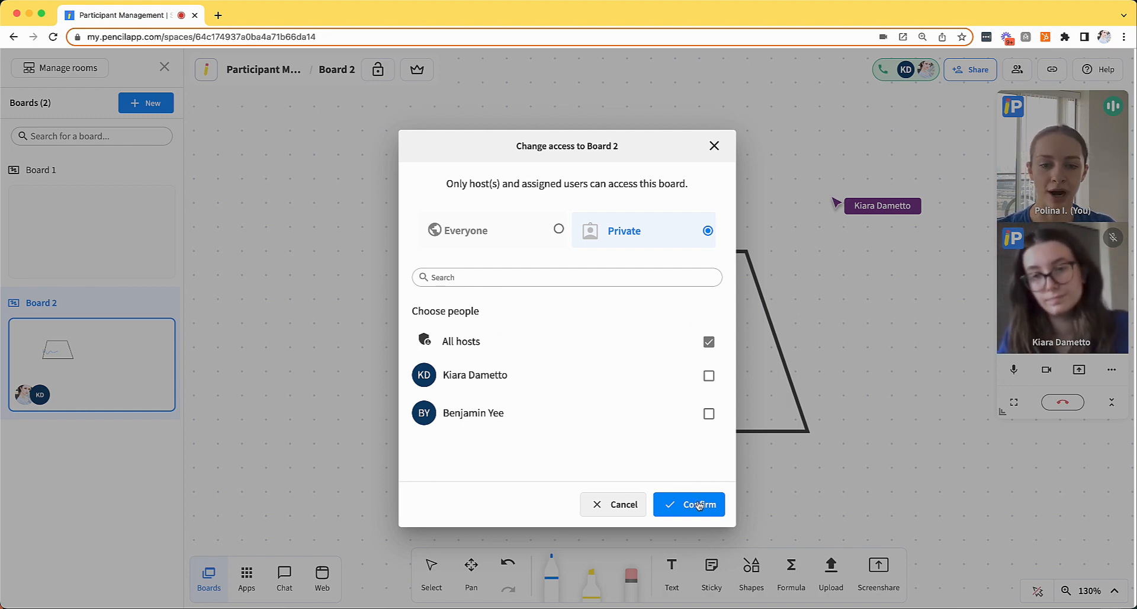
left_click(688, 504)
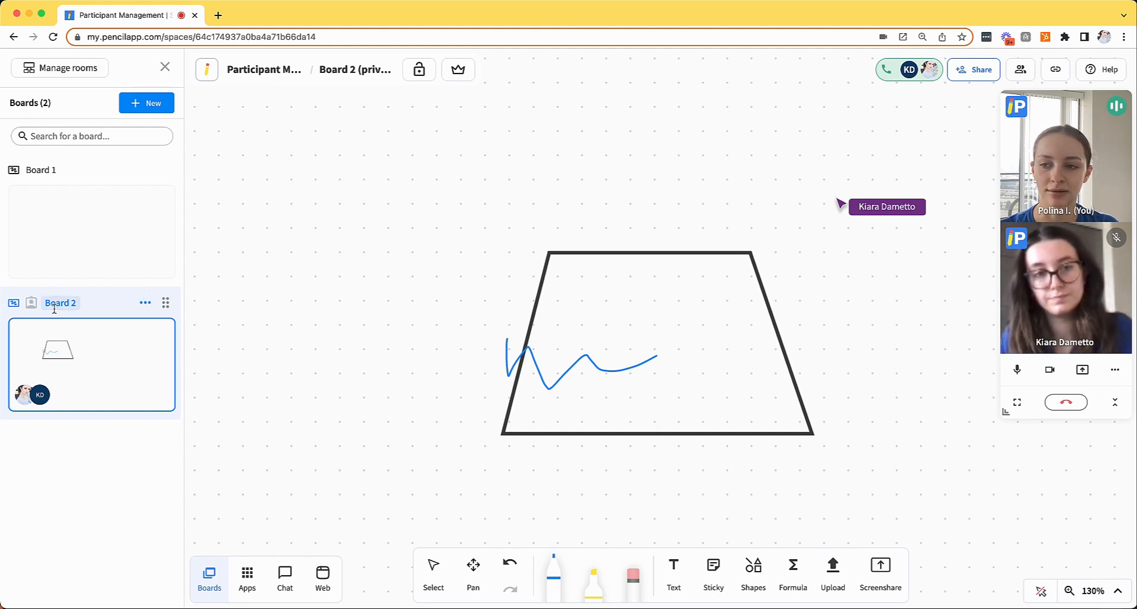
mouse_move(165, 302)
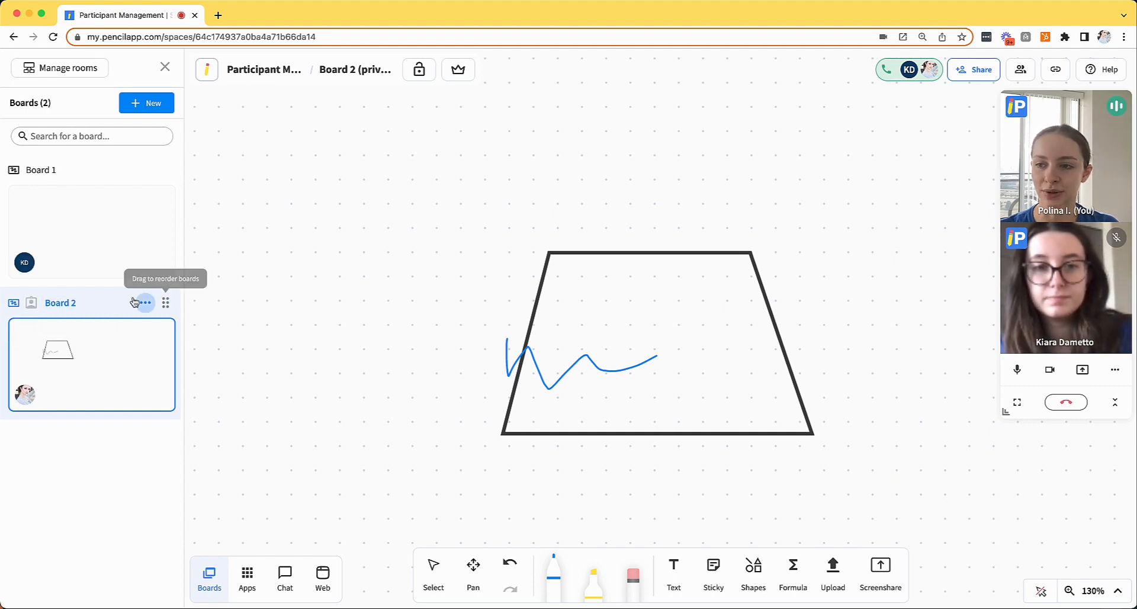
mouse_move(87, 194)
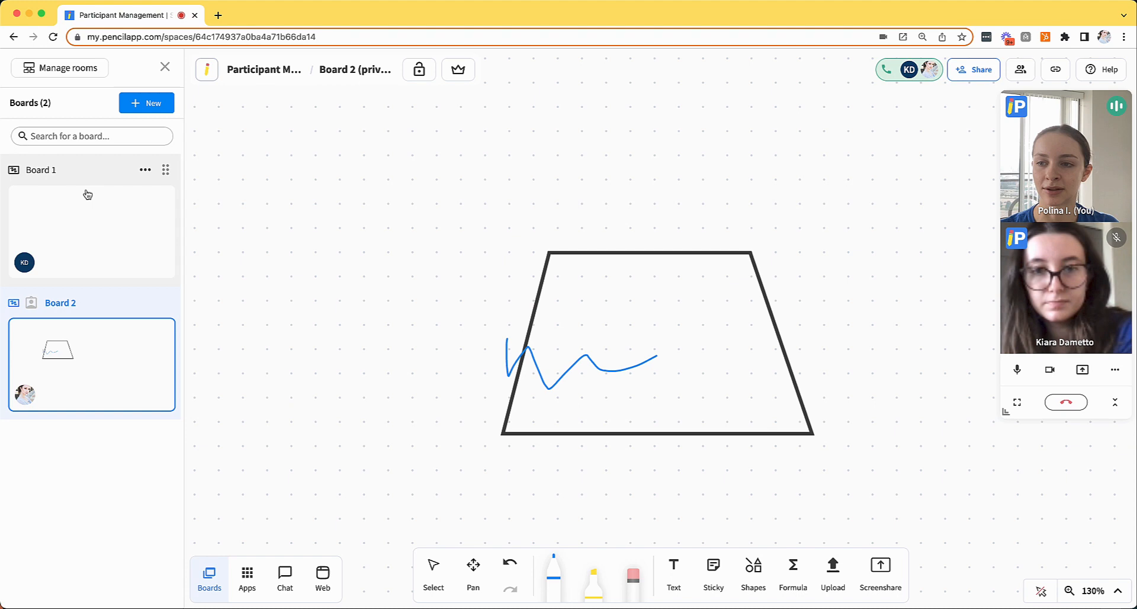
mouse_move(275, 272)
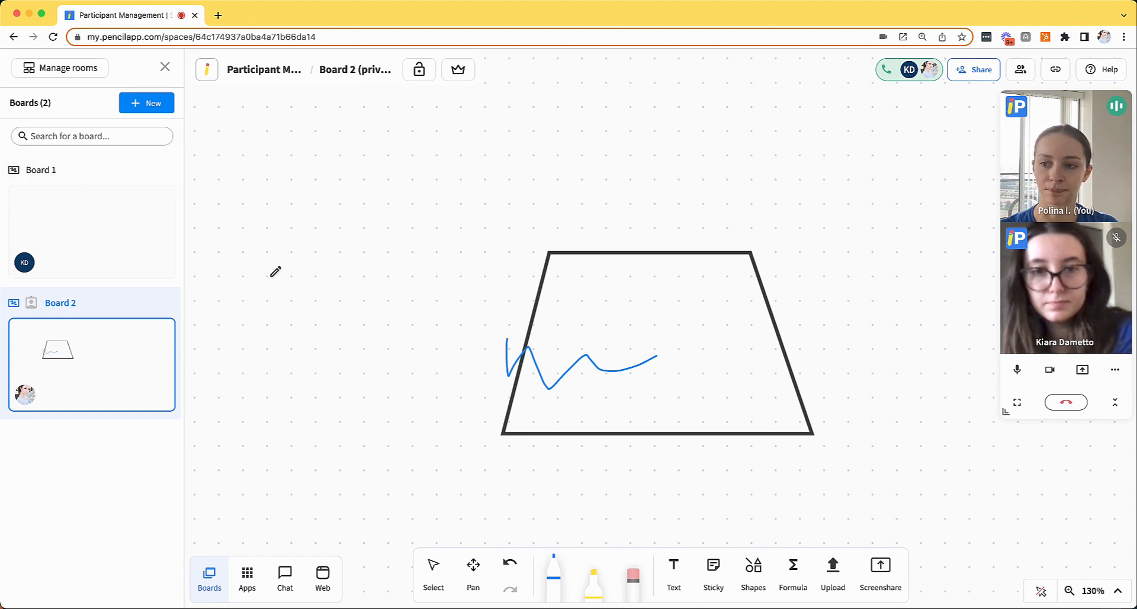
left_click(40, 169)
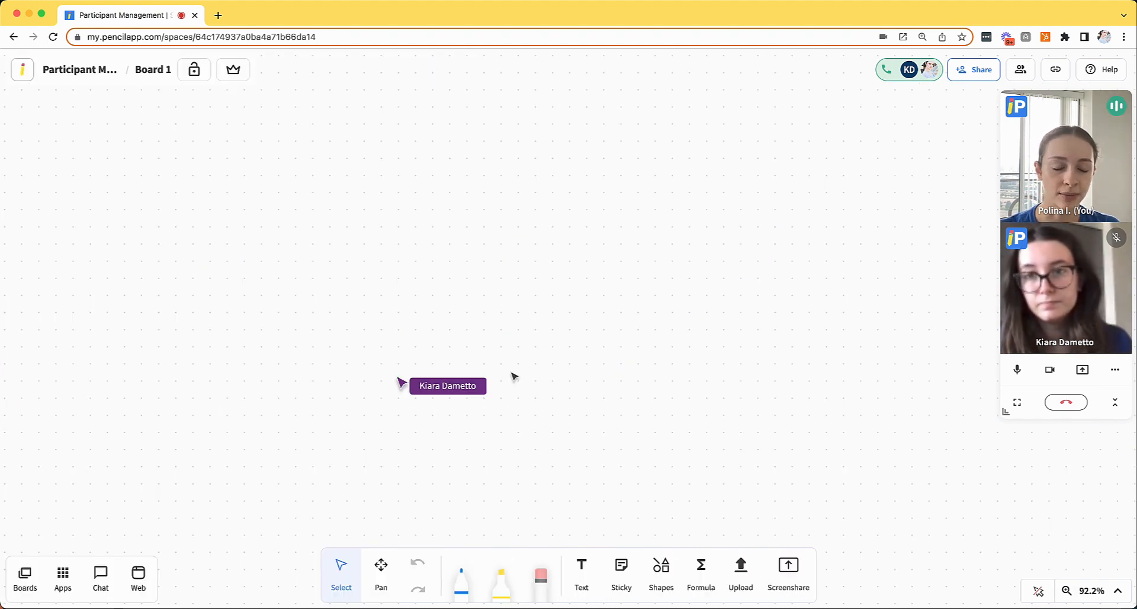
mouse_move(555, 373)
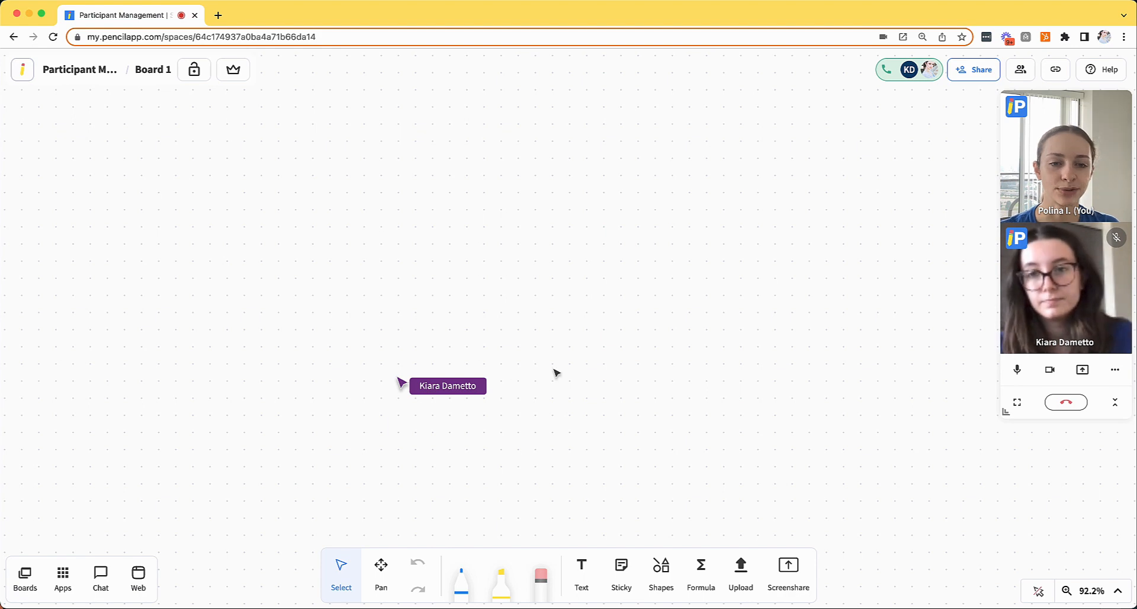
mouse_move(703, 299)
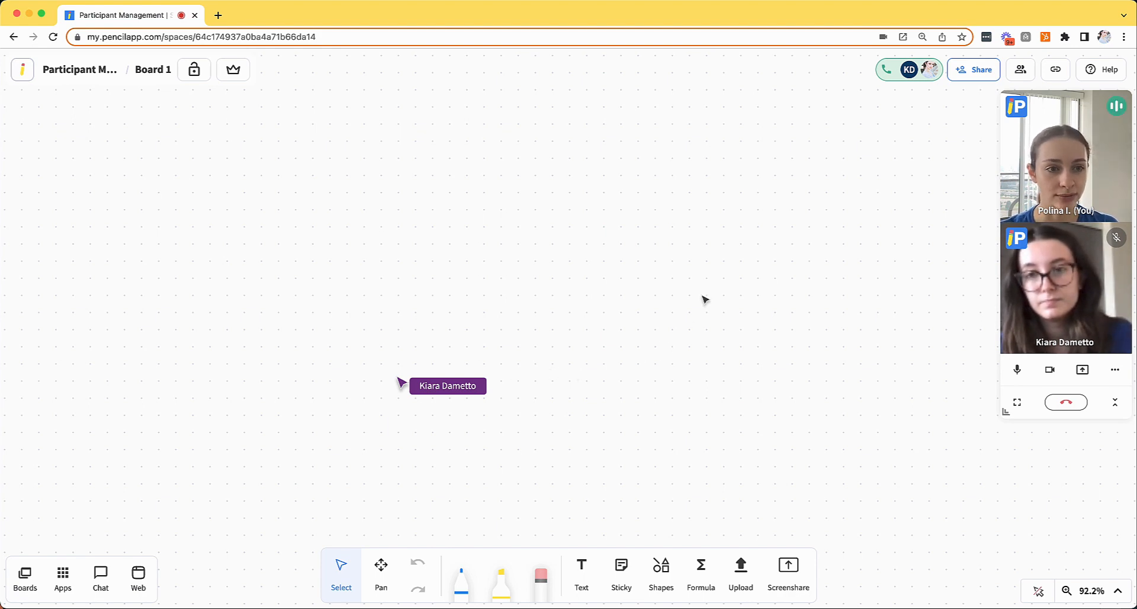
Step: Revoke participants' microphone, camera and screenshare rights, re-allow them, then view the hosts and participants list
left_click(1020, 69)
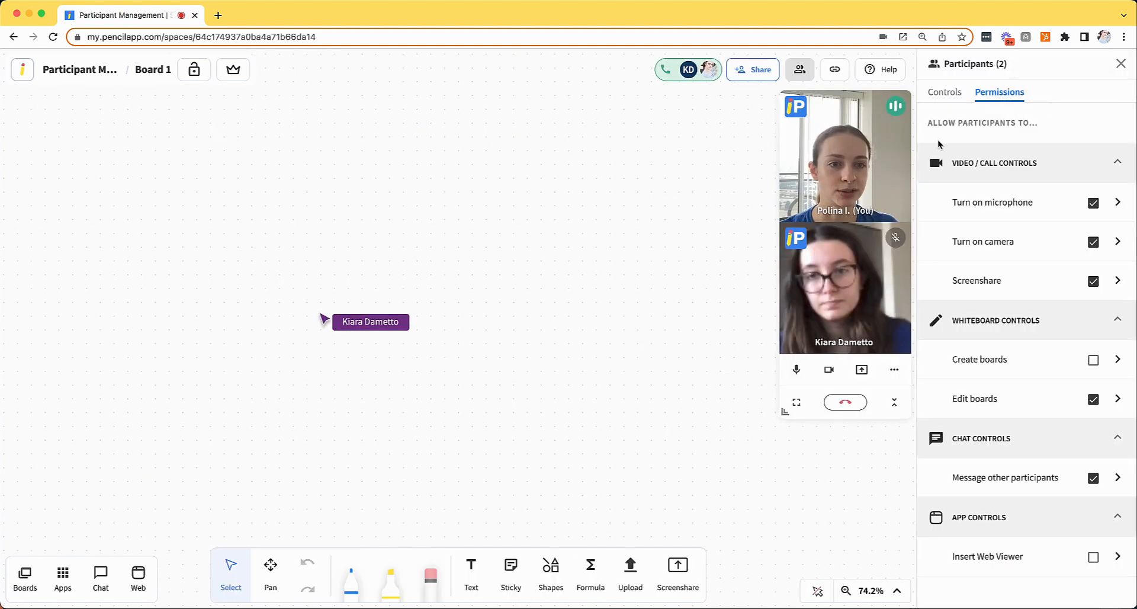
left_click(1093, 202)
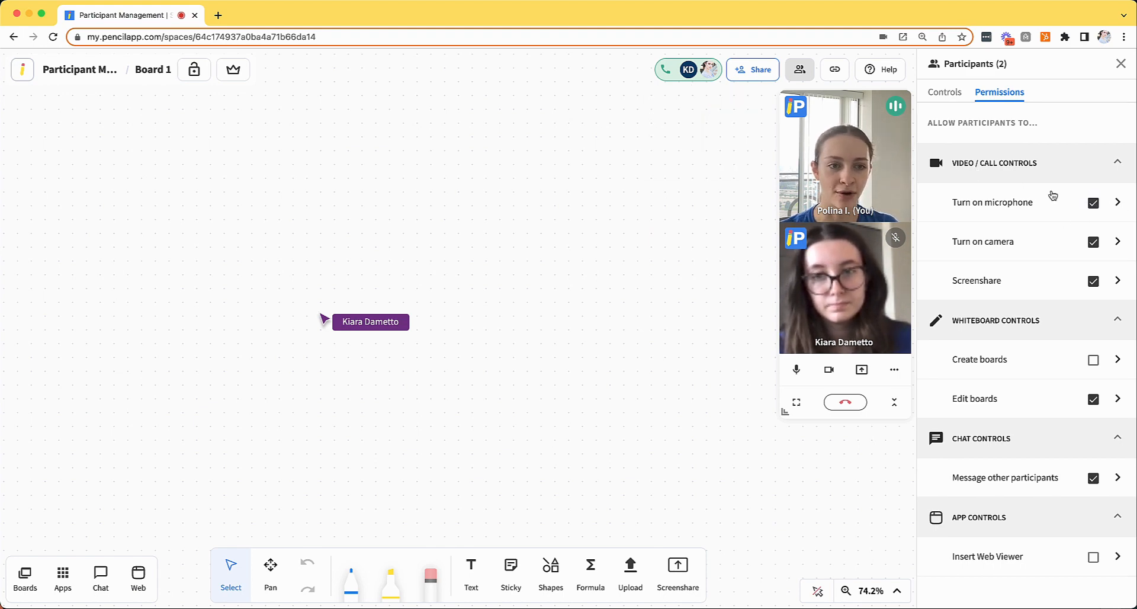
left_click(1089, 202)
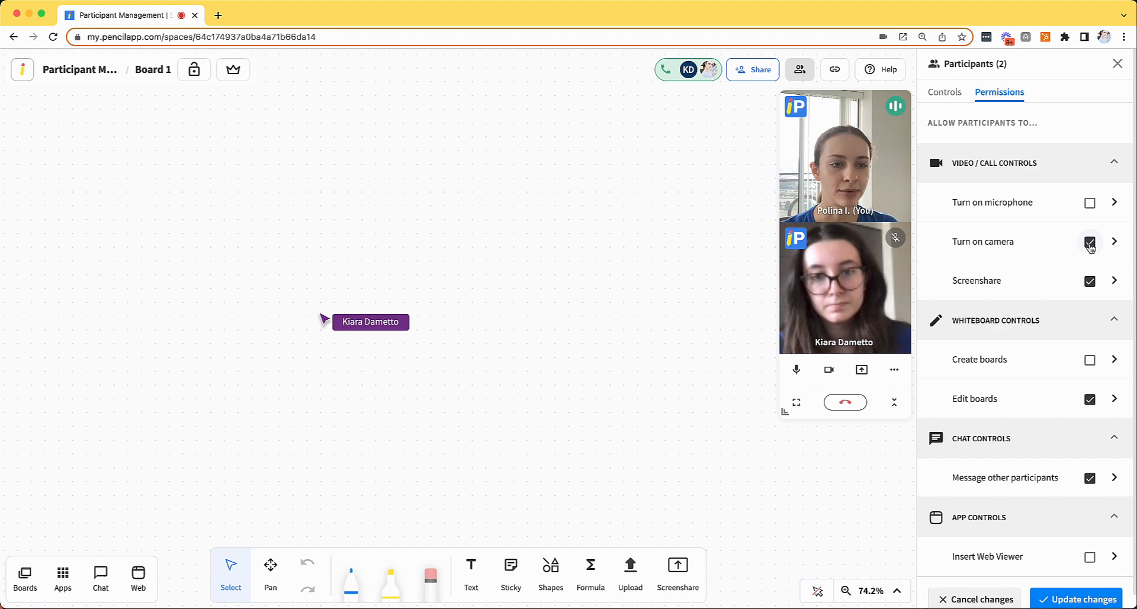
left_click(1089, 242)
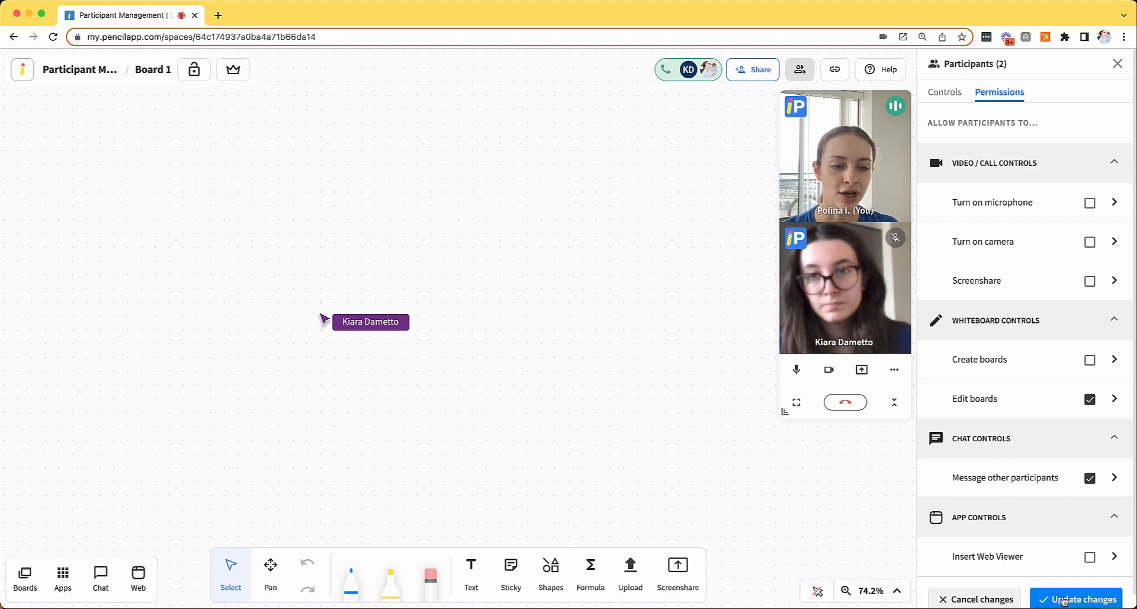
left_click(1082, 599)
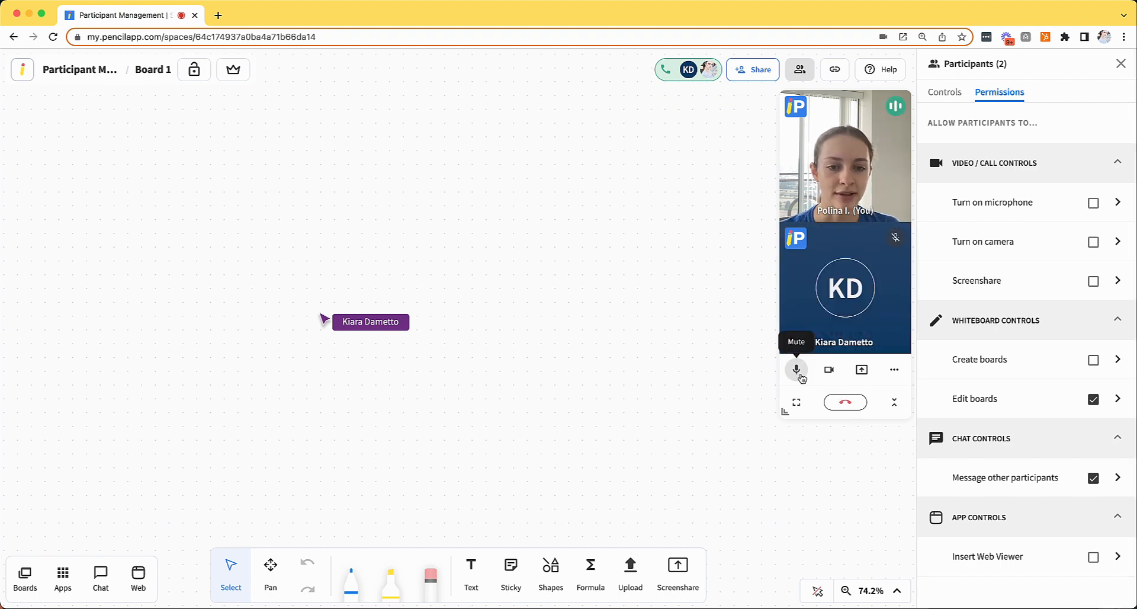
mouse_move(861, 370)
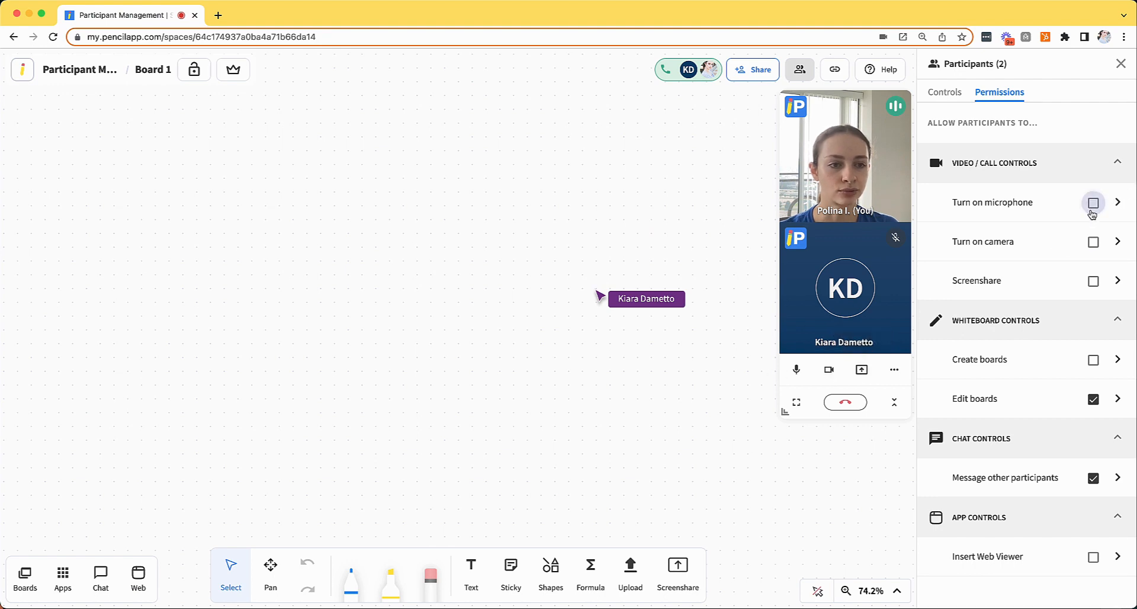
left_click(1093, 201)
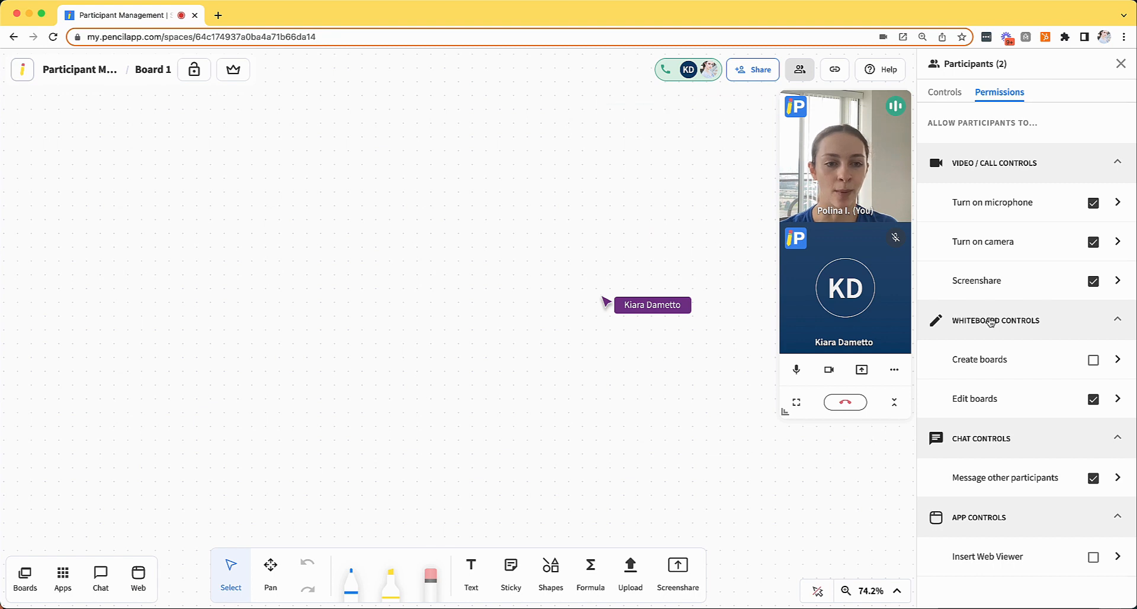
left_click(944, 92)
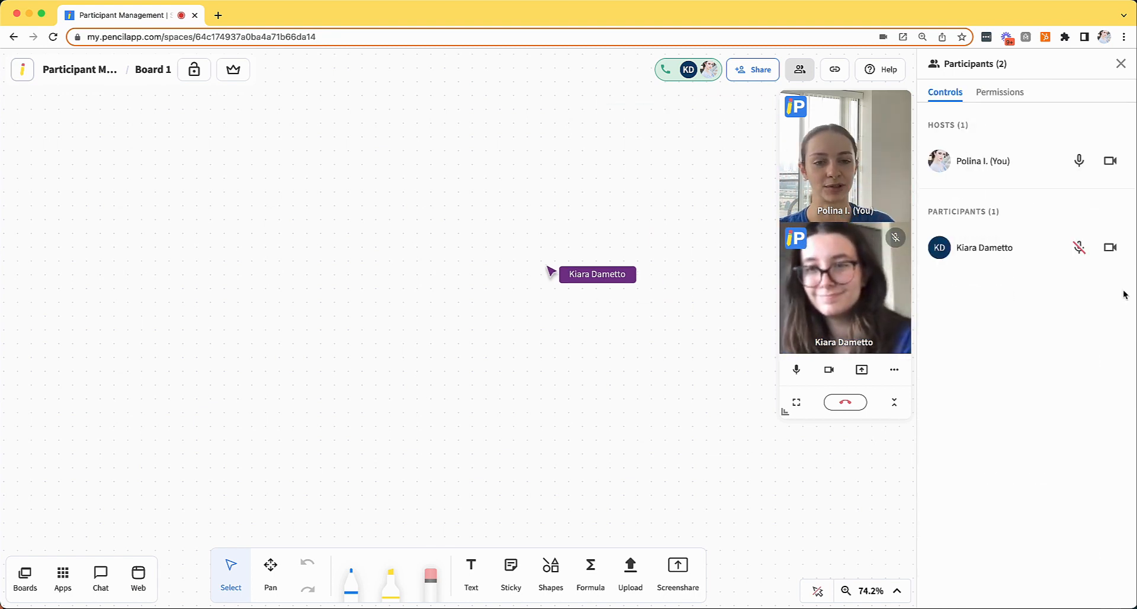
Step: Let participants create boards, keep board editing enabled, and untick messaging other participants
left_click(999, 92)
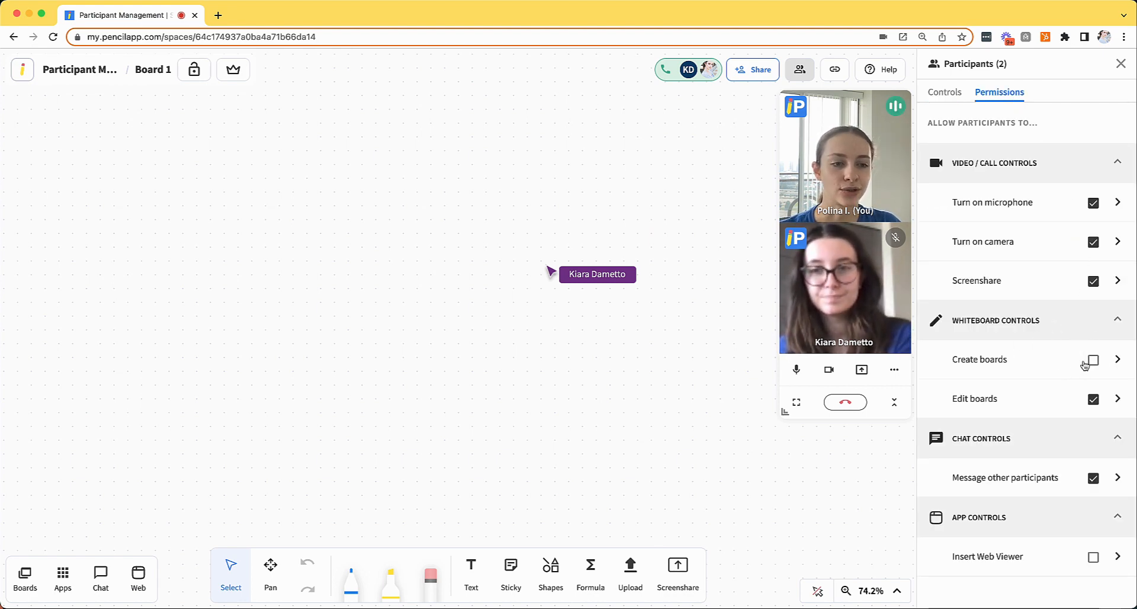
left_click(1089, 359)
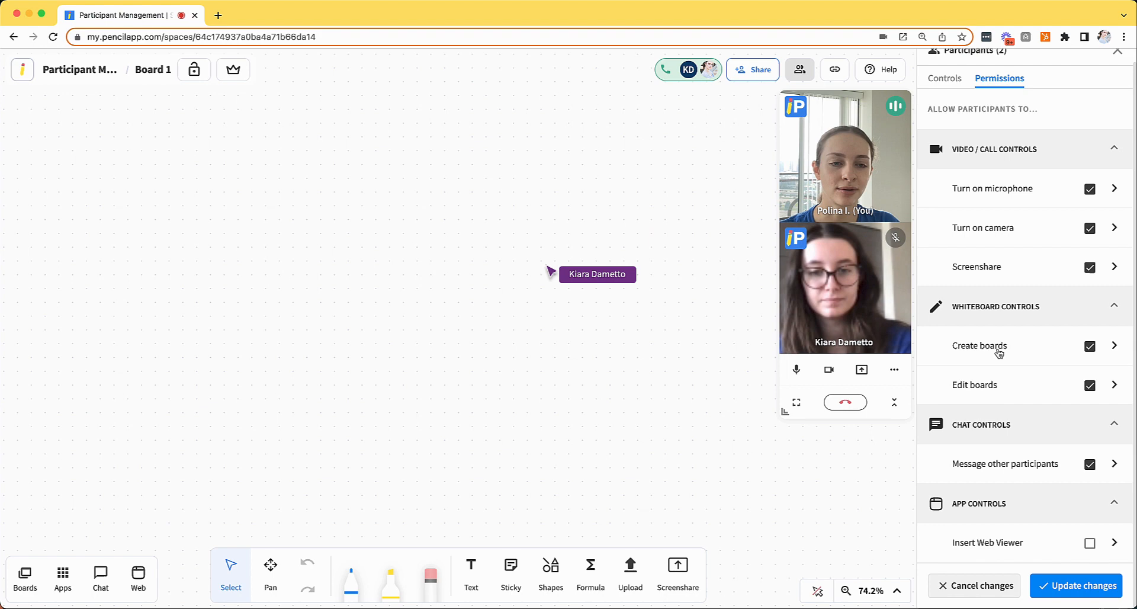
left_click(23, 578)
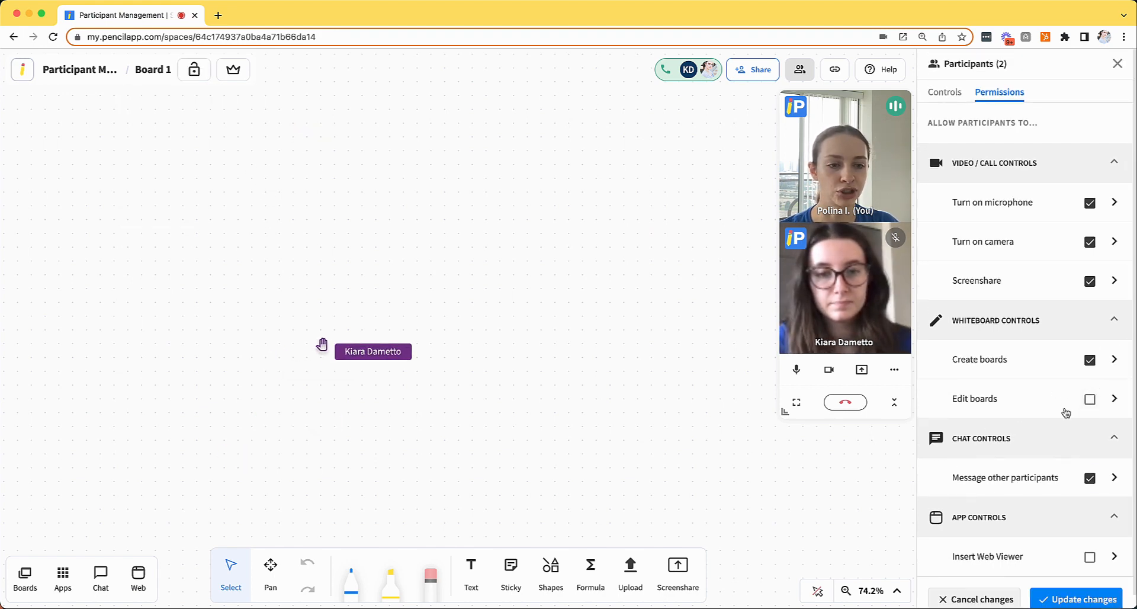
left_click(1083, 599)
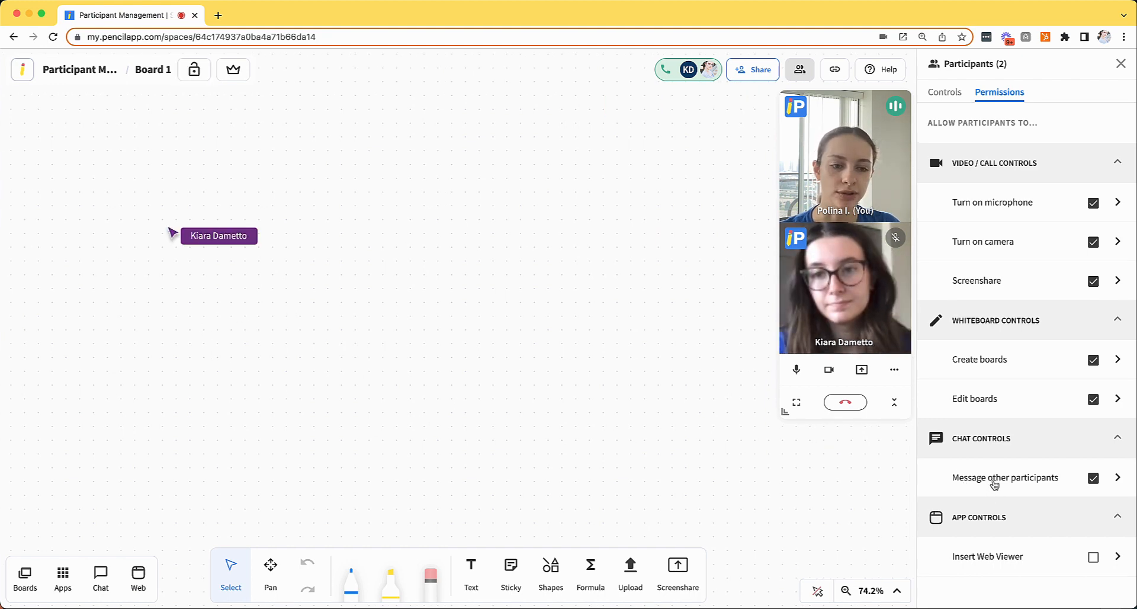
left_click(1092, 477)
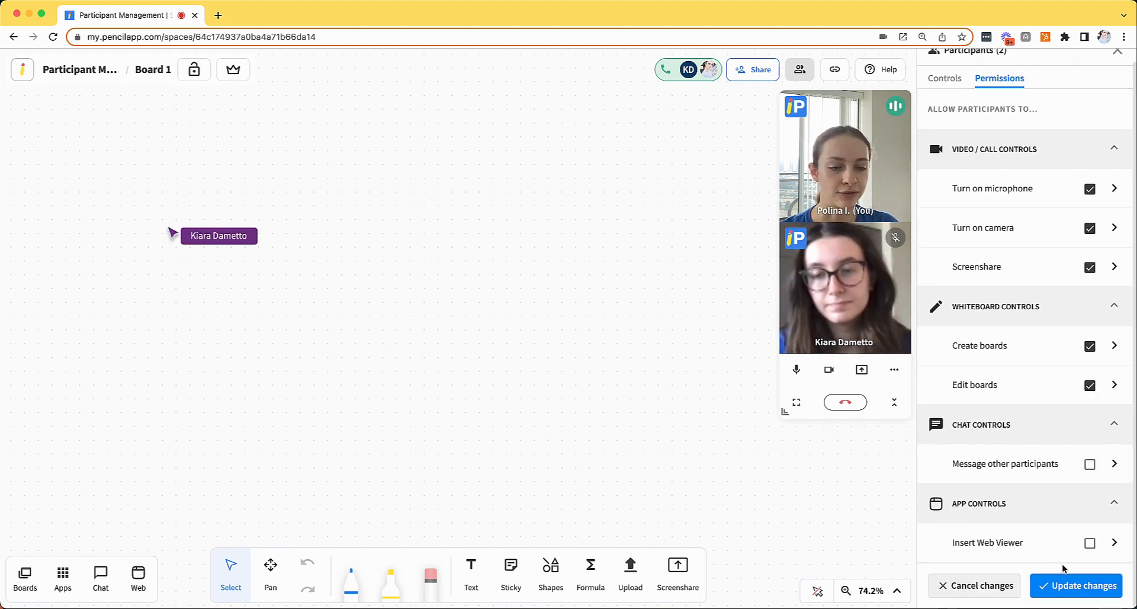
Step: Save the messaging block, view the Everyone in this Space chat, then tick Insert Web Viewer
left_click(1084, 585)
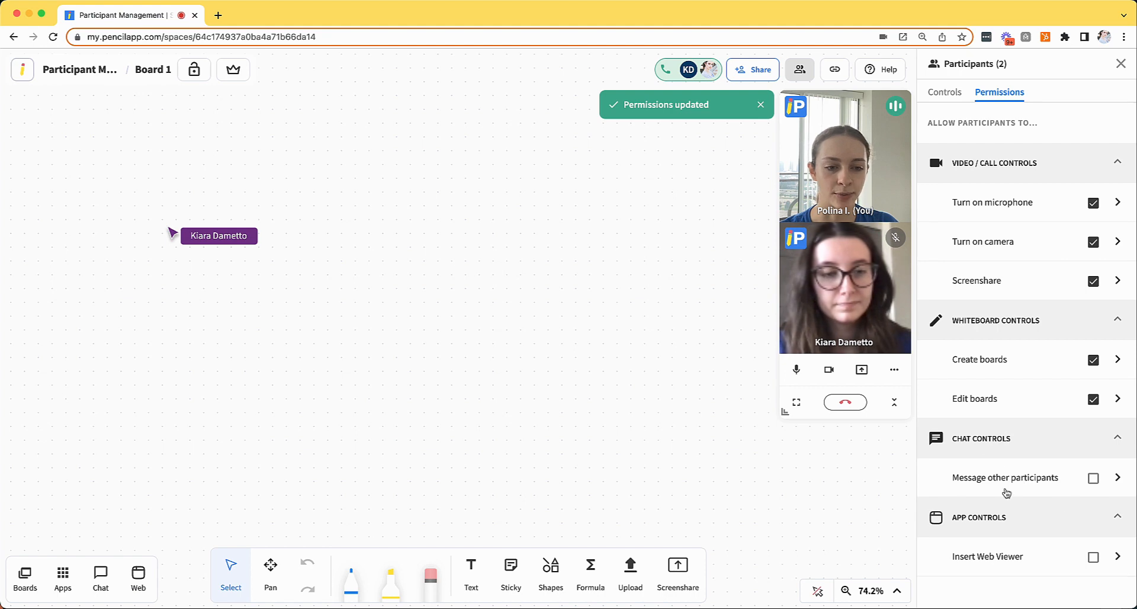
mouse_move(100, 574)
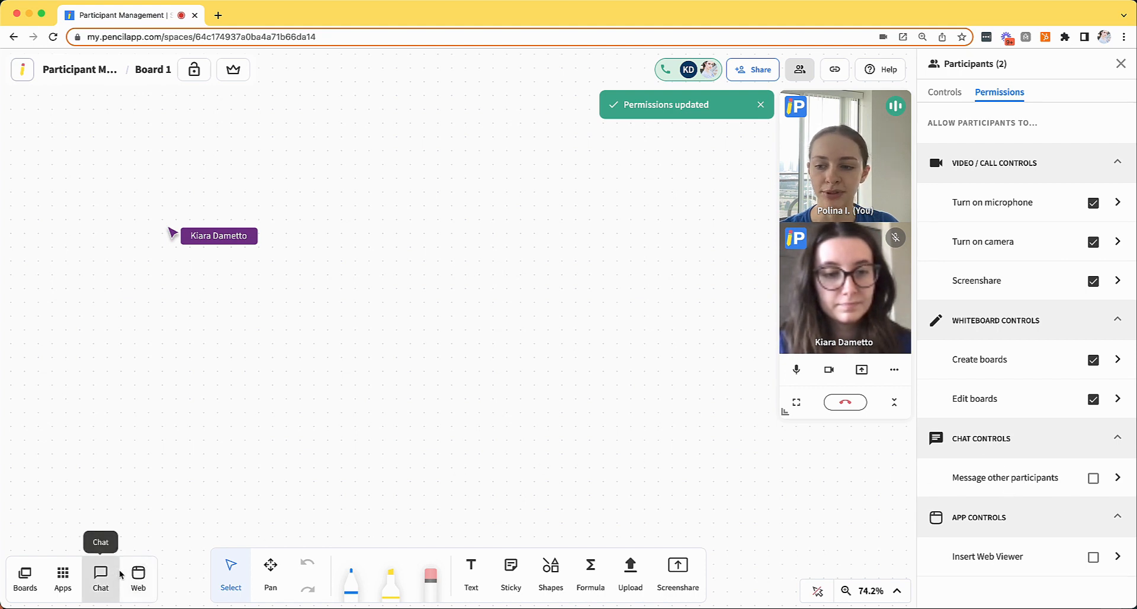
left_click(100, 577)
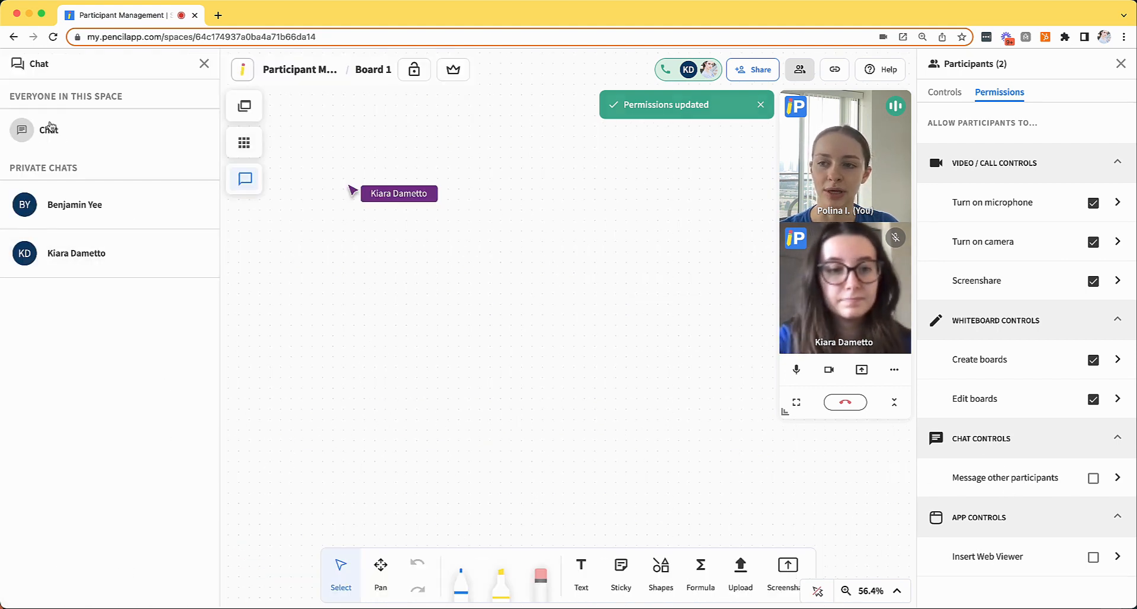
left_click(49, 130)
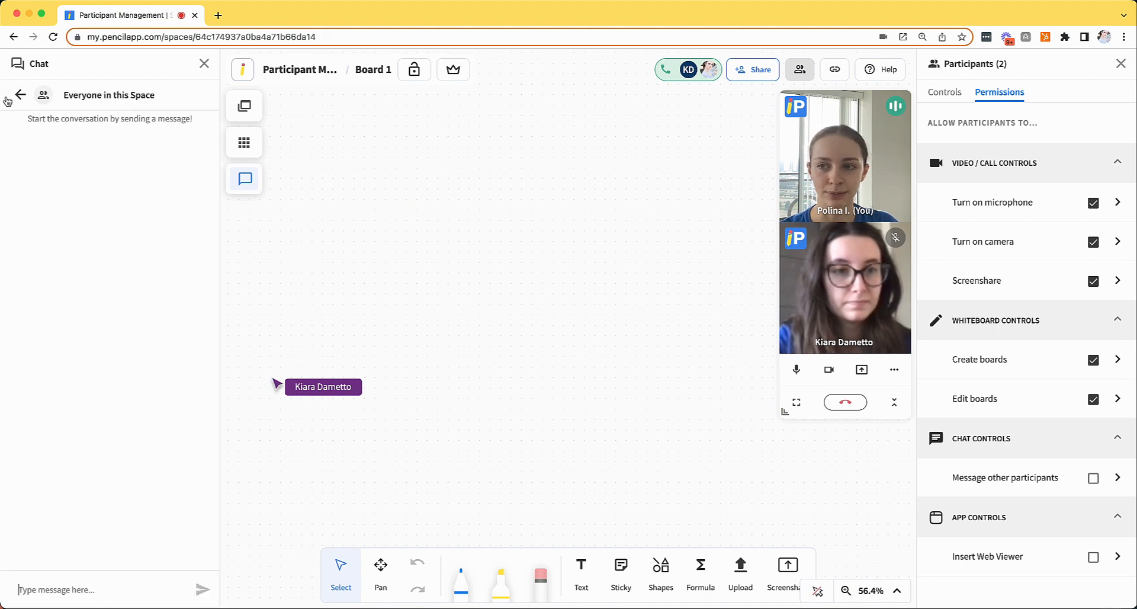
left_click(20, 95)
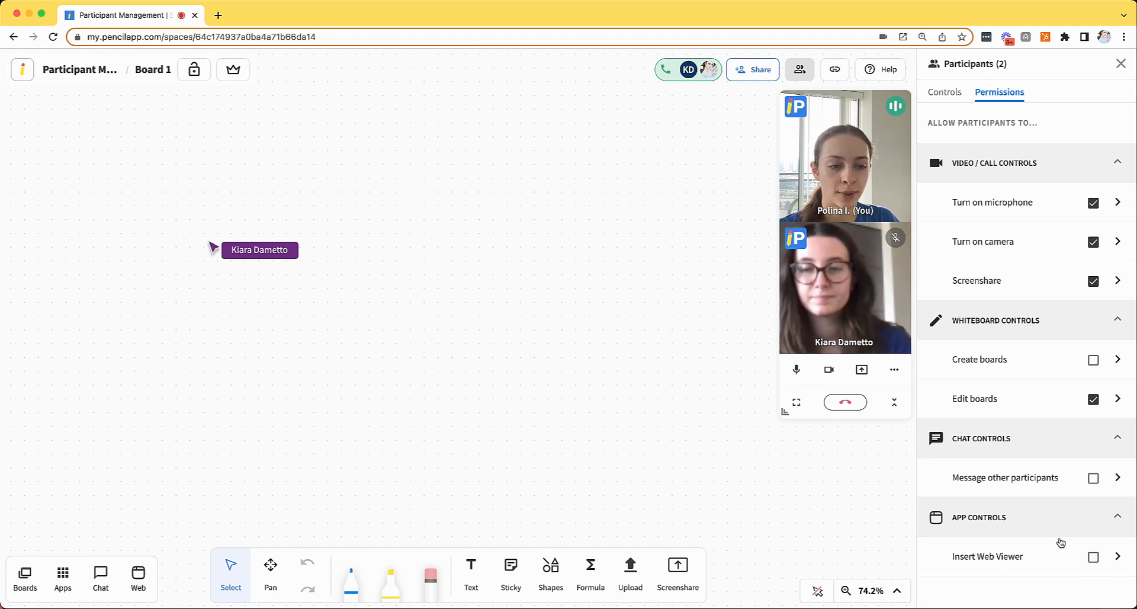
left_click(1089, 556)
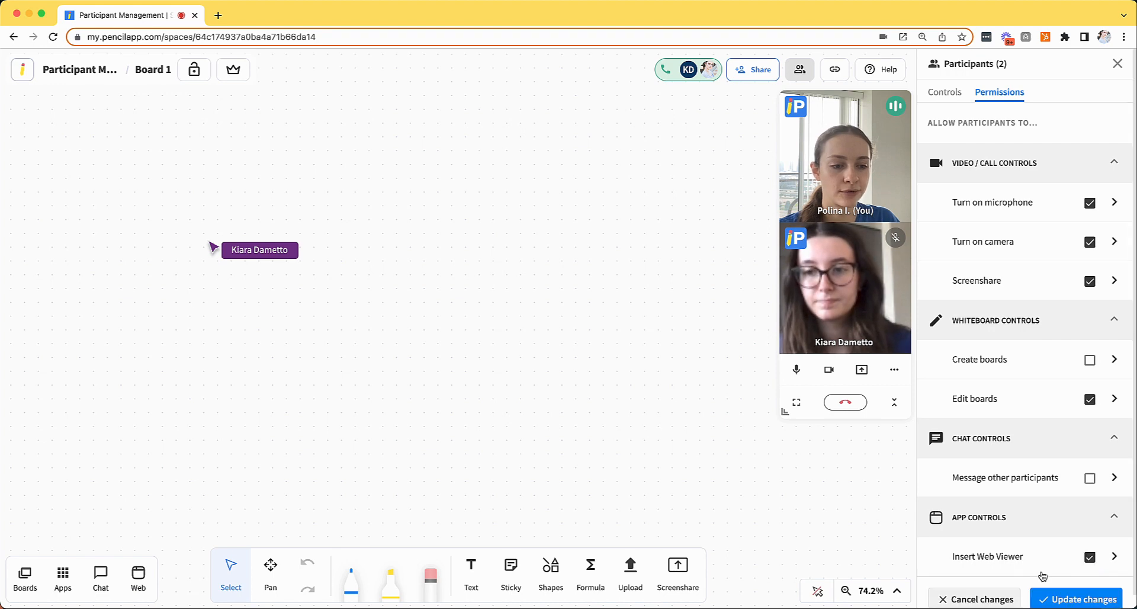
Step: Save the Insert Web Viewer permission for participants
left_click(1082, 599)
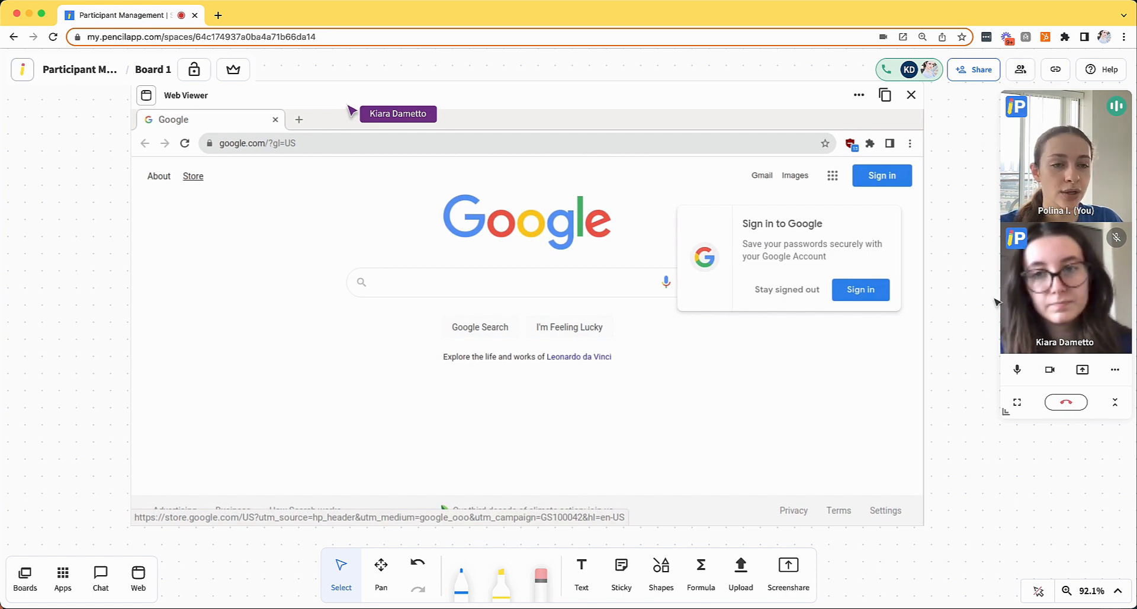
mouse_move(233, 69)
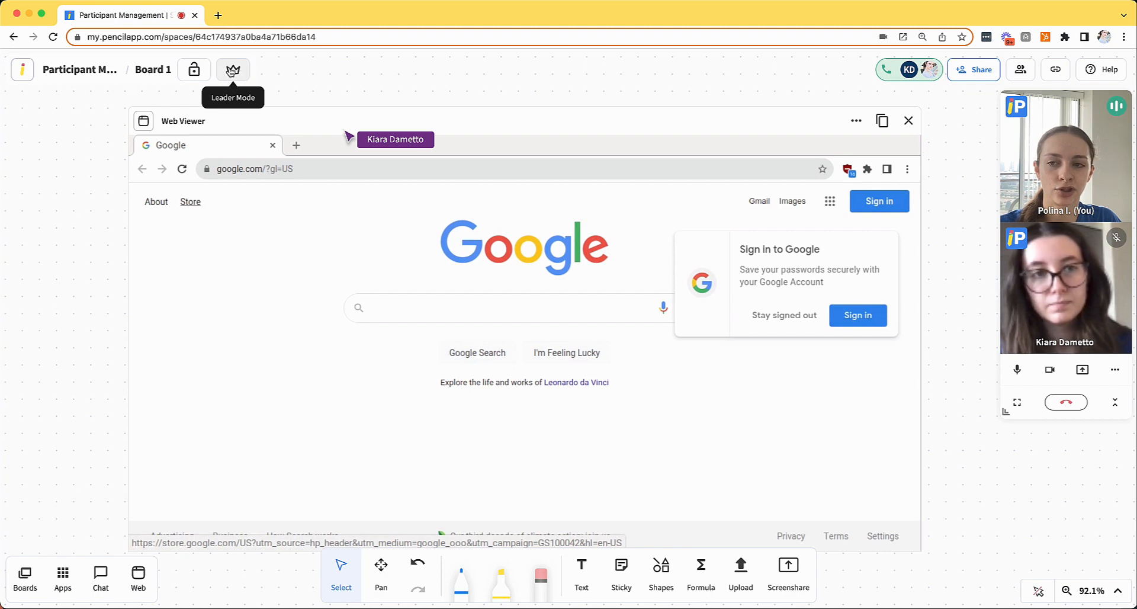
Step: Start leading everyone's view and show the boards list with Board 1 and Board 2
left_click(233, 69)
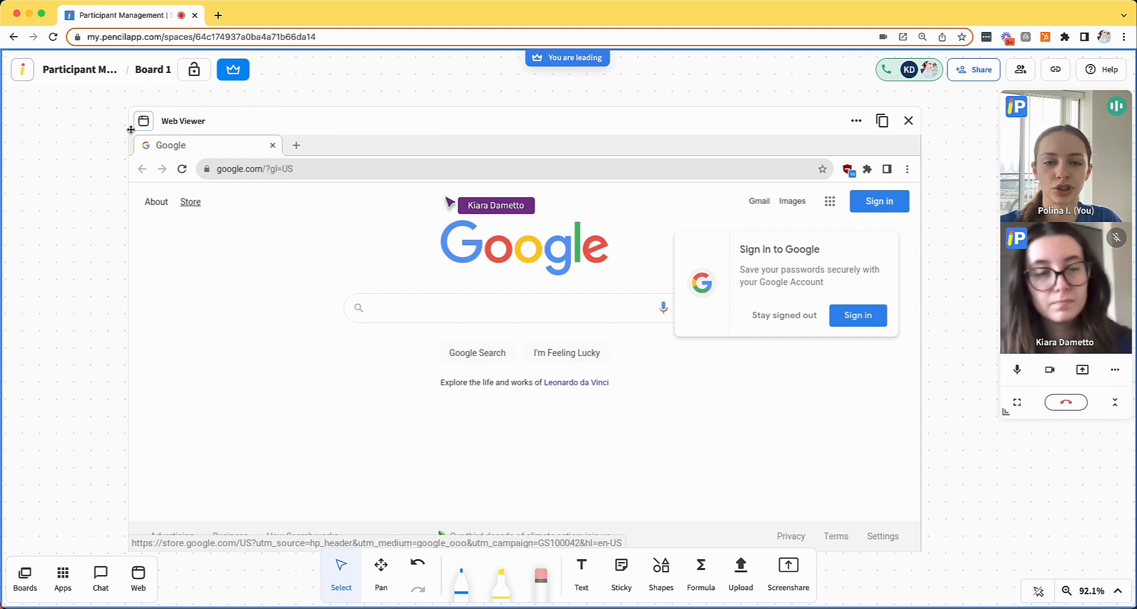
mouse_move(413, 417)
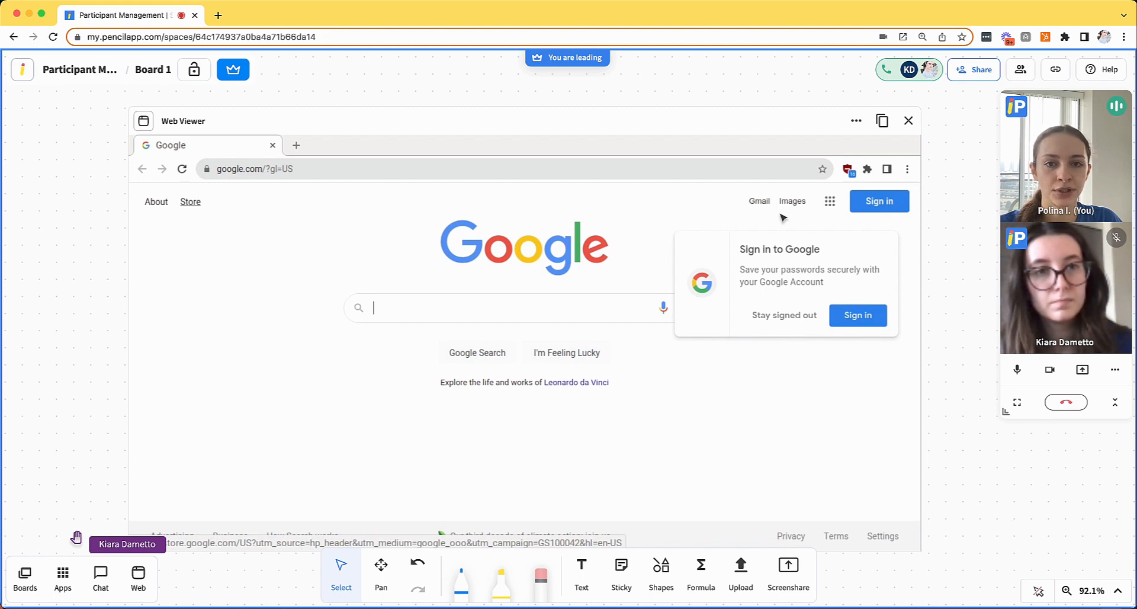
mouse_move(233, 70)
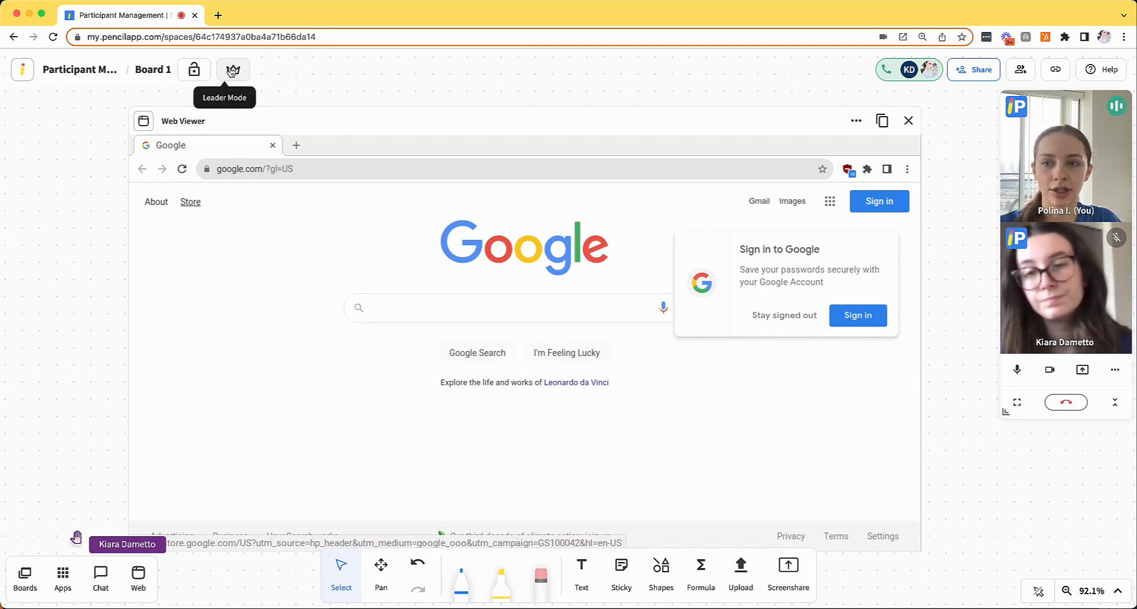
left_click(232, 69)
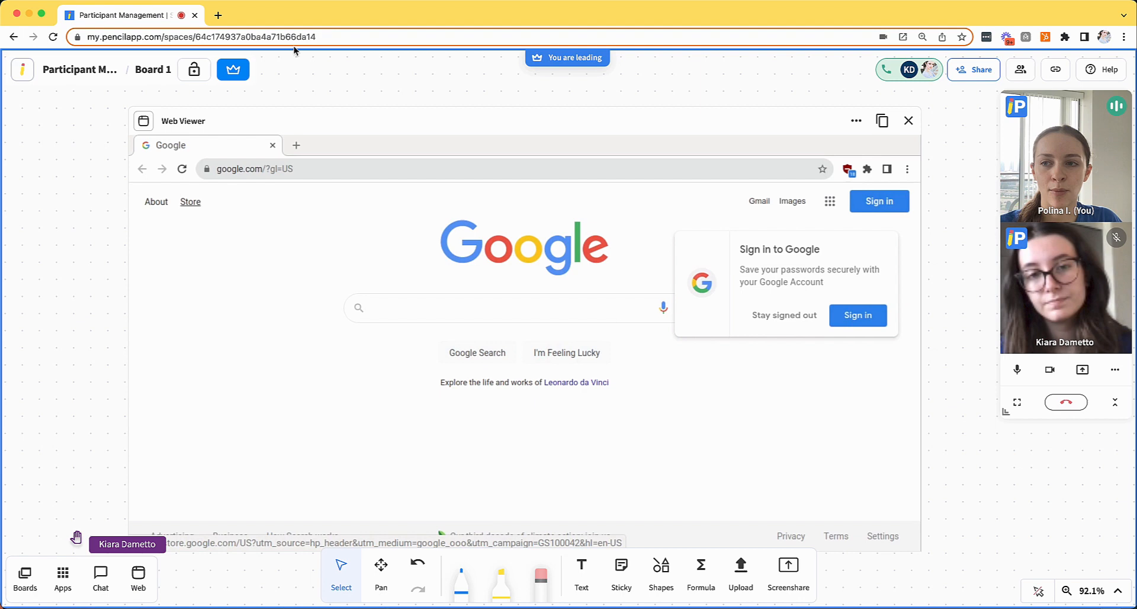
left_click(508, 307)
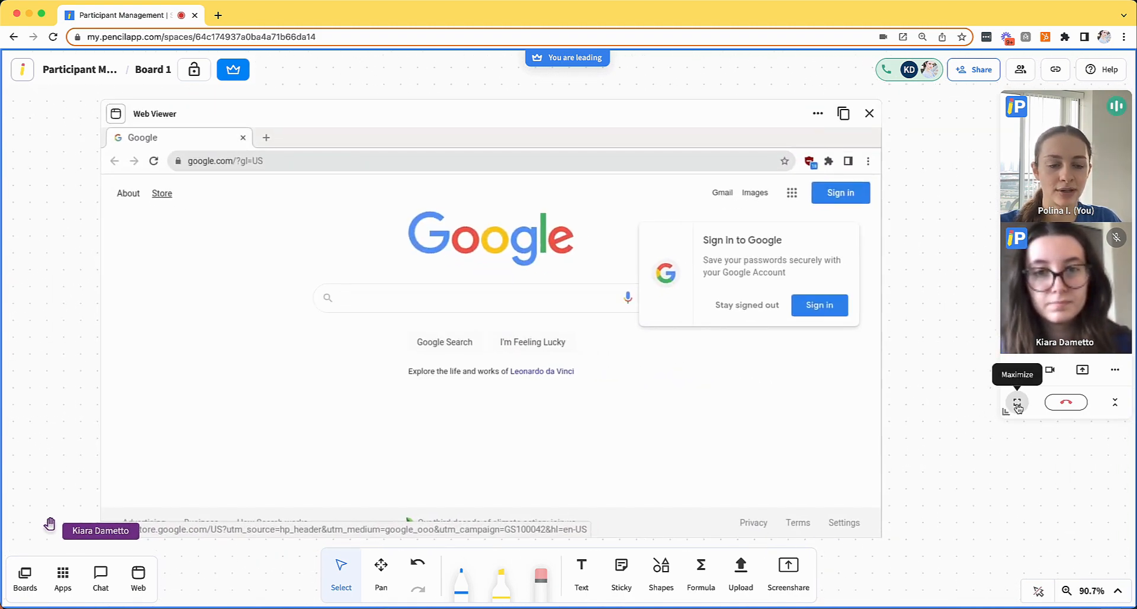
left_click(1017, 402)
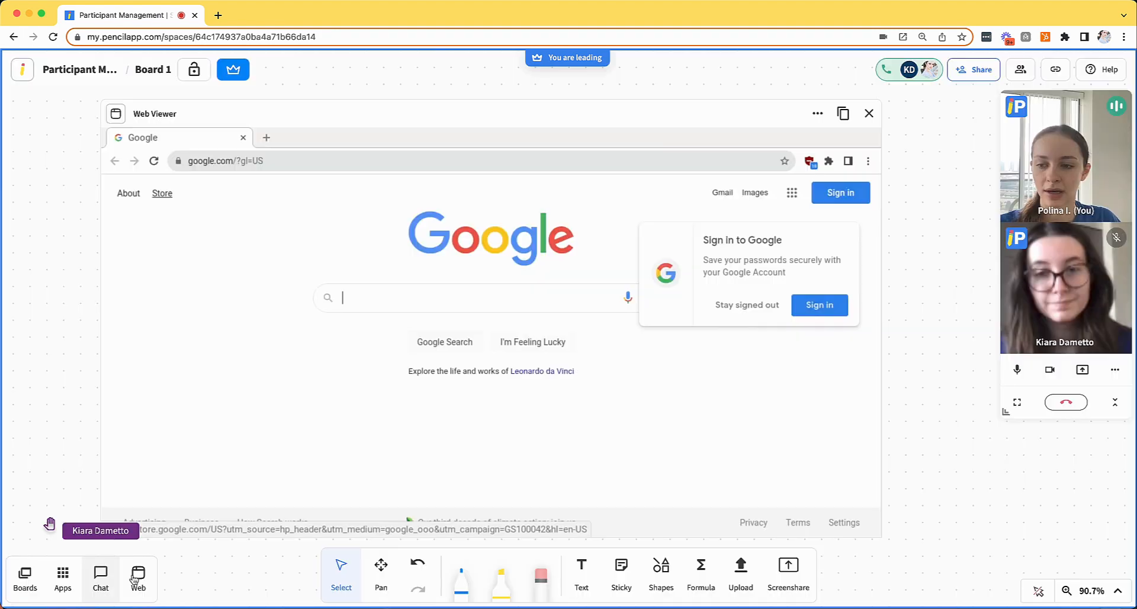
left_click(25, 572)
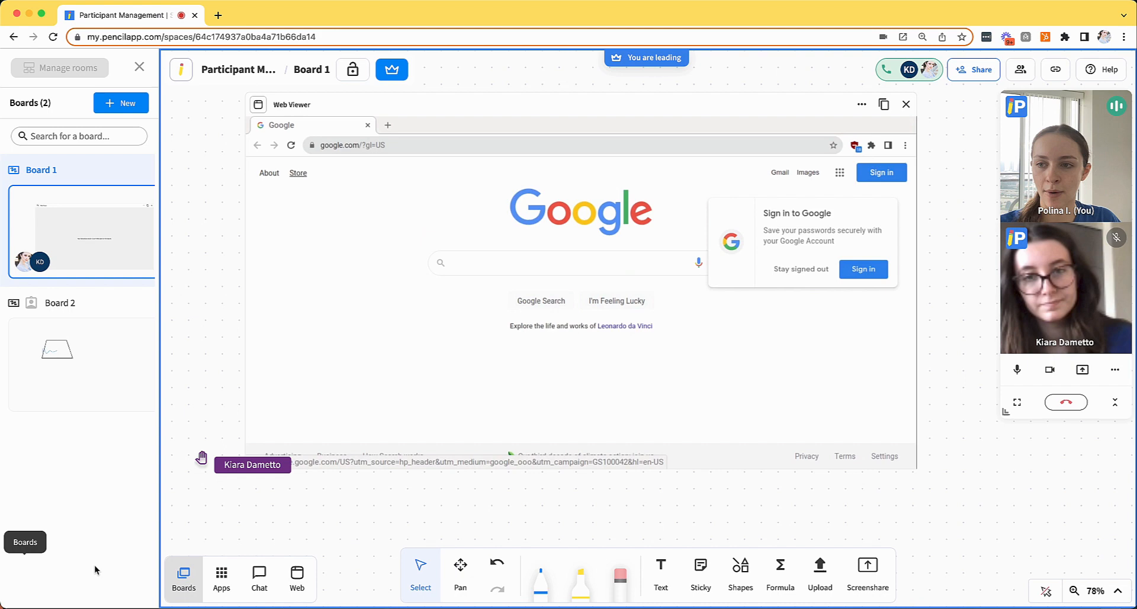
Step: Switch to Board 2, holding the locked trapezoid and Kiara's scribble
left_click(60, 302)
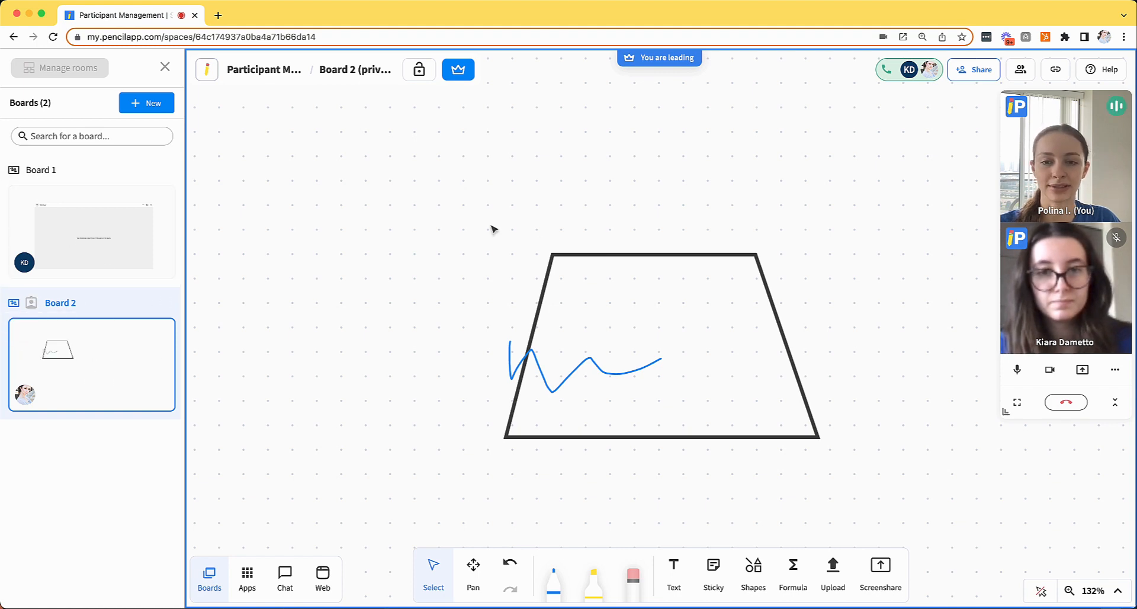
mouse_move(103, 199)
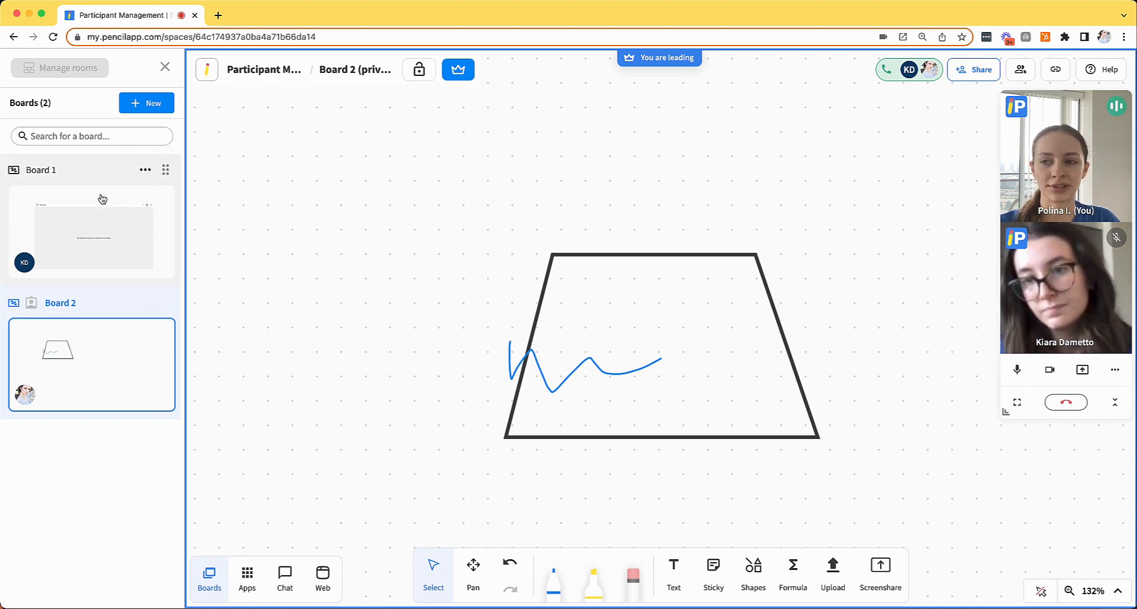
mouse_move(42, 216)
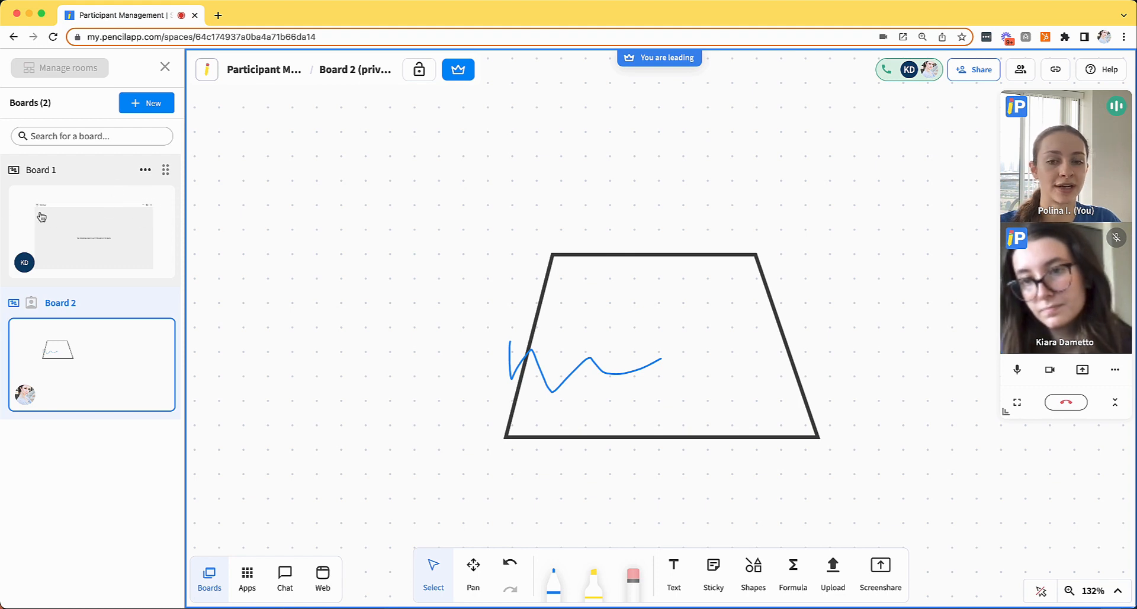
mouse_move(792, 192)
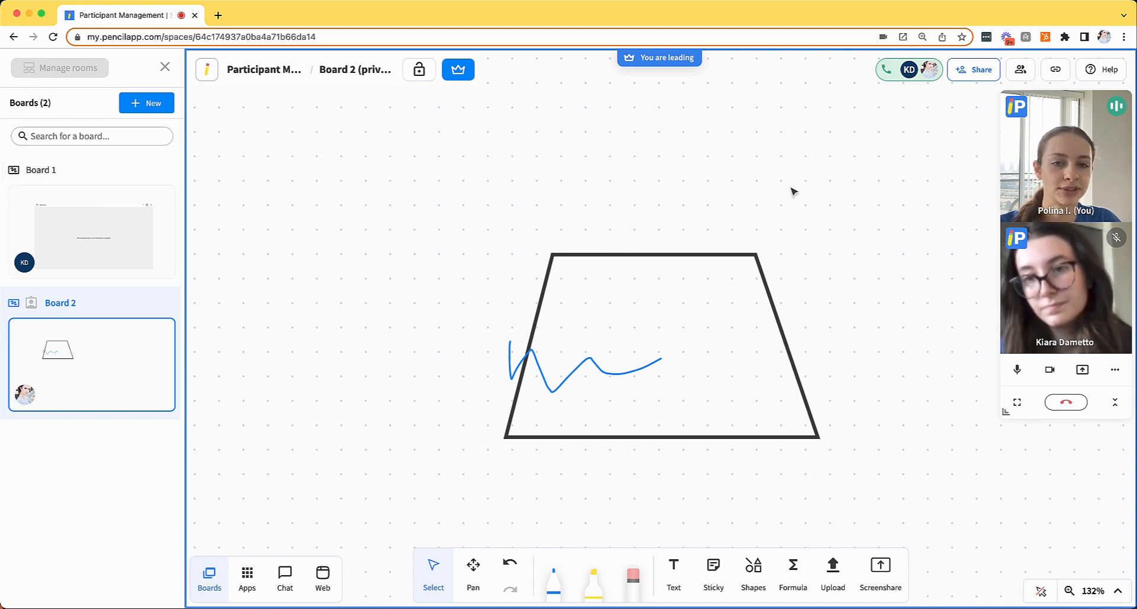
mouse_move(785, 230)
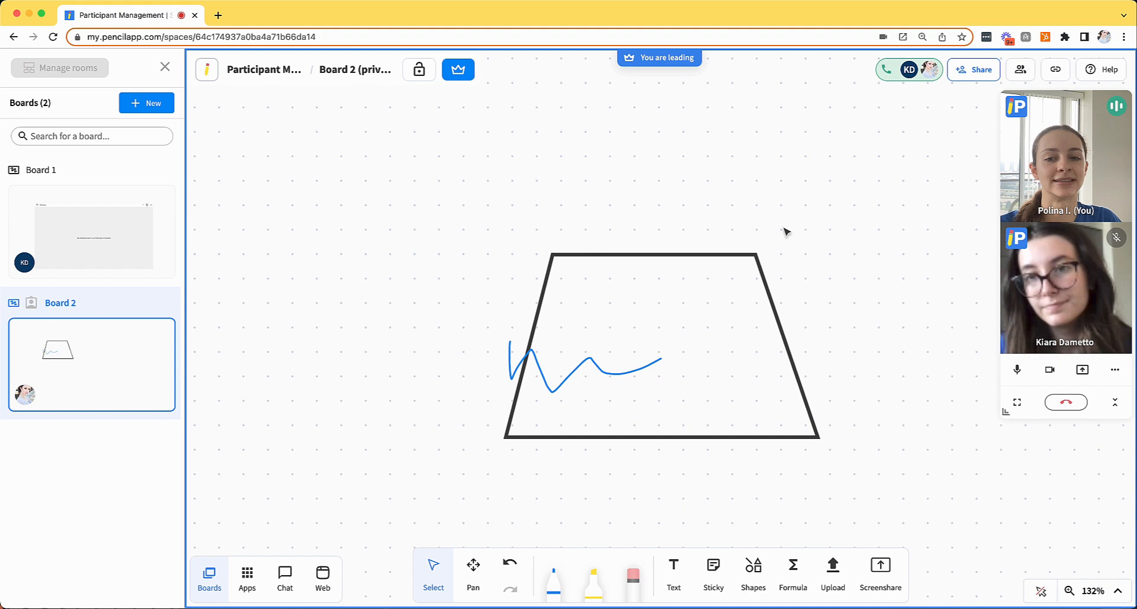
mouse_move(632, 185)
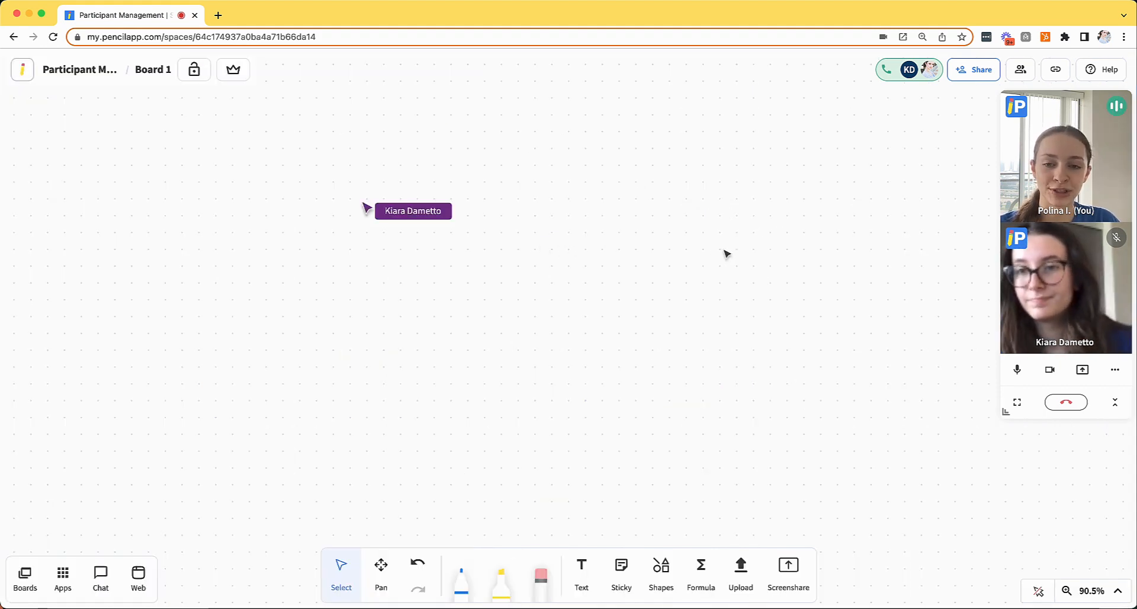
mouse_move(811, 392)
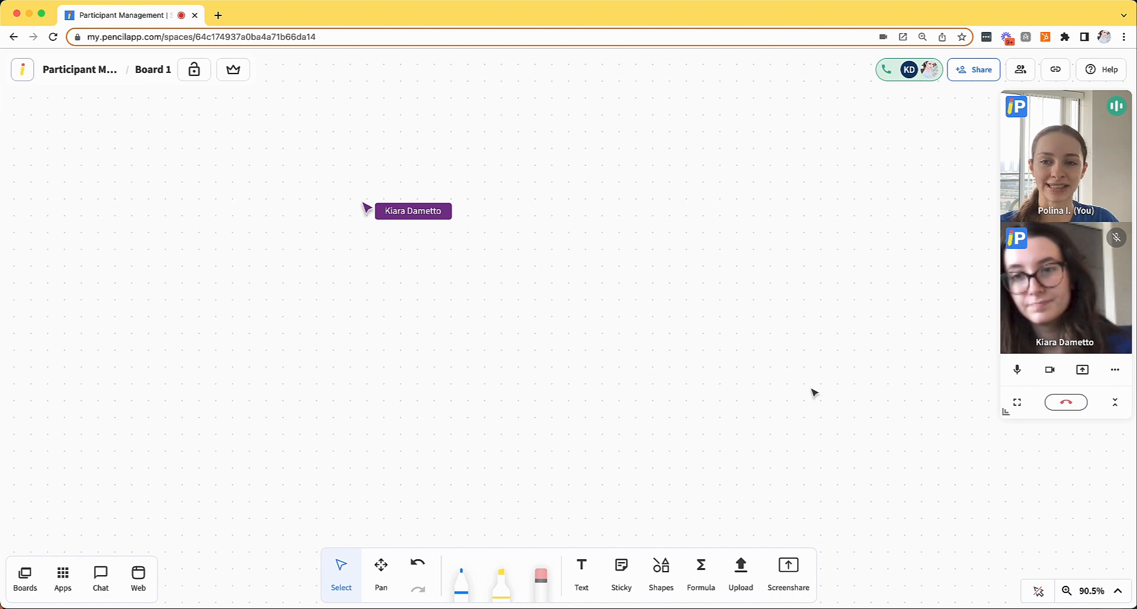
mouse_move(797, 392)
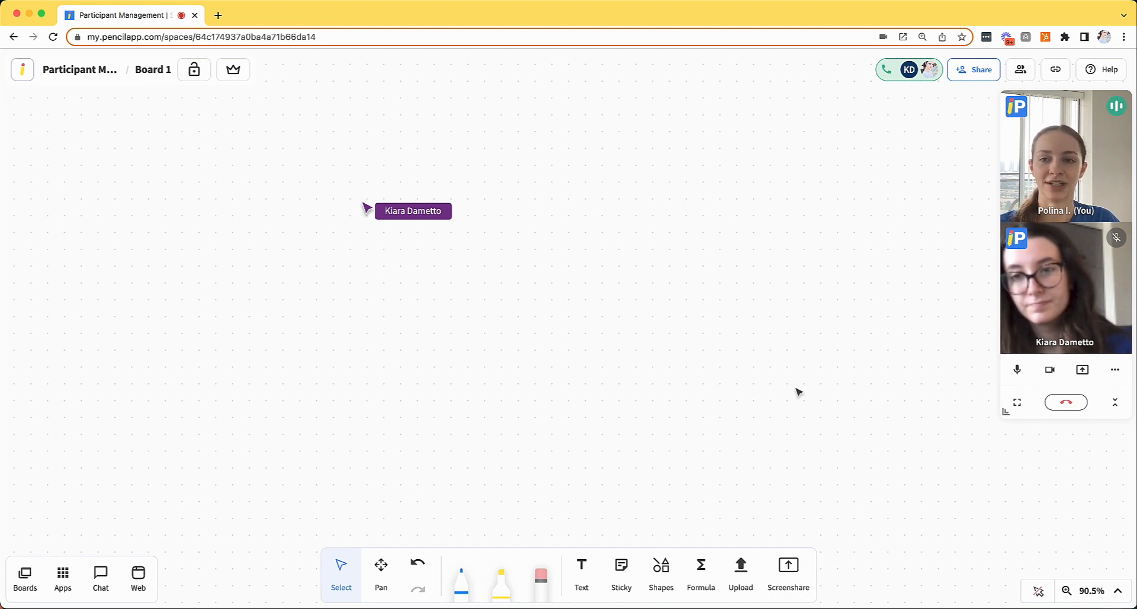
mouse_move(973, 69)
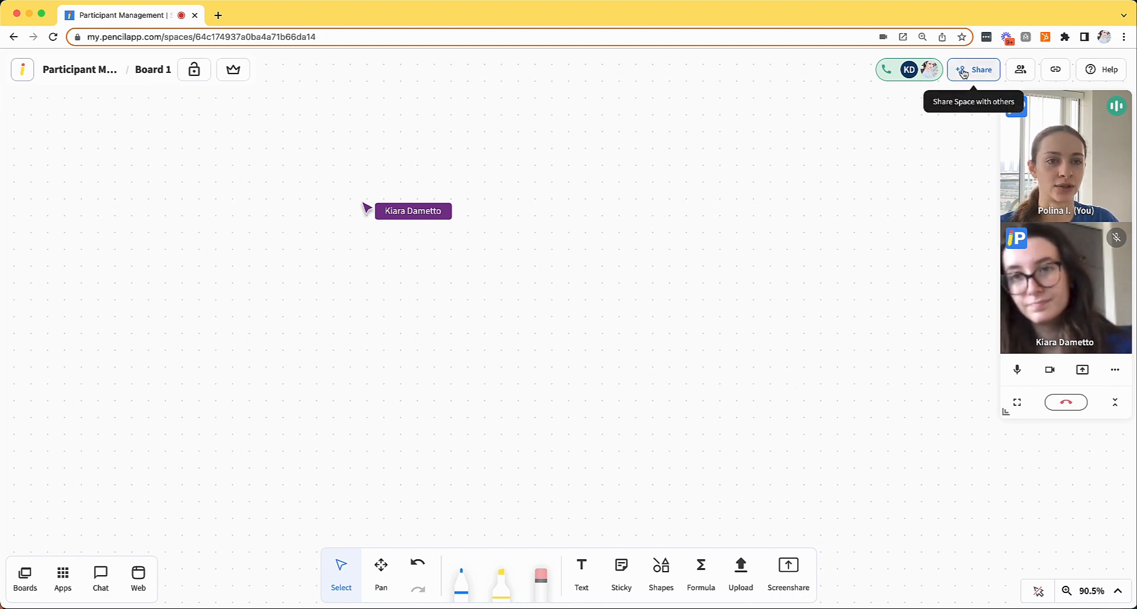
Step: Open the Space's Share settings and Kiara's role dropdown, currently set to Participant
left_click(973, 70)
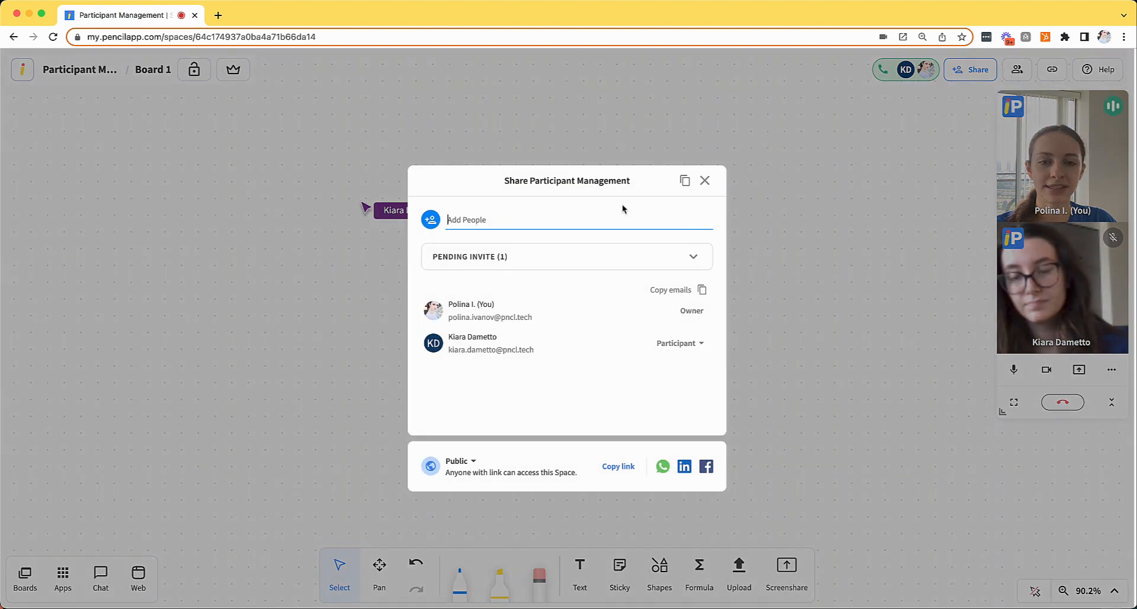
mouse_move(833, 411)
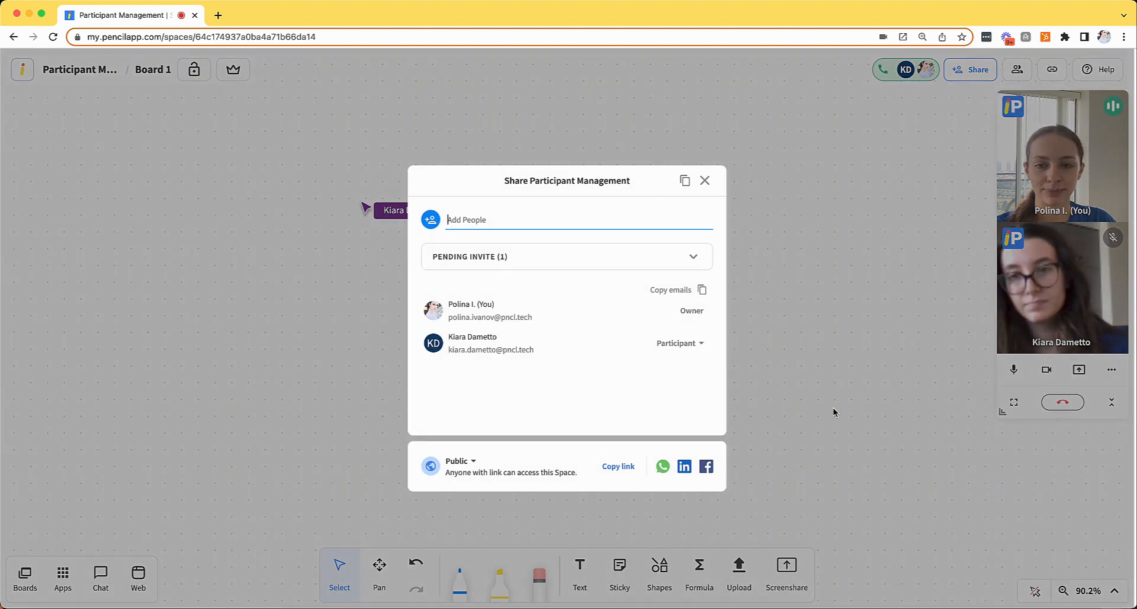
mouse_move(740, 326)
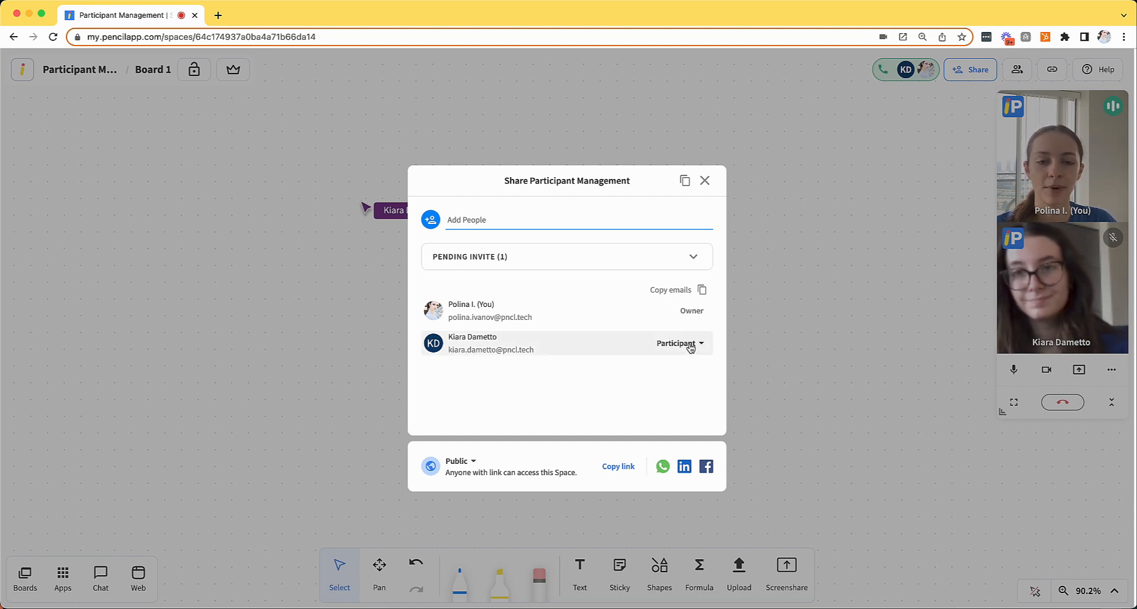
left_click(678, 343)
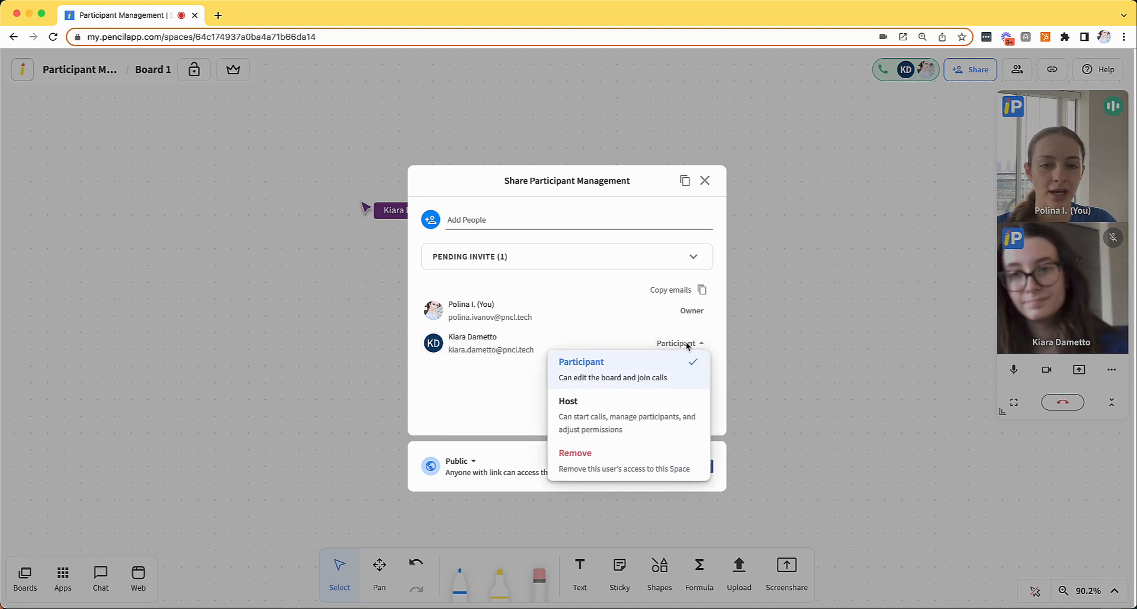
mouse_move(631, 398)
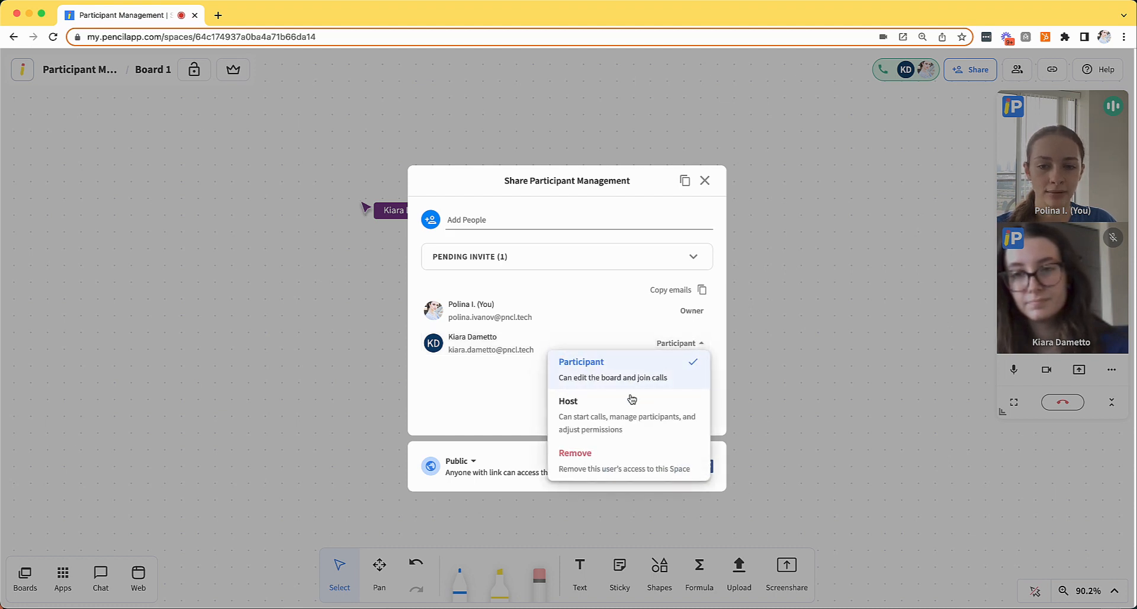
Step: Promote Kiara to Host and save, then mark her for removal from the Space
left_click(568, 401)
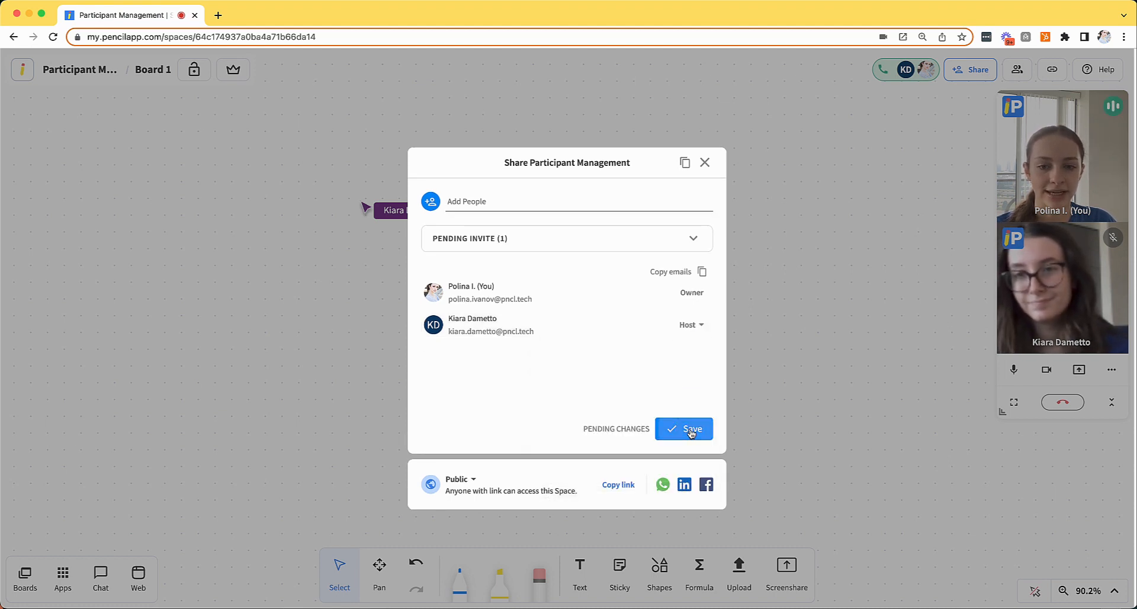
left_click(683, 428)
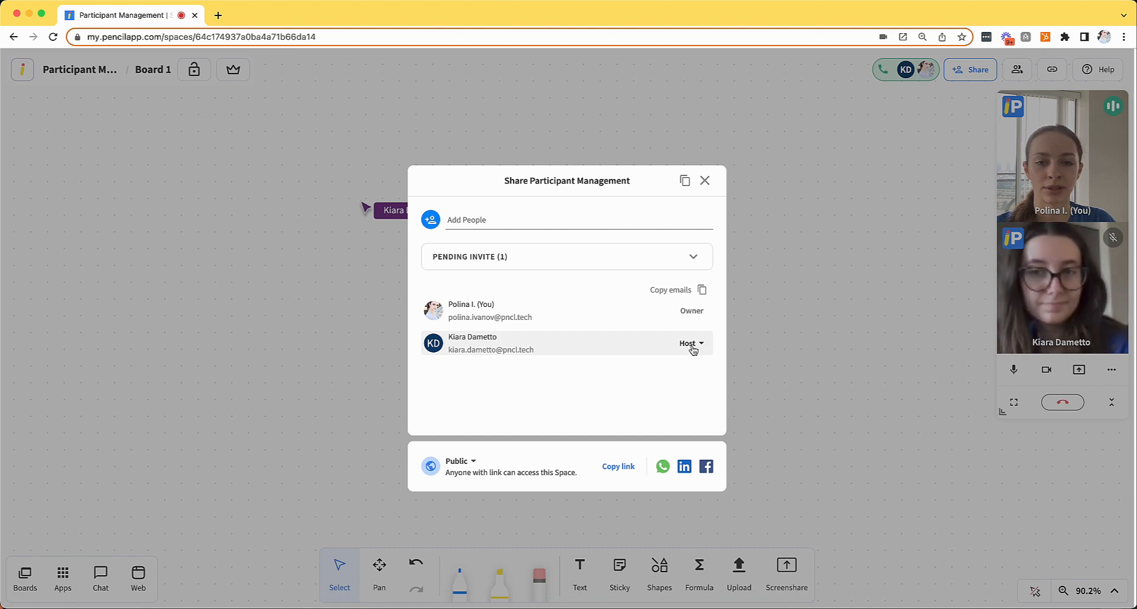
mouse_move(729, 373)
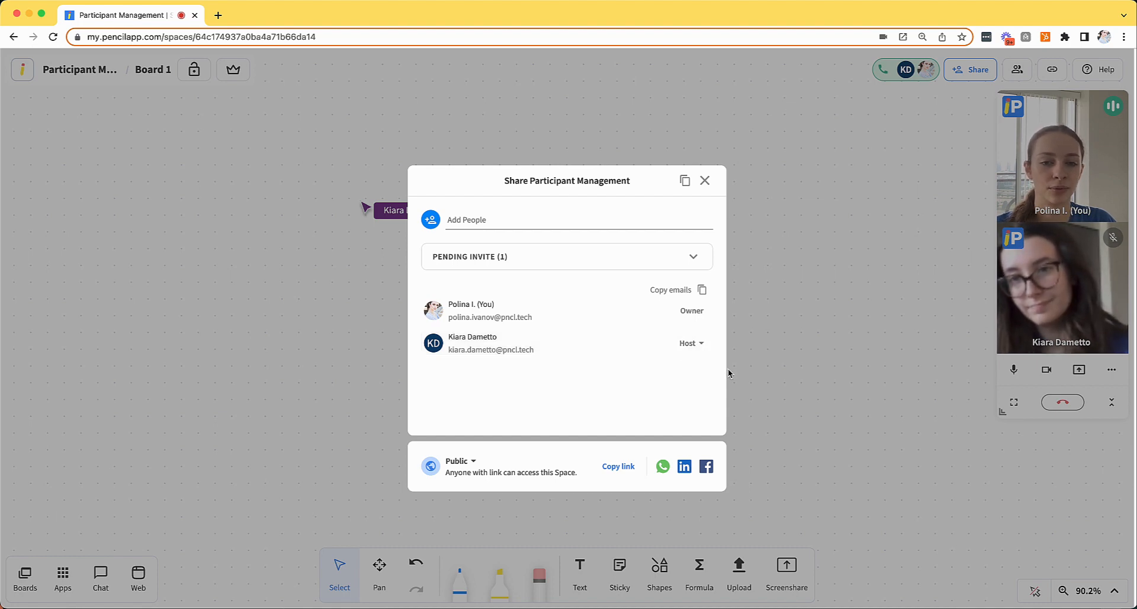
left_click(689, 343)
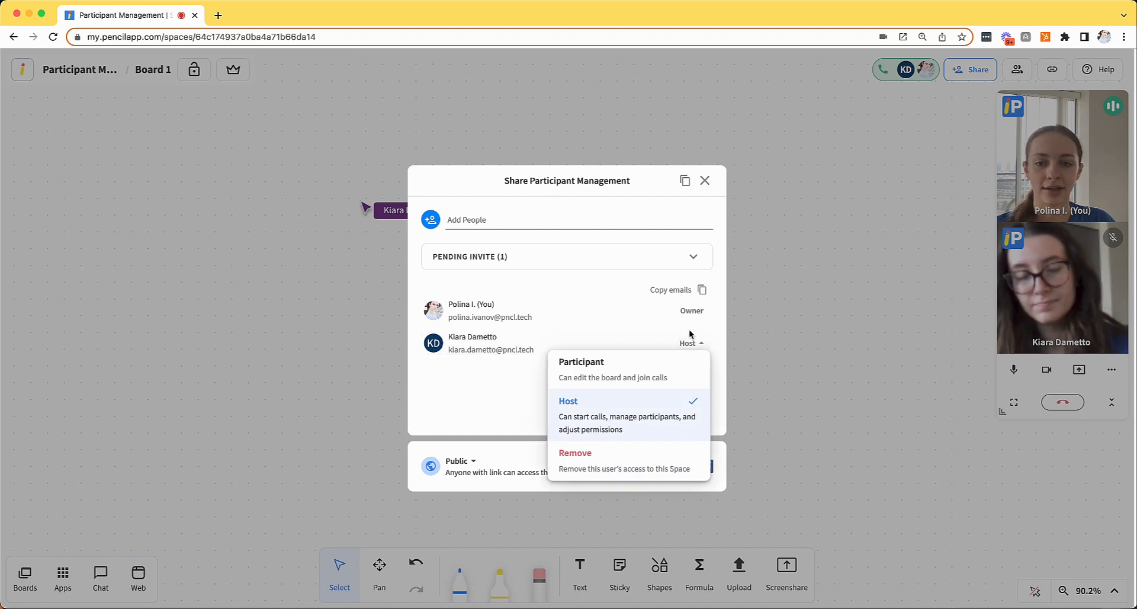
left_click(575, 453)
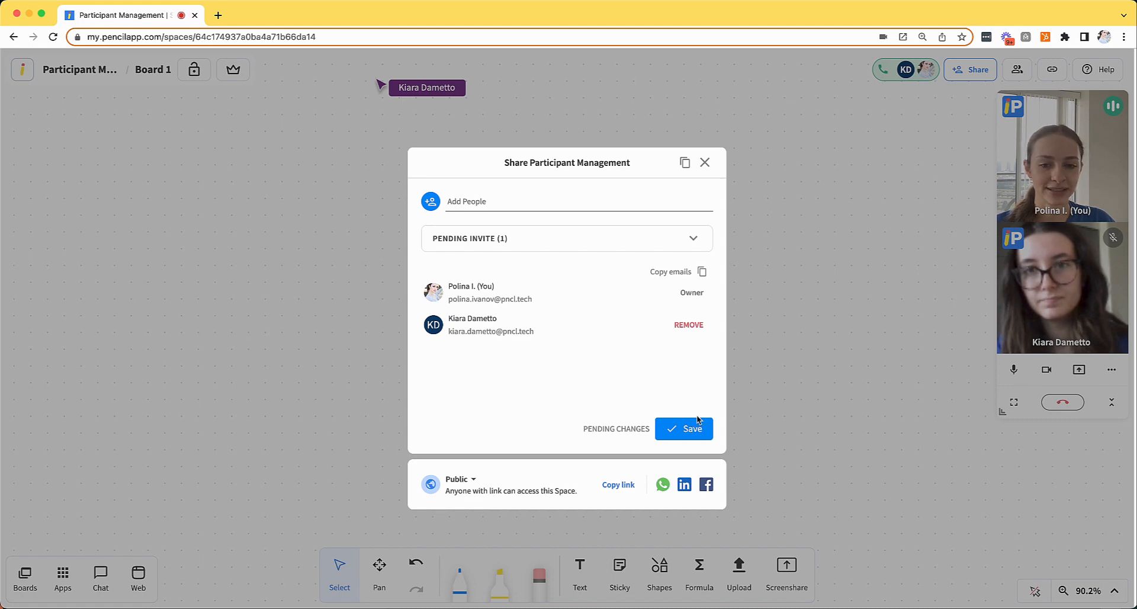
mouse_move(698, 414)
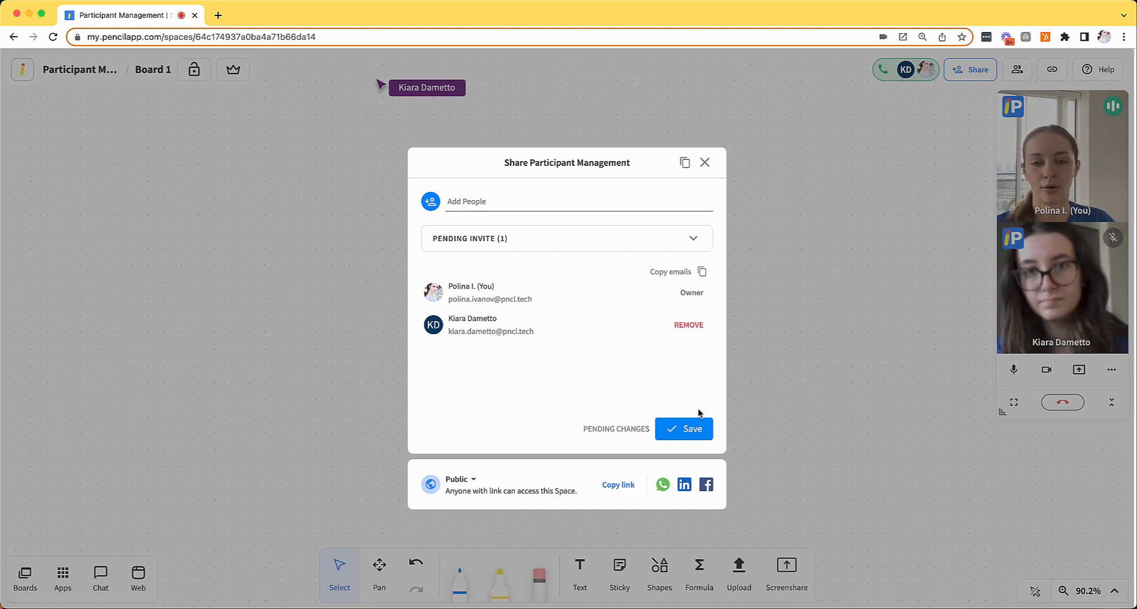
left_click(461, 479)
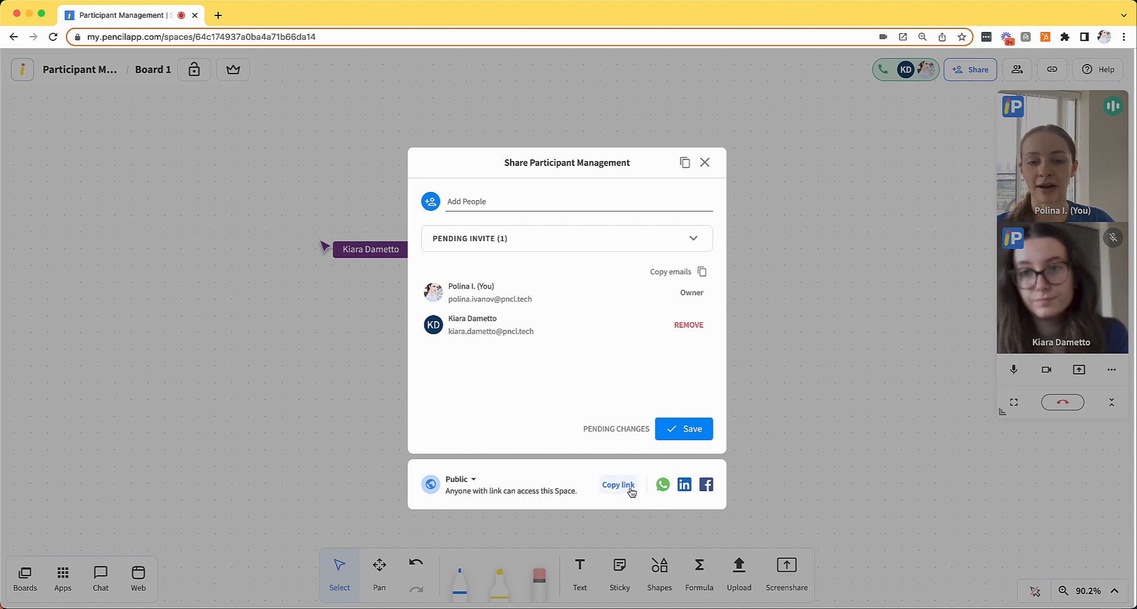
Step: Copy the Space link and save the Space as Private, closing the Share dialog
left_click(459, 479)
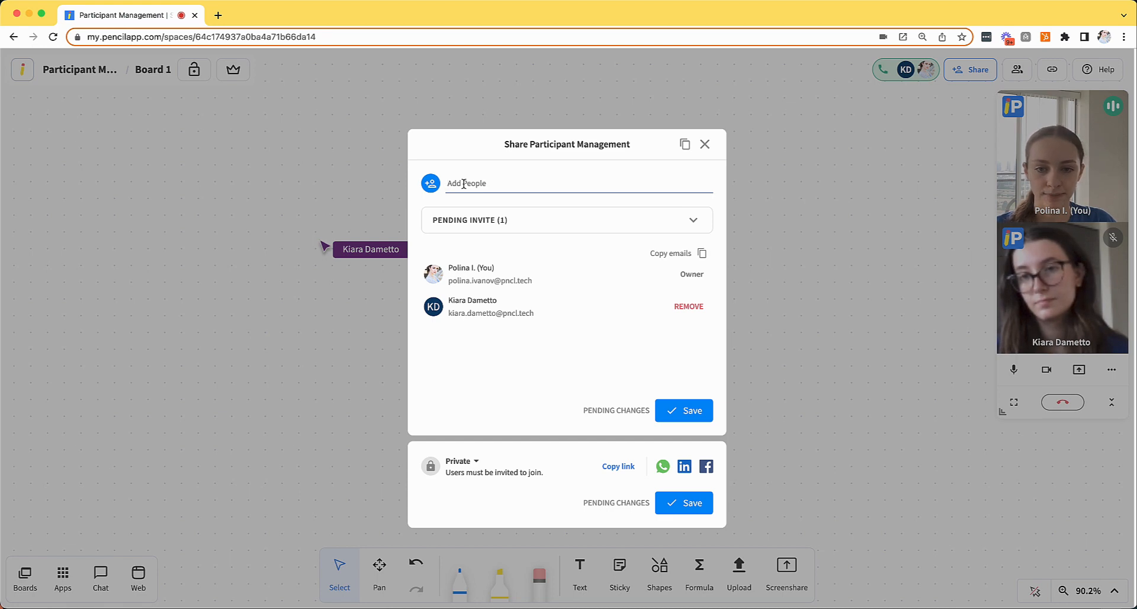
left_click(703, 143)
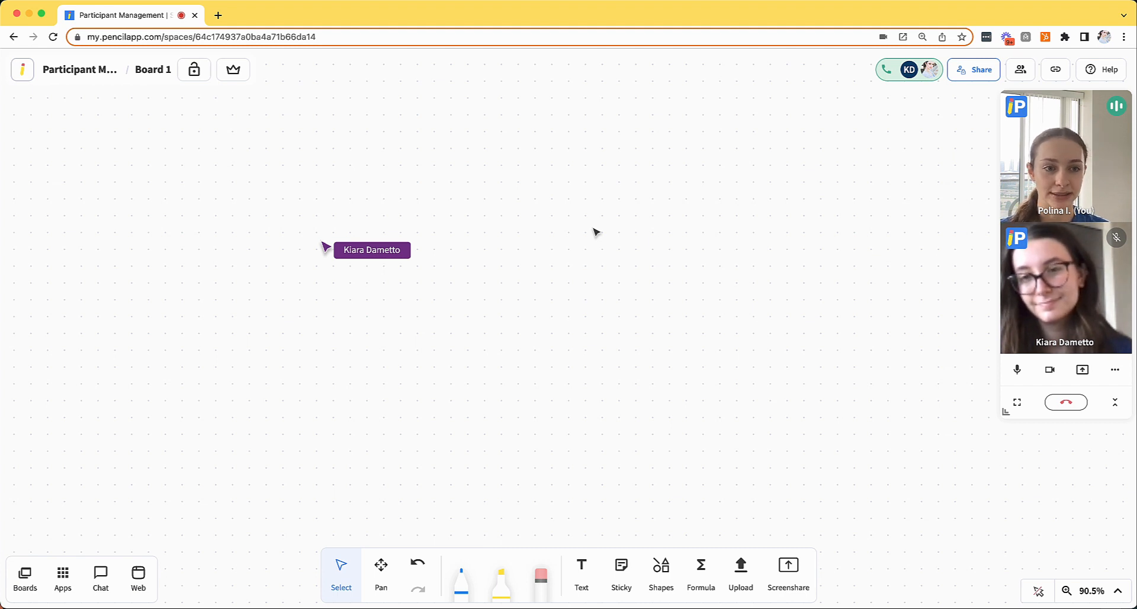
mouse_move(576, 294)
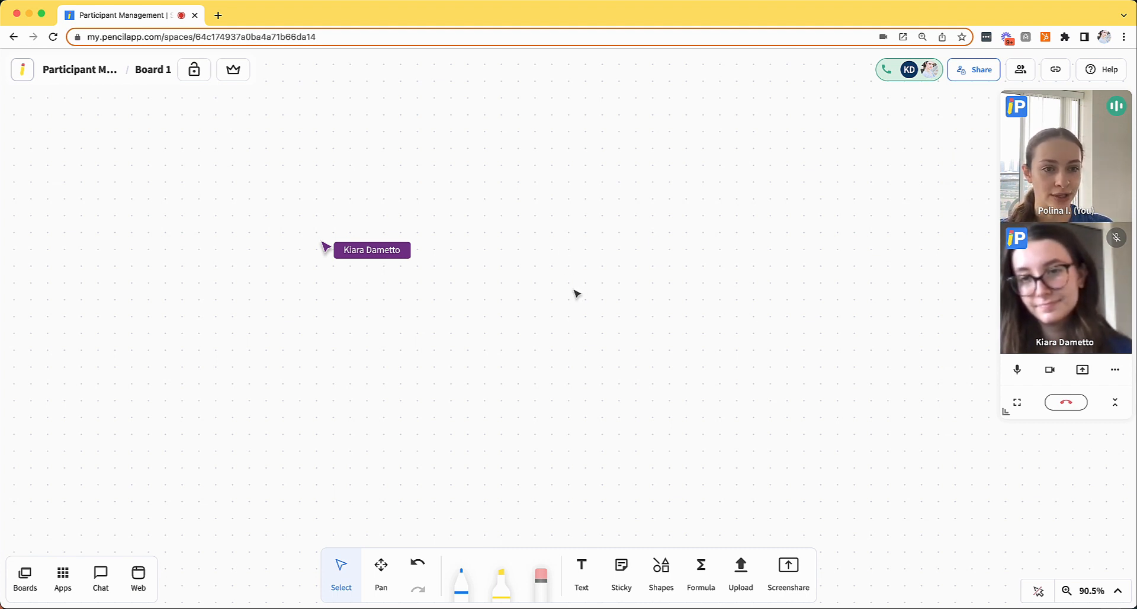
mouse_move(1101, 70)
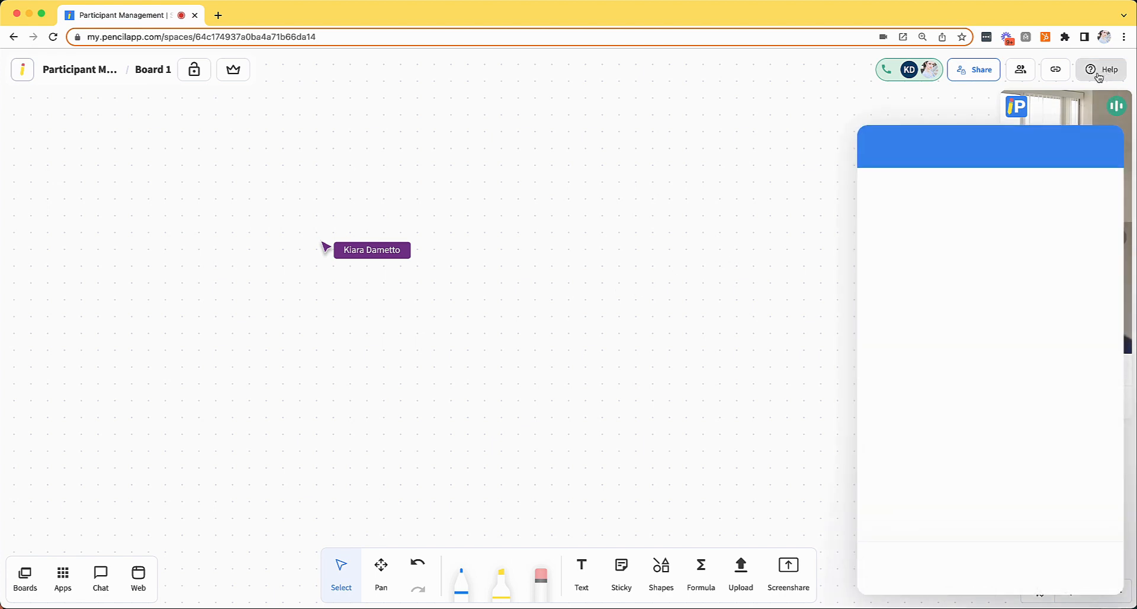
left_click(1101, 69)
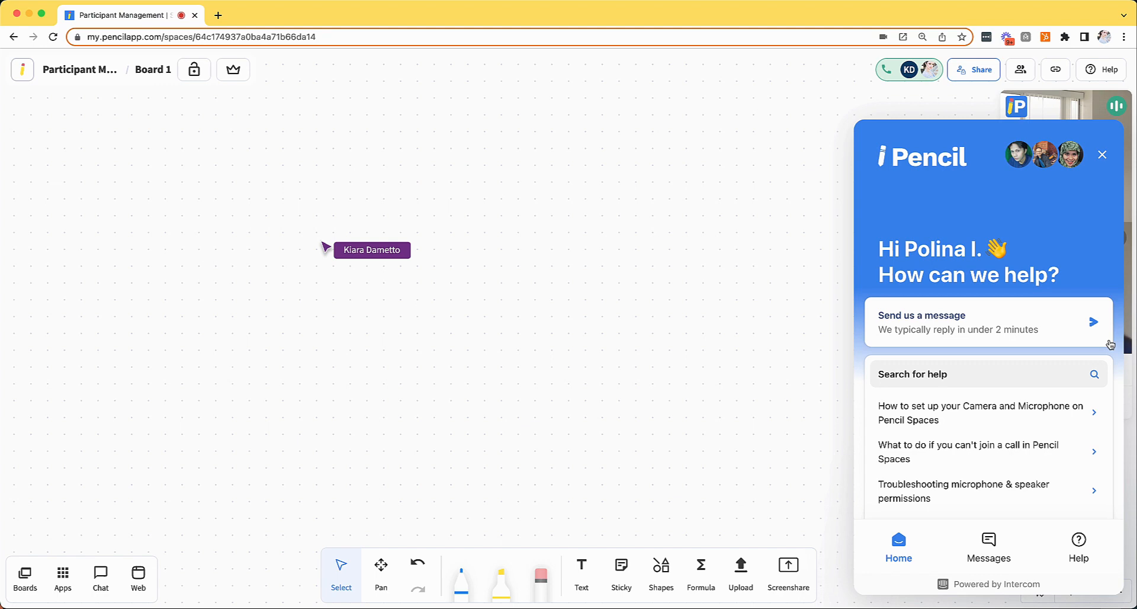
left_click(1101, 155)
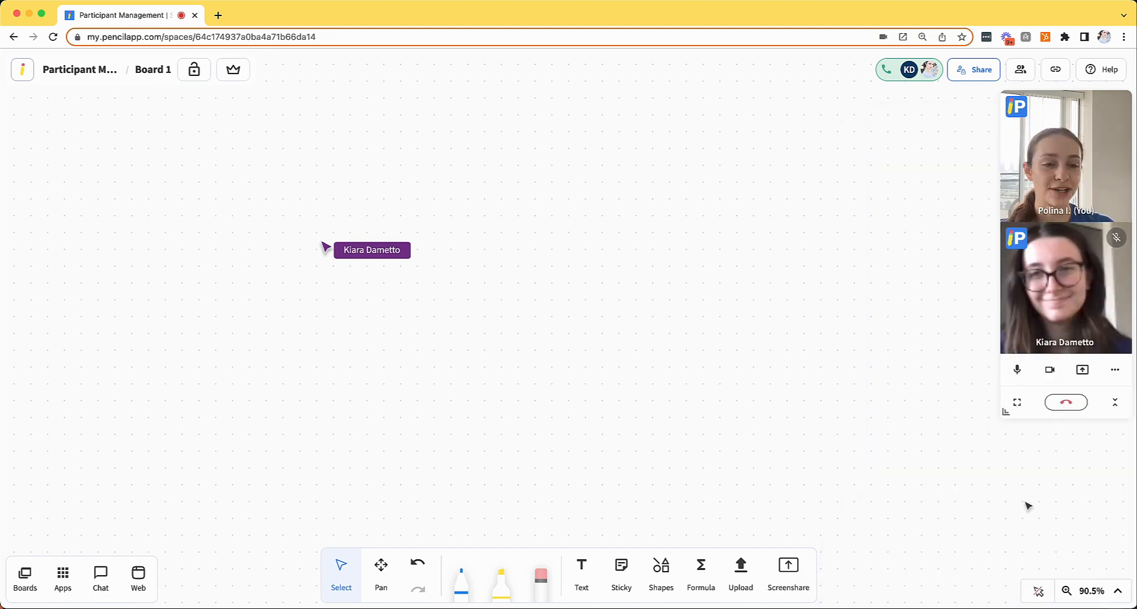